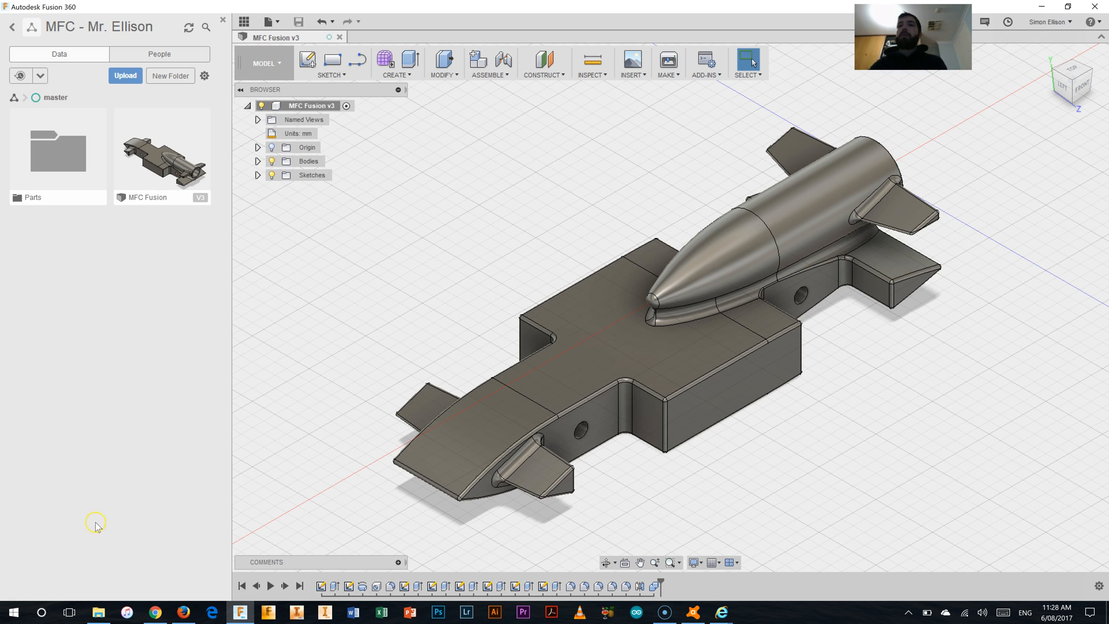
pyautogui.moveTo(120, 529)
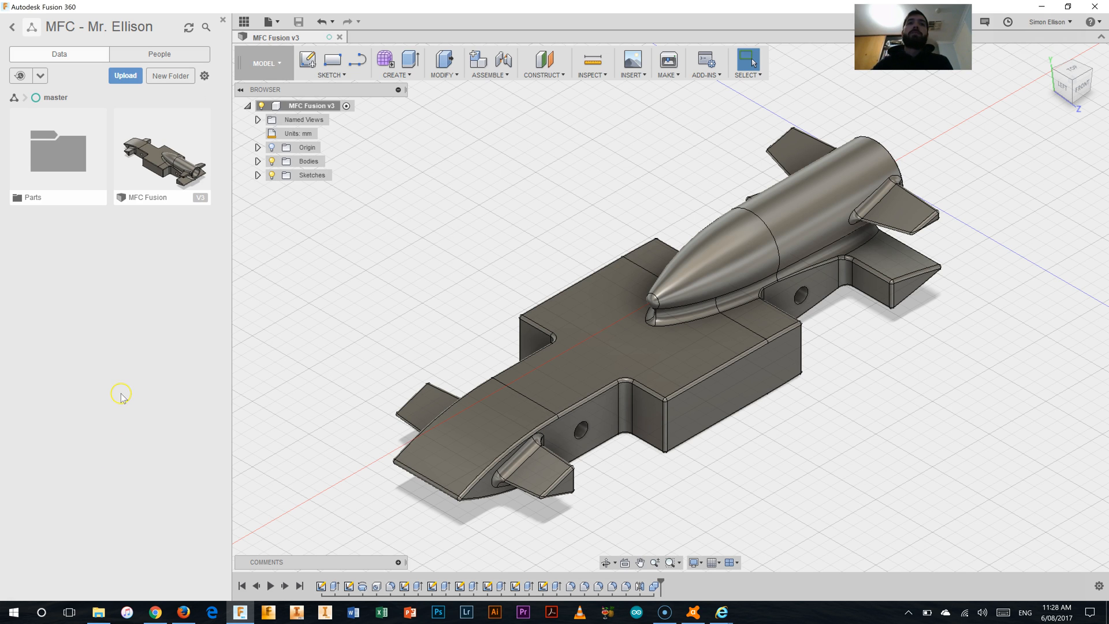
pyautogui.moveTo(153, 392)
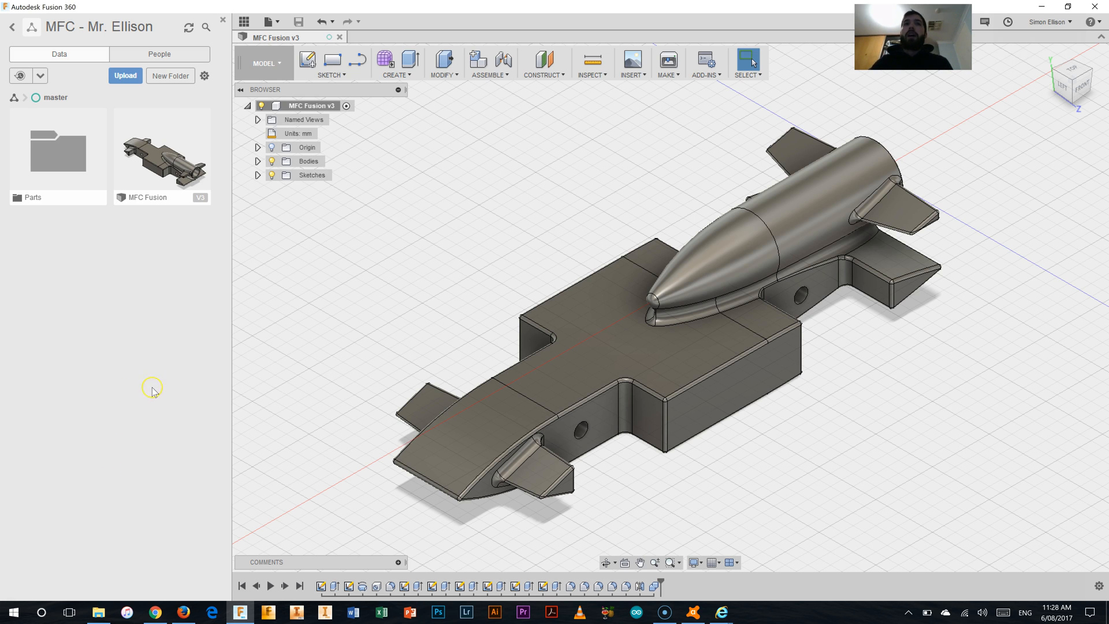
pyautogui.moveTo(13, 276)
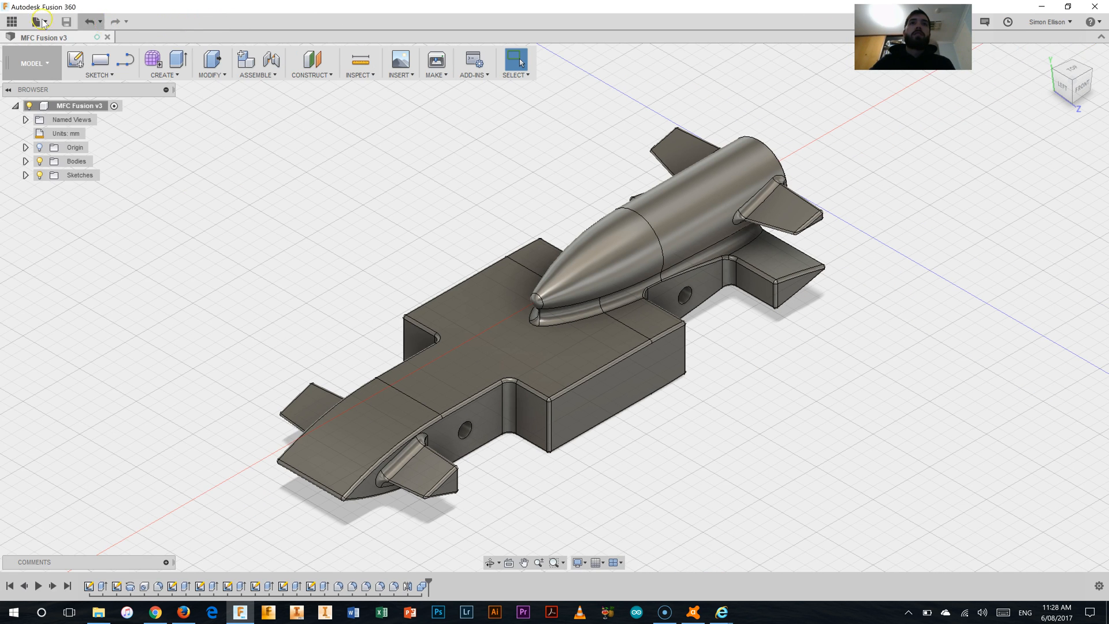
# Show the MFC project's member list in the data panel's People view
pyautogui.click(11, 20)
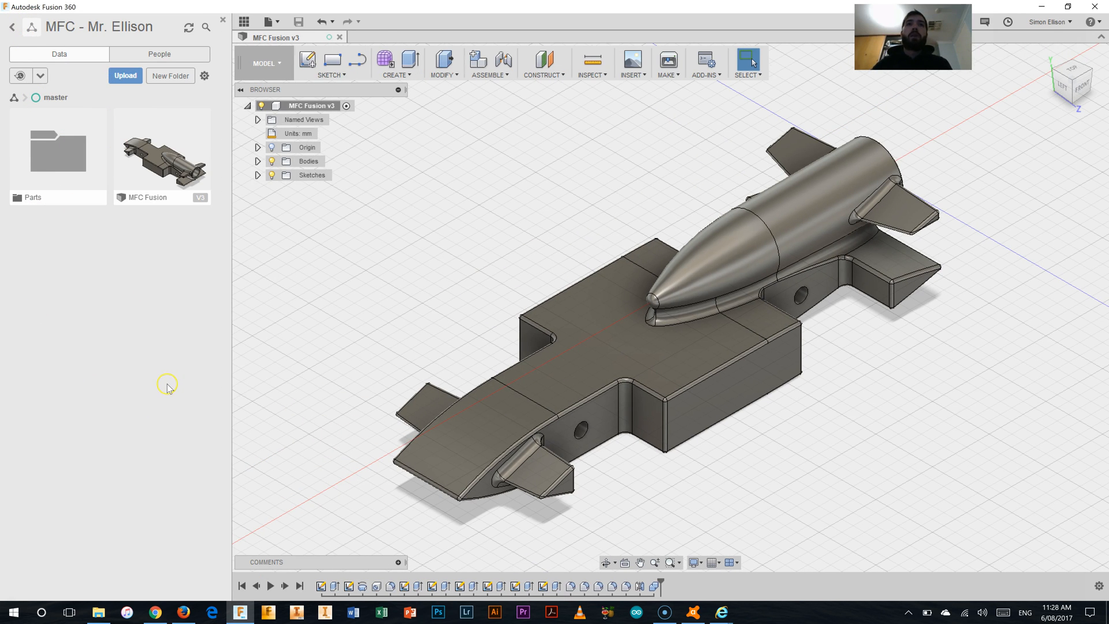
pyautogui.moveTo(80, 36)
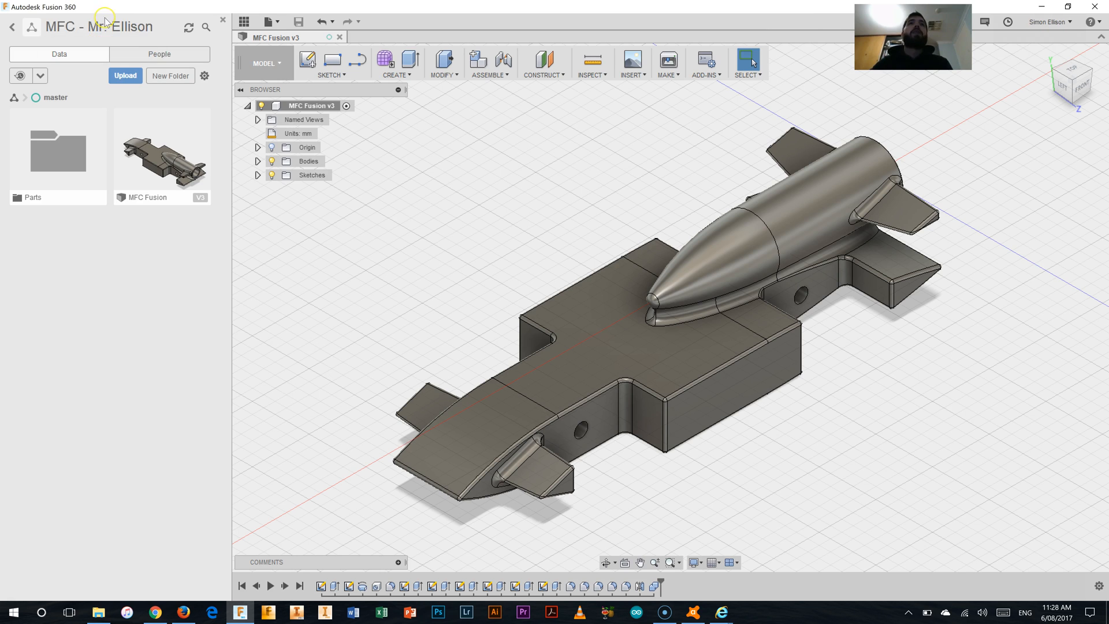
pyautogui.click(159, 54)
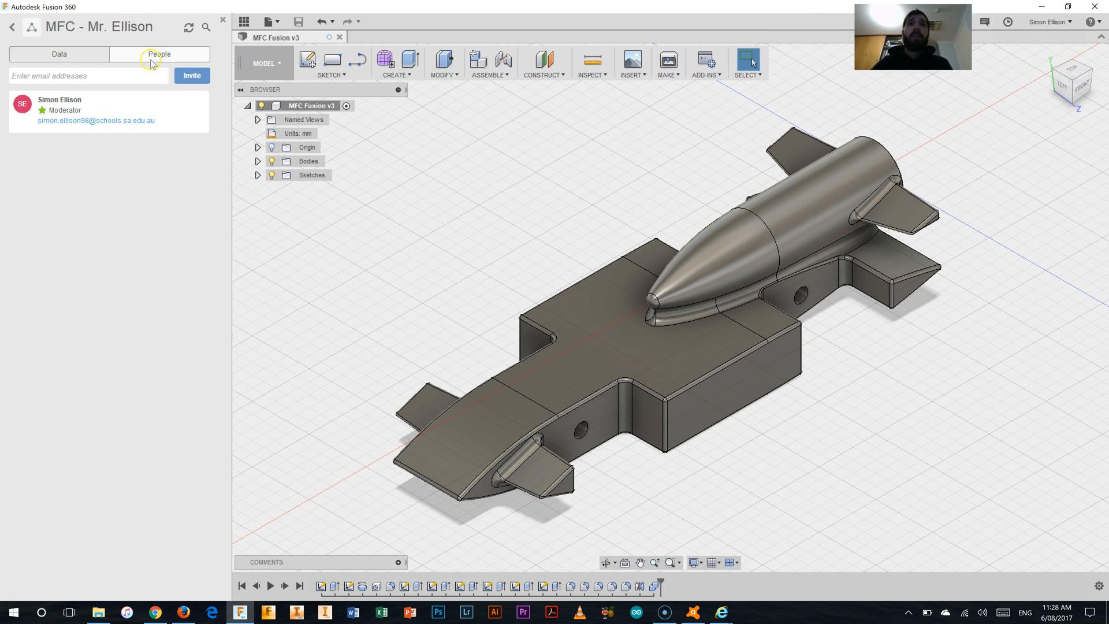
pyautogui.moveTo(42, 131)
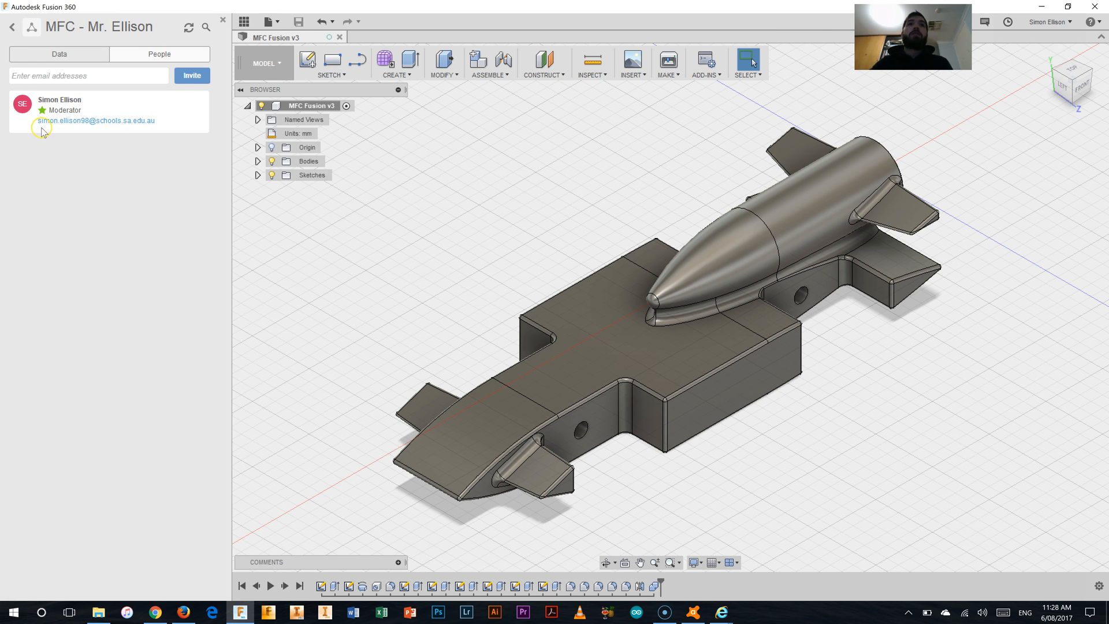
pyautogui.moveTo(55, 132)
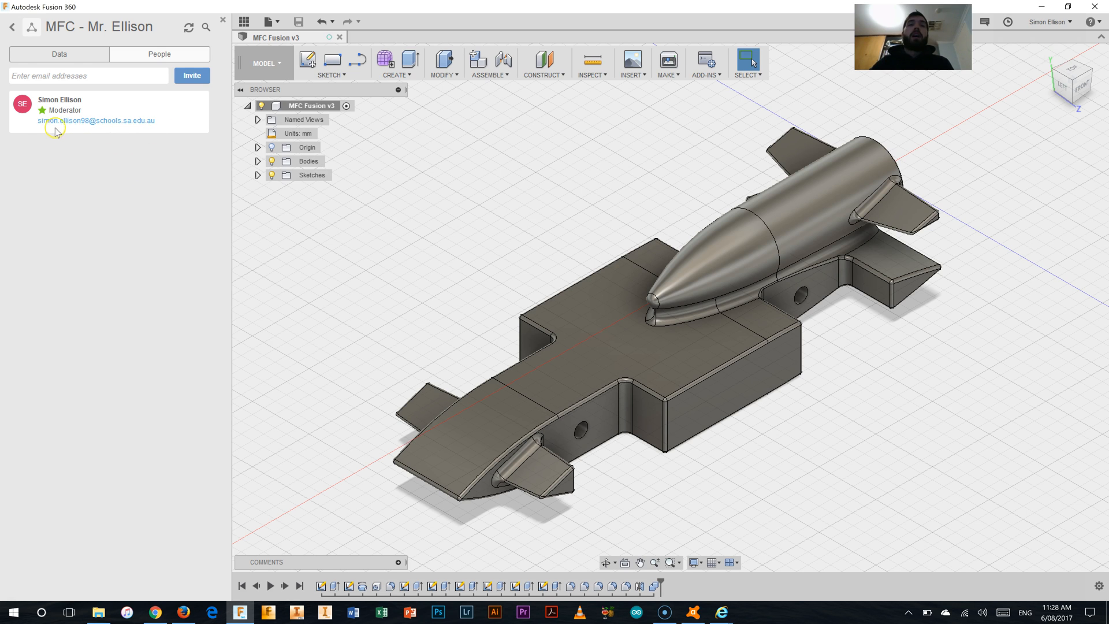
pyautogui.moveTo(30, 131)
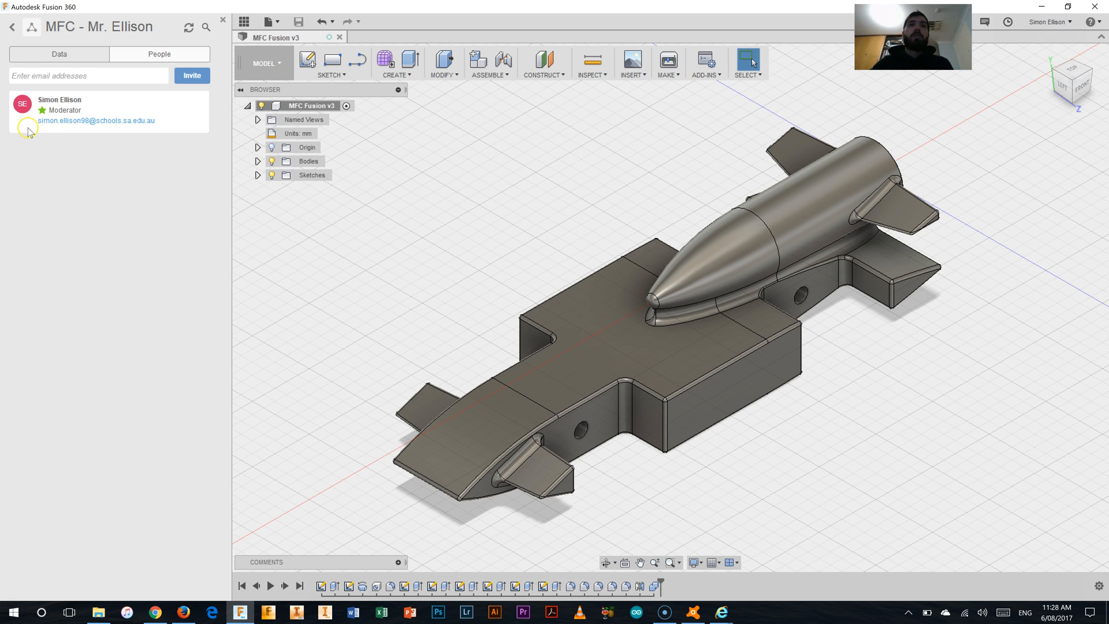
pyautogui.moveTo(59, 54)
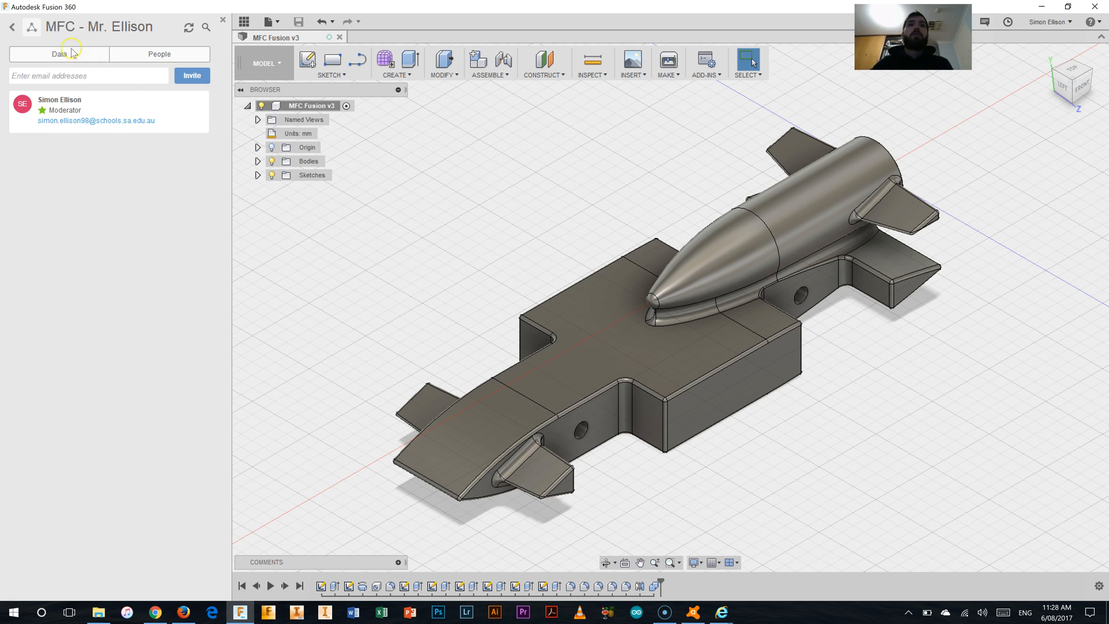
pyautogui.moveTo(12, 27)
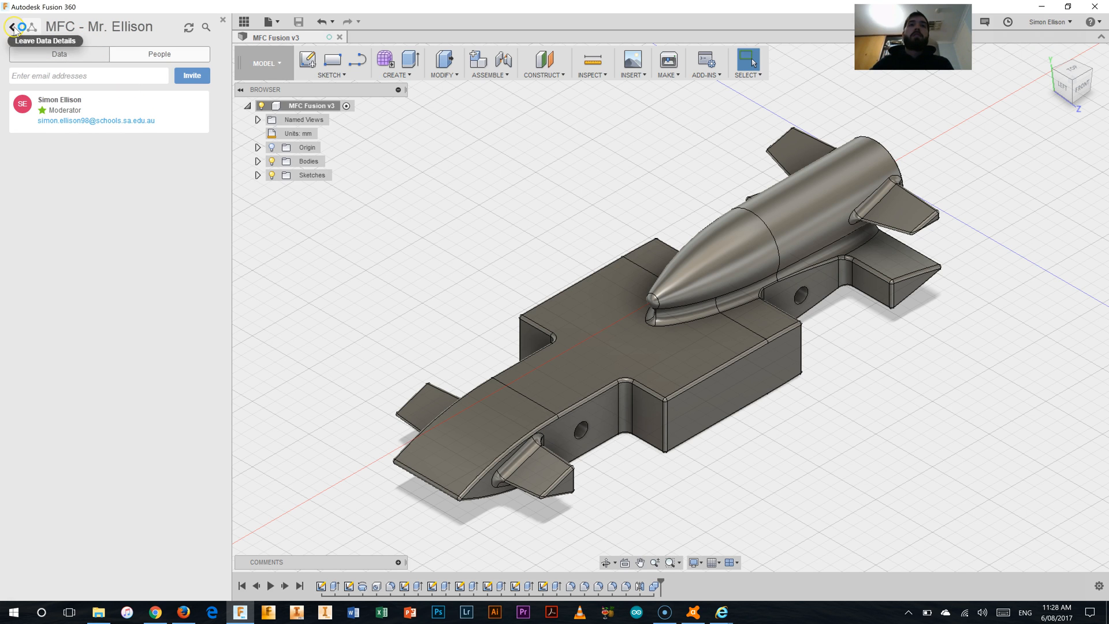
# Return the data panel to the MFC project's file listing
pyautogui.click(11, 26)
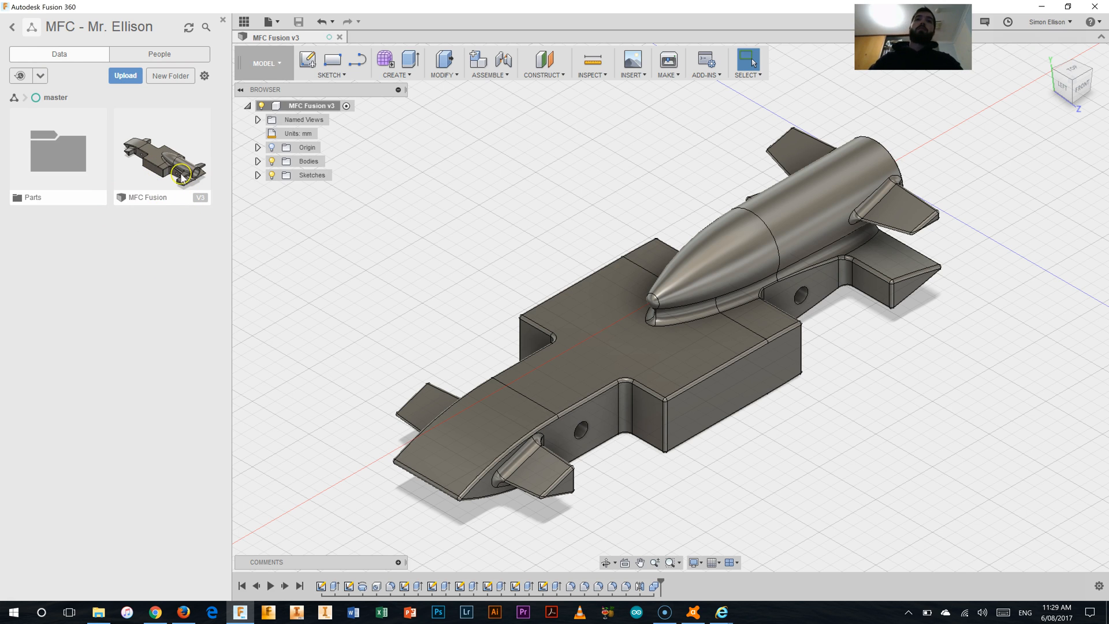
pyautogui.moveTo(161, 229)
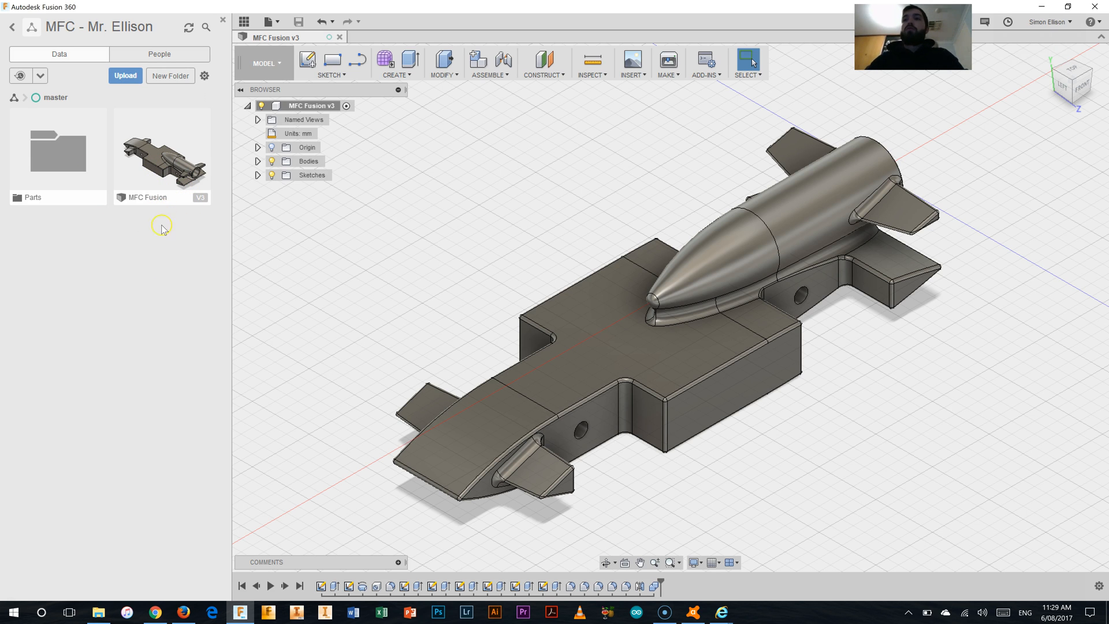
pyautogui.moveTo(157, 239)
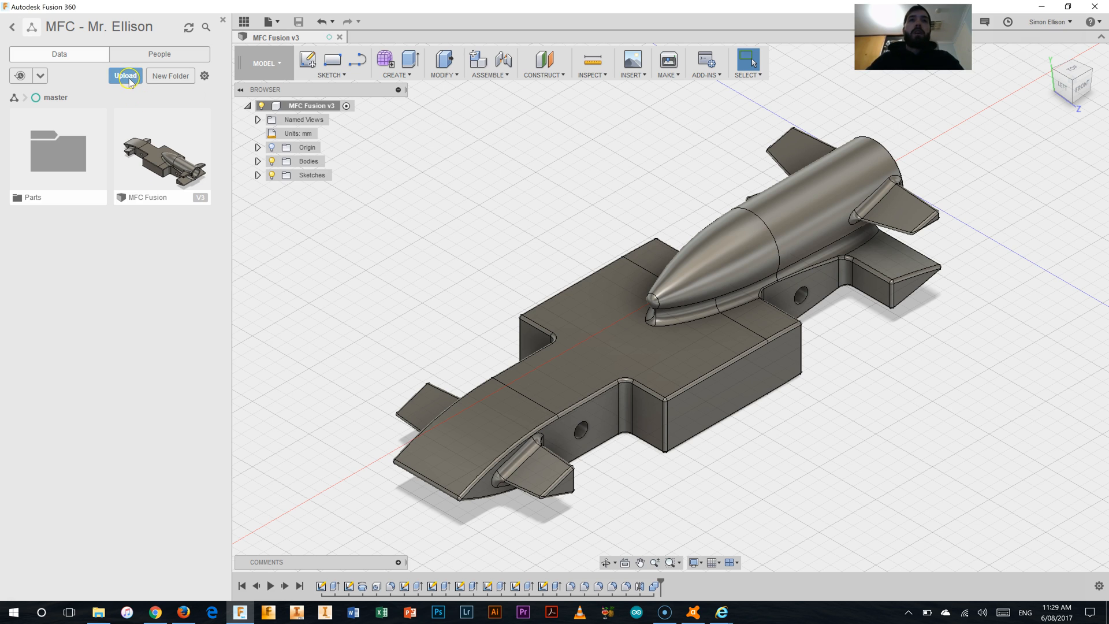
# Start an upload and browse to the Desktop holding Front Wheel, Gromet and Rear Wheel
pyautogui.click(125, 76)
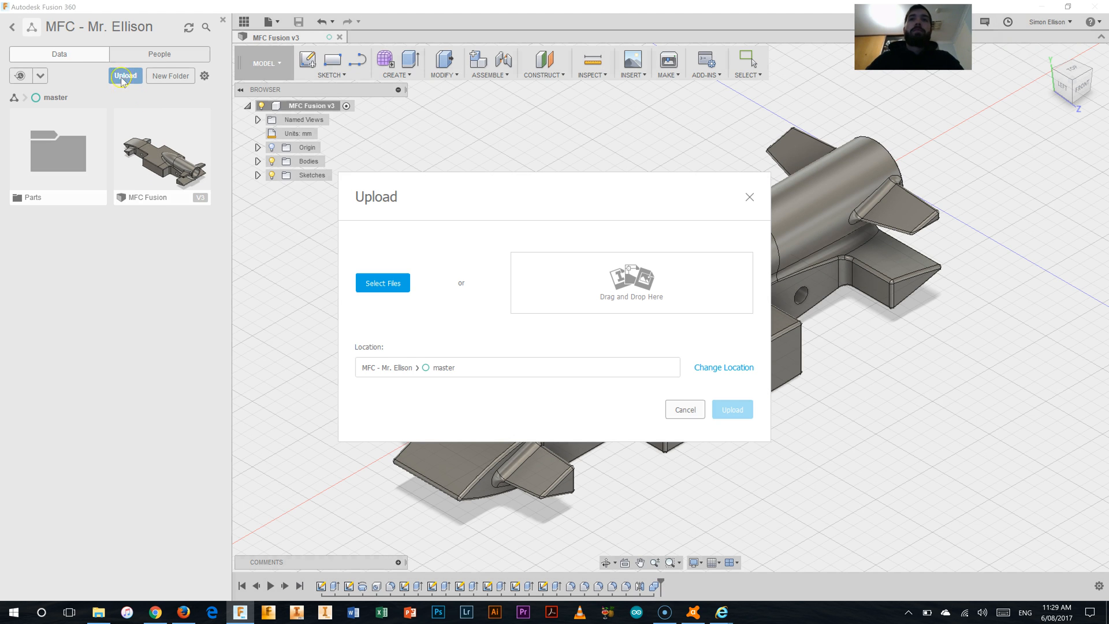
pyautogui.click(382, 283)
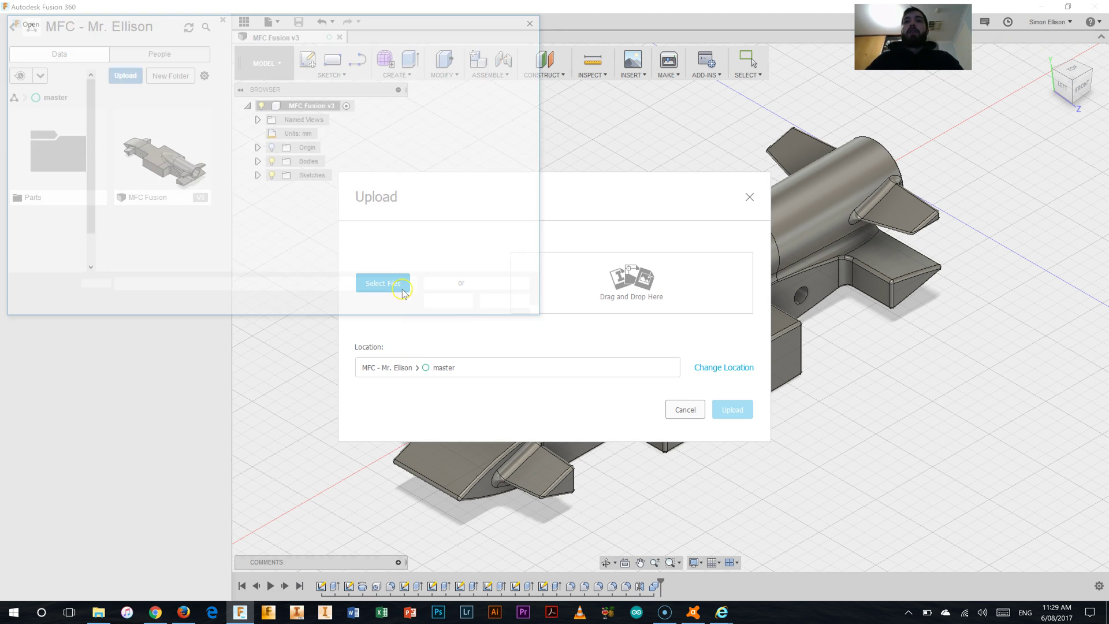
pyautogui.click(382, 283)
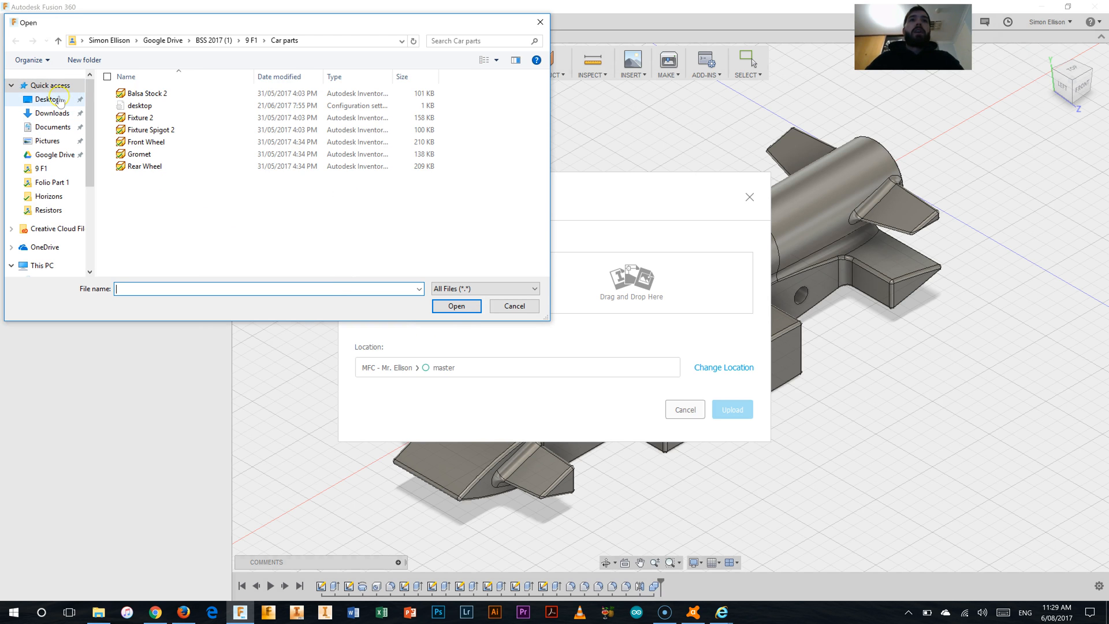
pyautogui.click(48, 99)
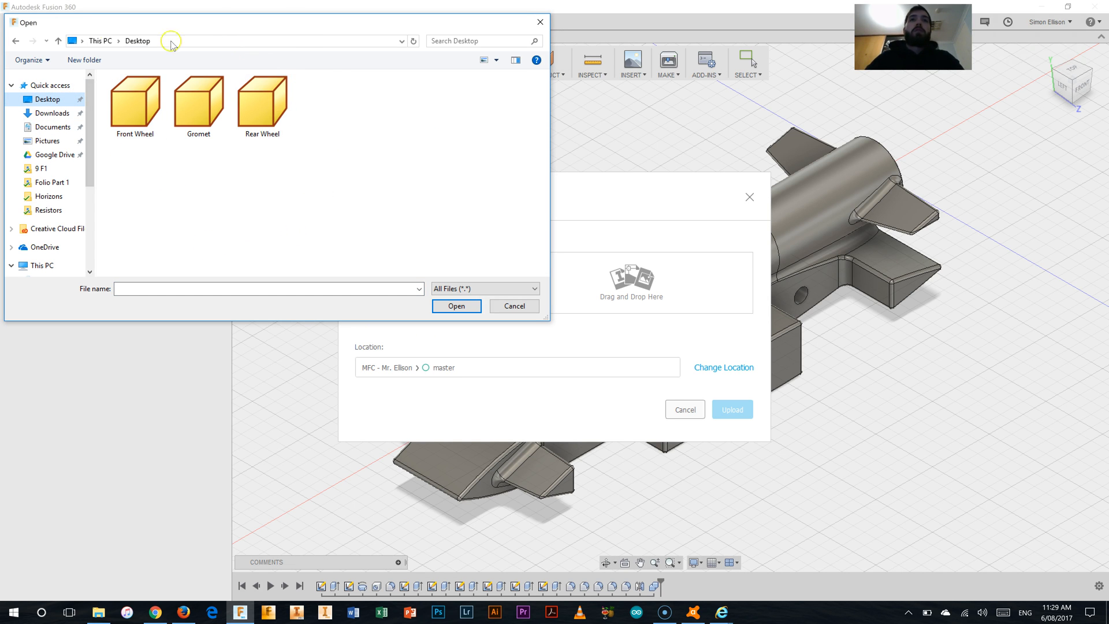
pyautogui.moveTo(342, 175)
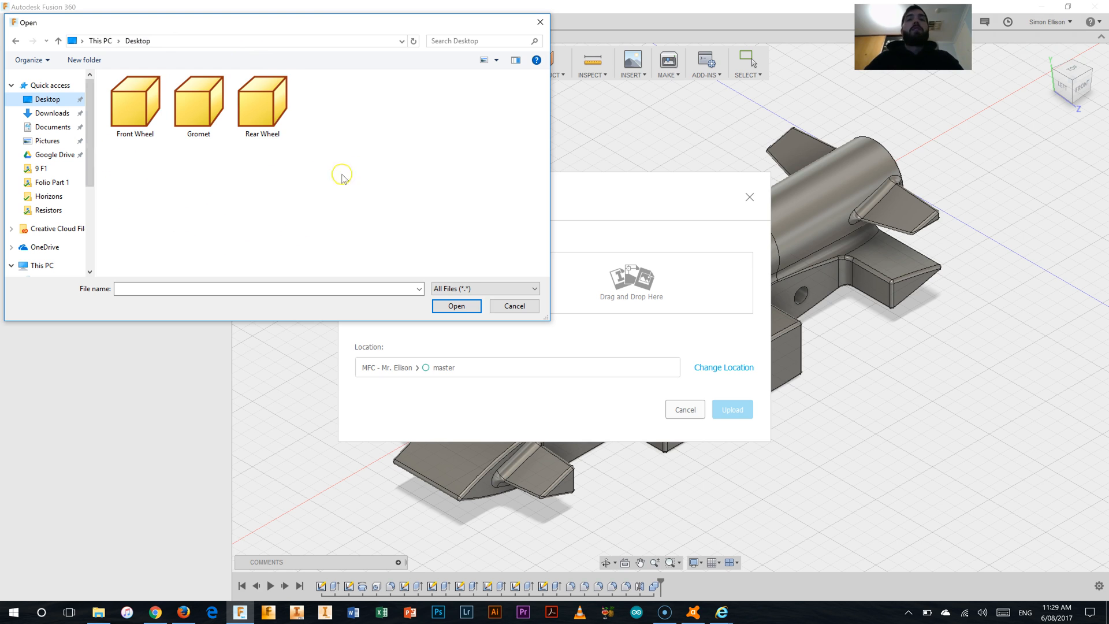
pyautogui.moveTo(313, 193)
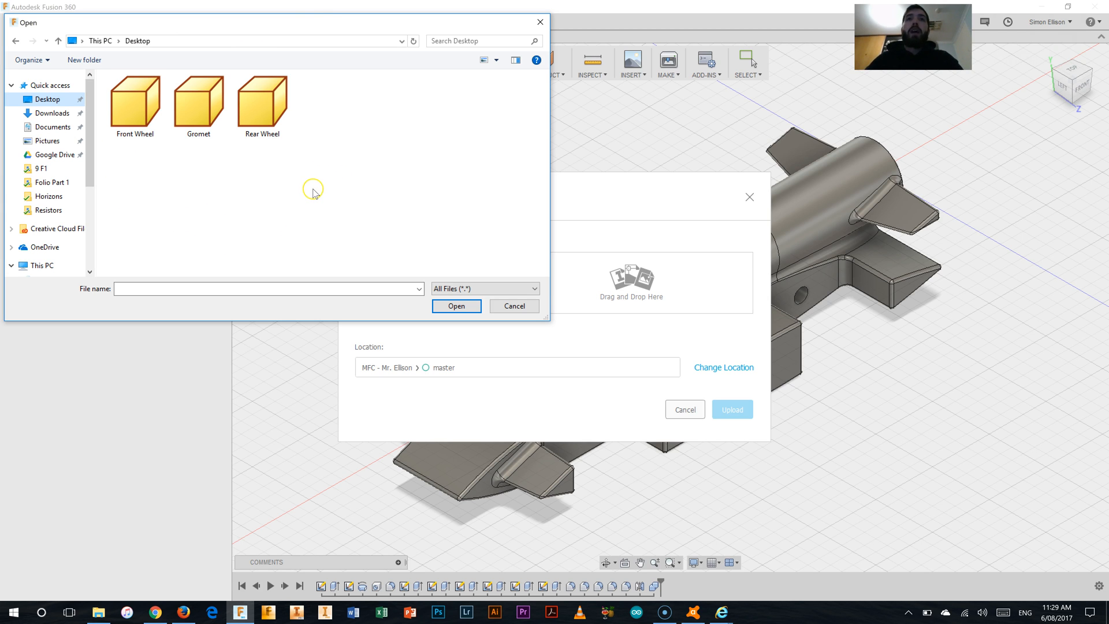
pyautogui.moveTo(267, 157)
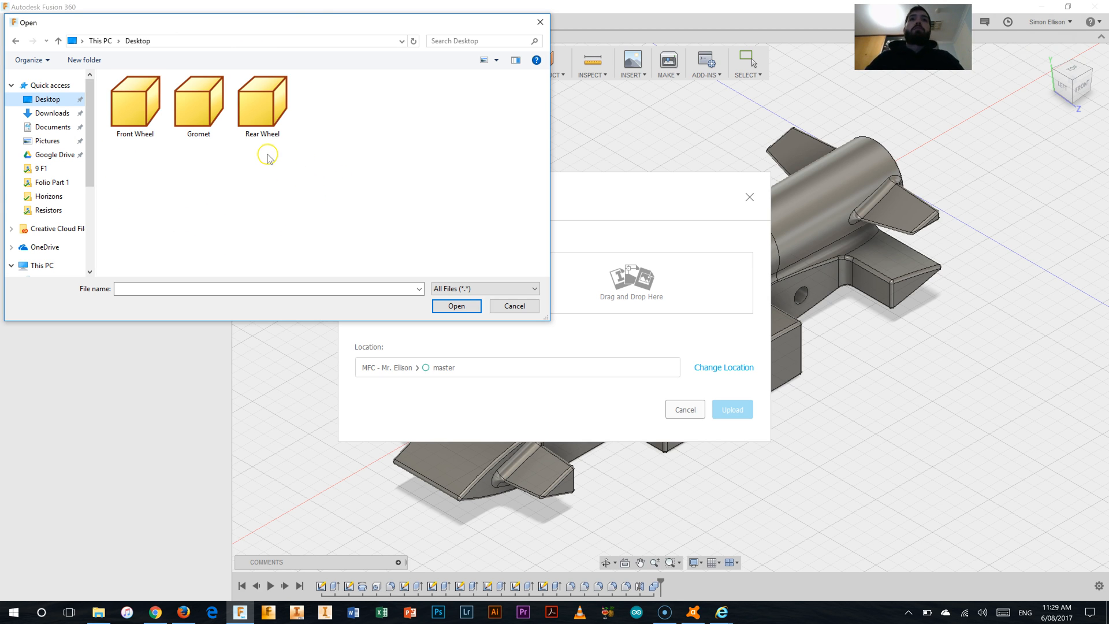
pyautogui.moveTo(322, 169)
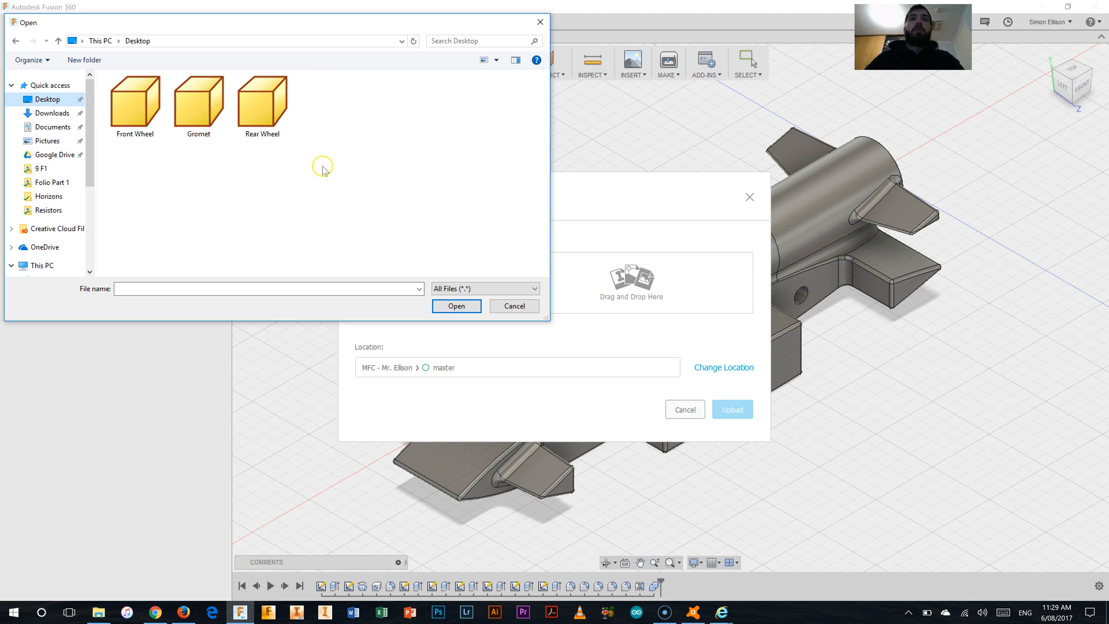
pyautogui.moveTo(355, 217)
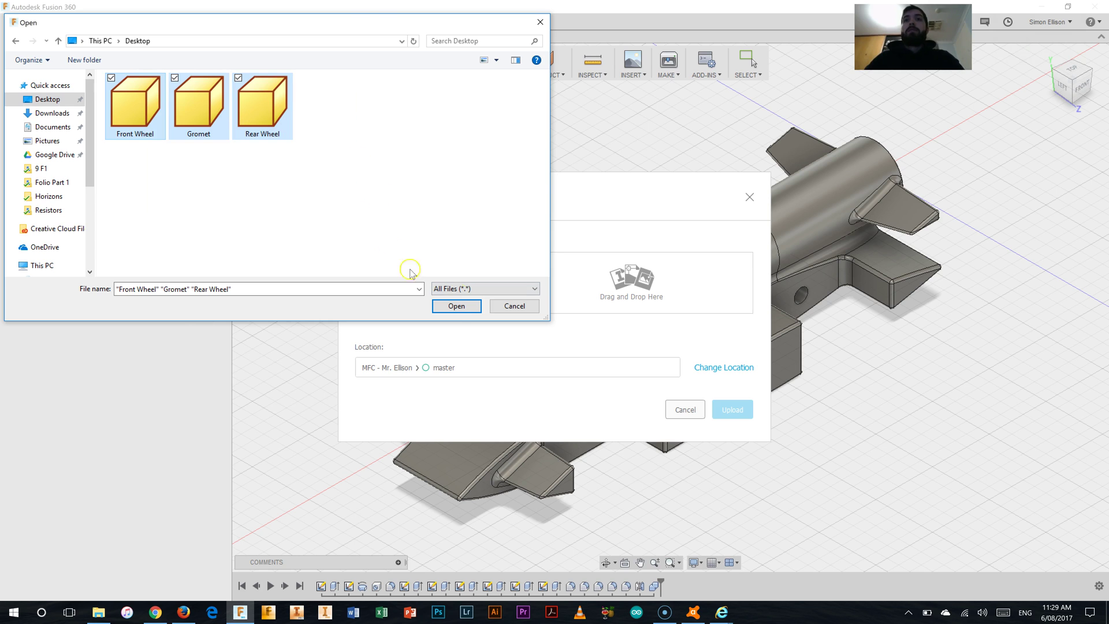
# Confirm Front Wheel, Gromet and Rear Wheel IPT files for upload to the master folder
pyautogui.click(456, 305)
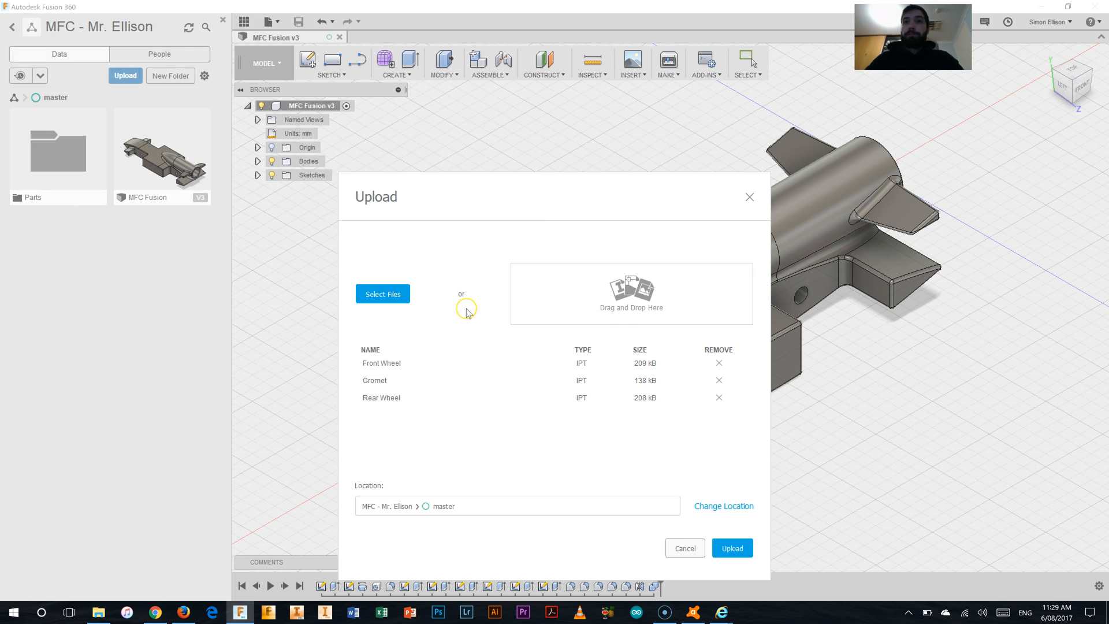
pyautogui.moveTo(436, 327)
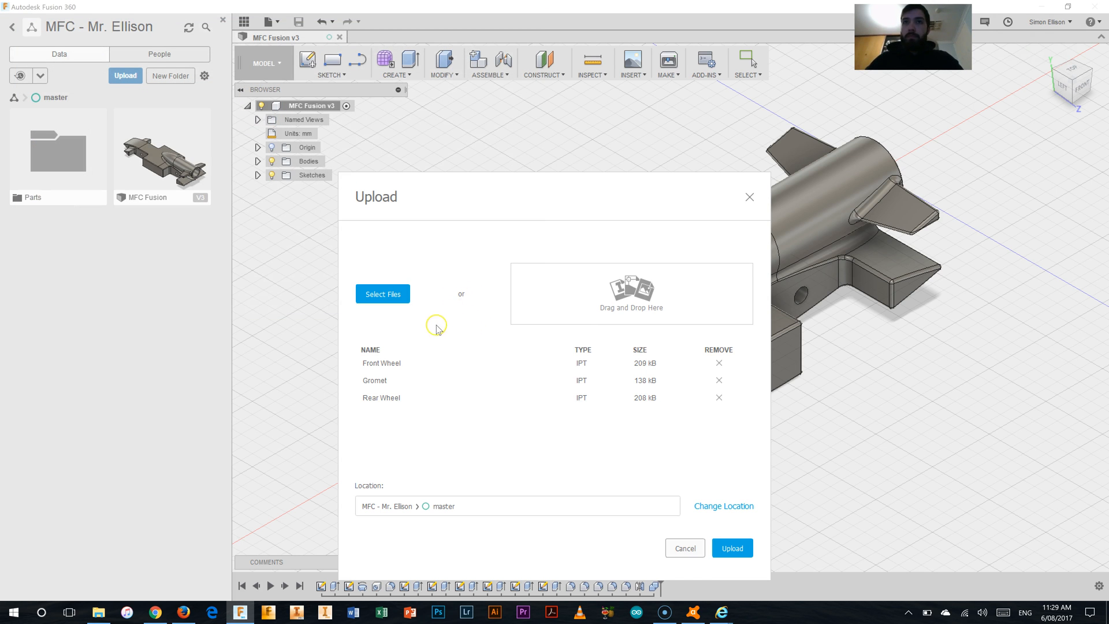
pyautogui.moveTo(529, 409)
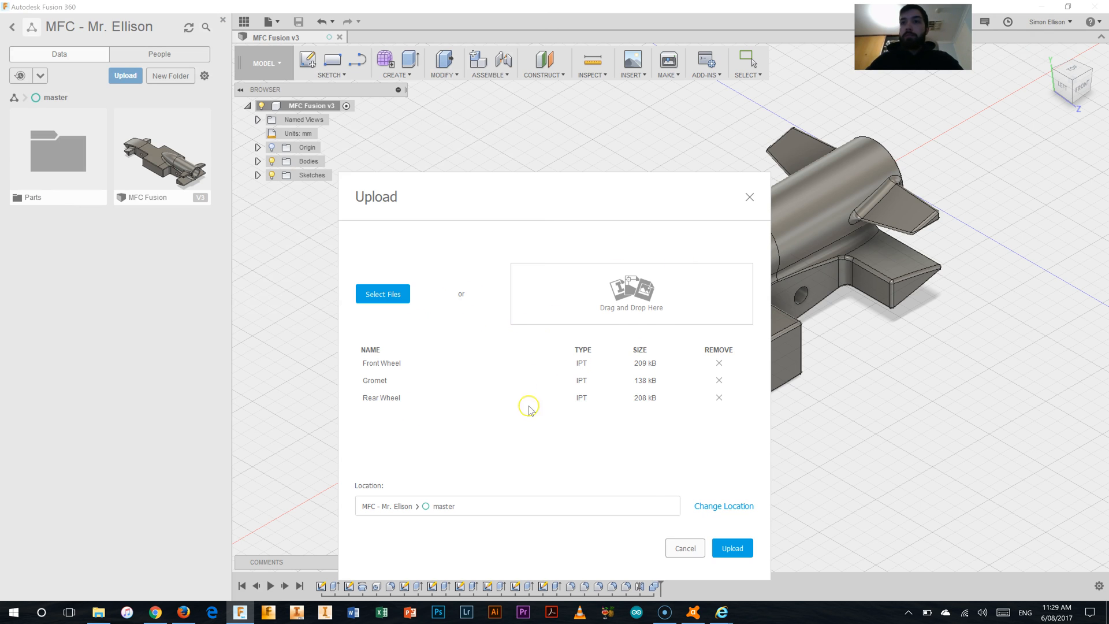
pyautogui.moveTo(428, 346)
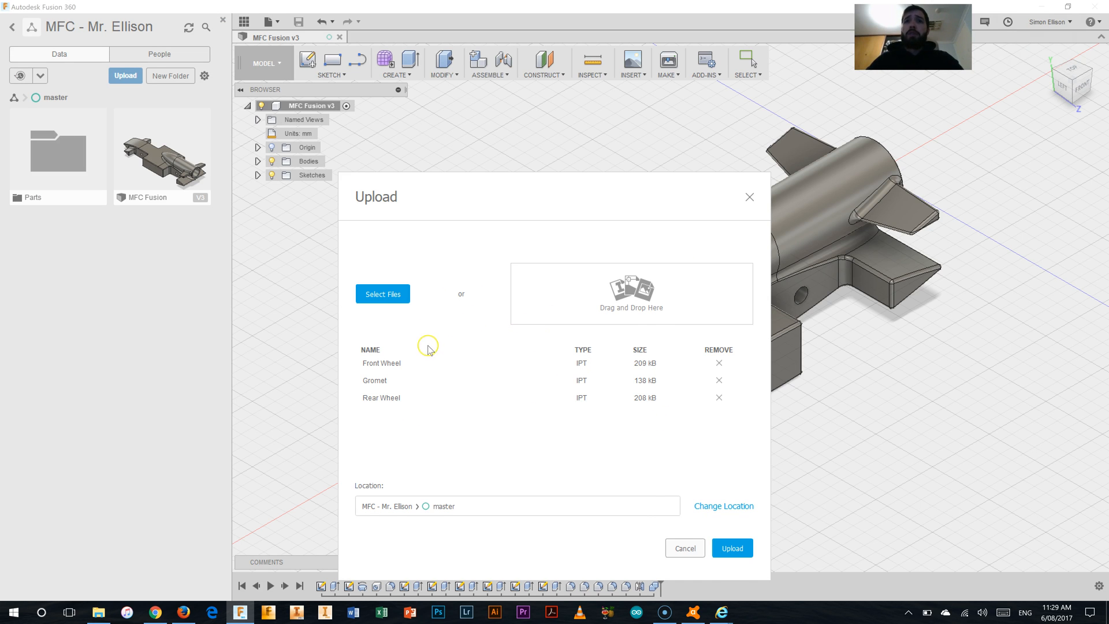
pyautogui.moveTo(706, 540)
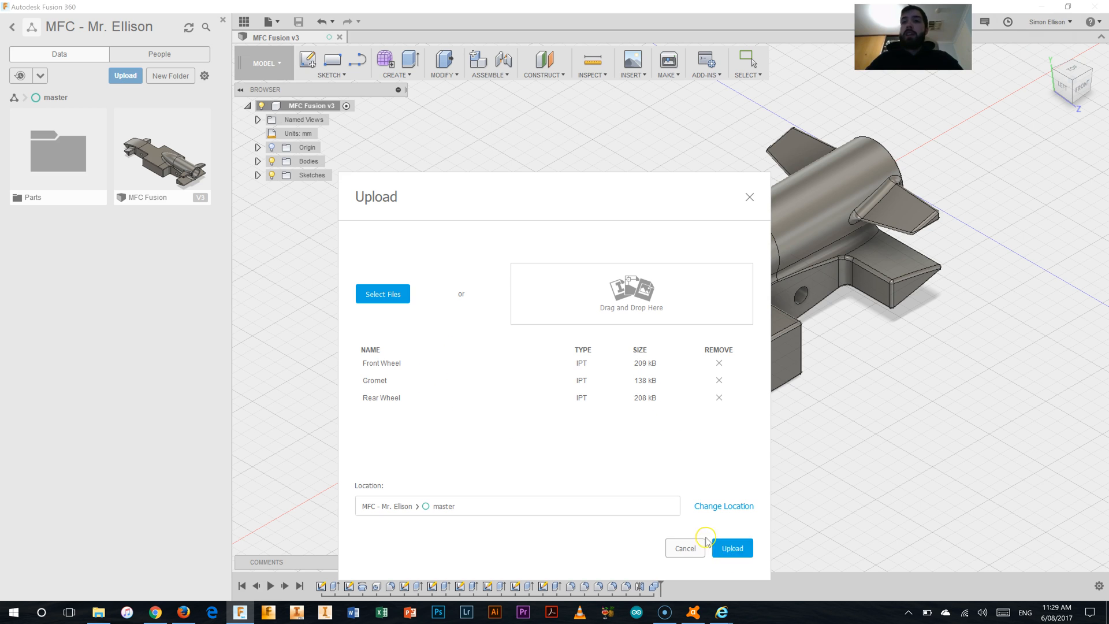
pyautogui.moveTo(442, 509)
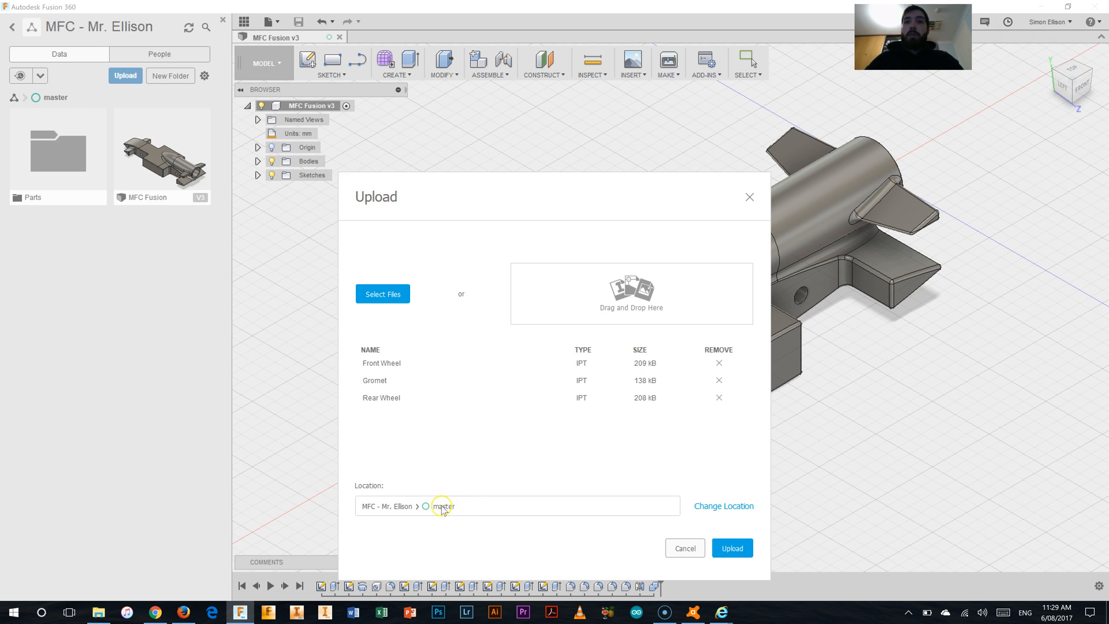
pyautogui.moveTo(728, 572)
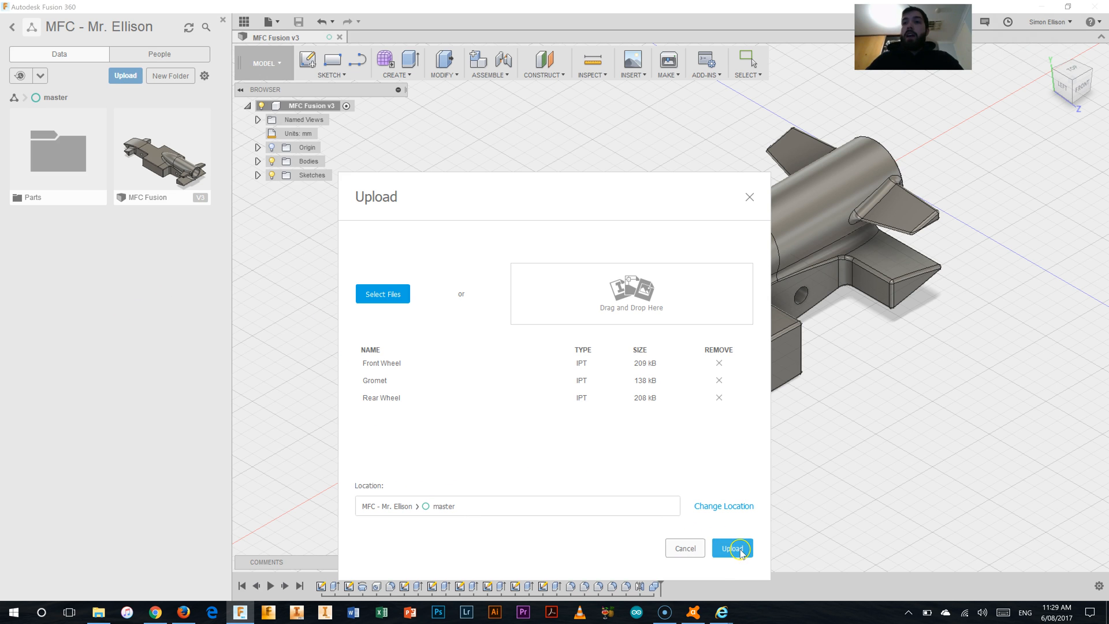
# Upload the three part files and dismiss the Job Status window once complete
pyautogui.click(733, 548)
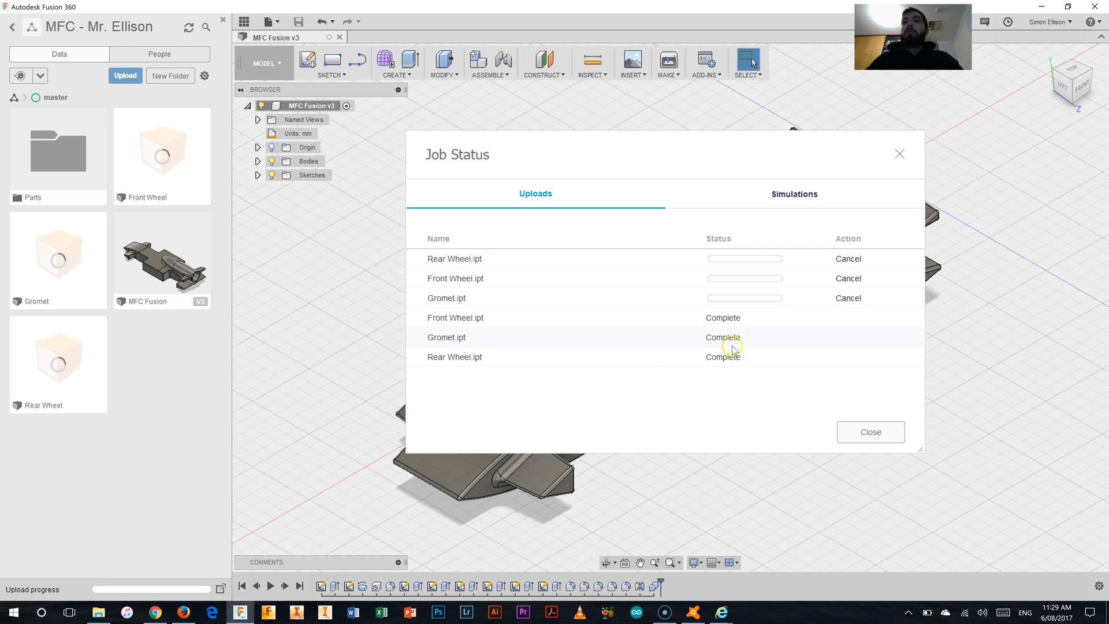
pyautogui.moveTo(754, 437)
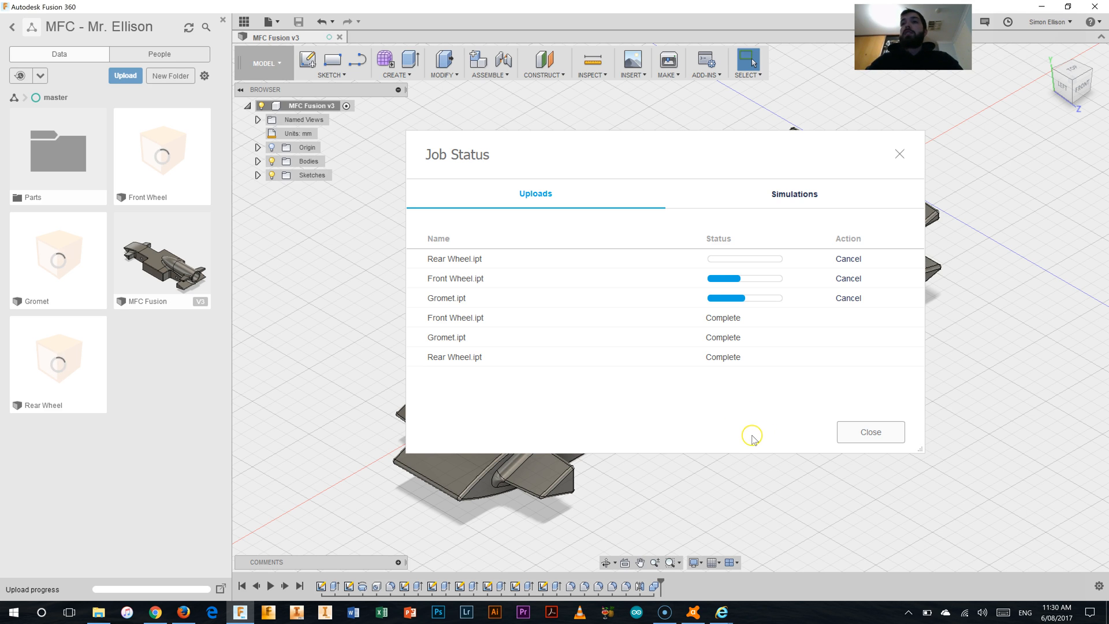
pyautogui.moveTo(714, 430)
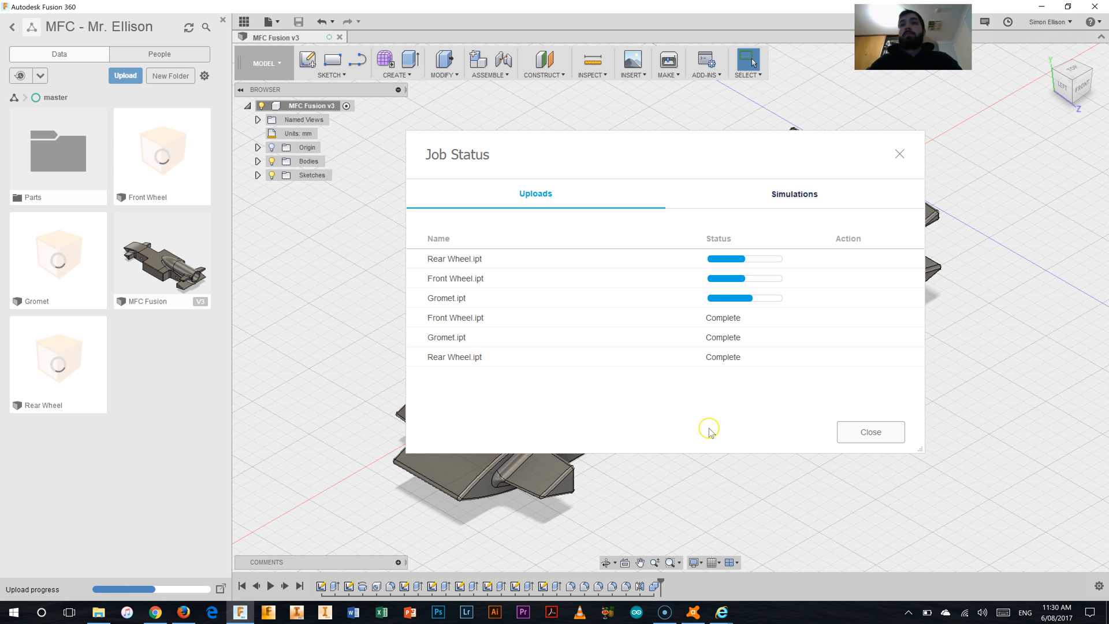
pyautogui.moveTo(711, 434)
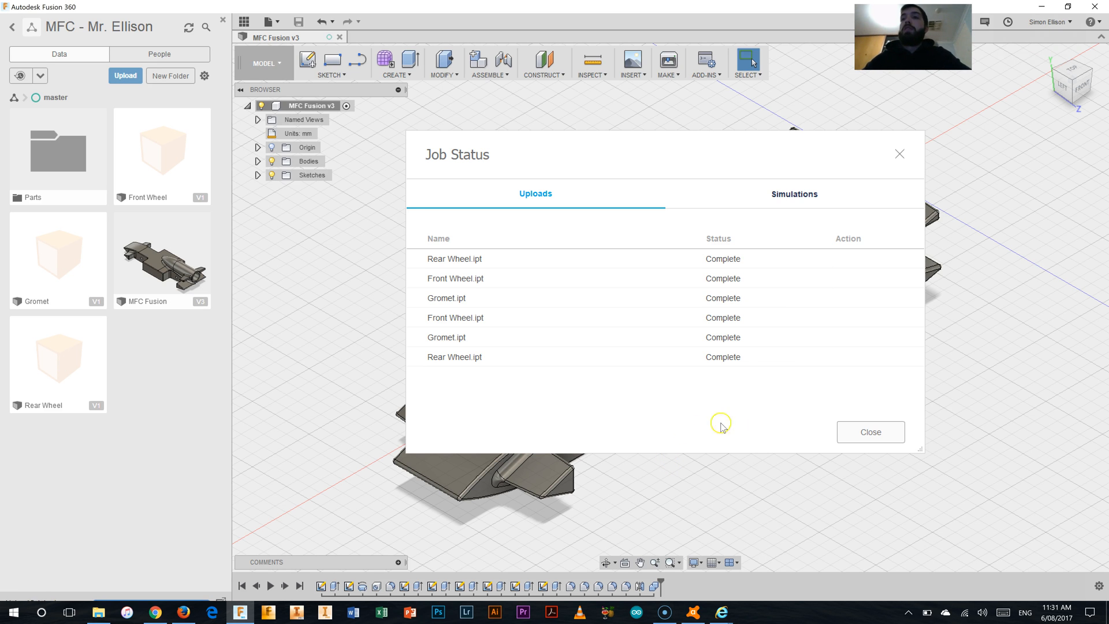
pyautogui.click(870, 431)
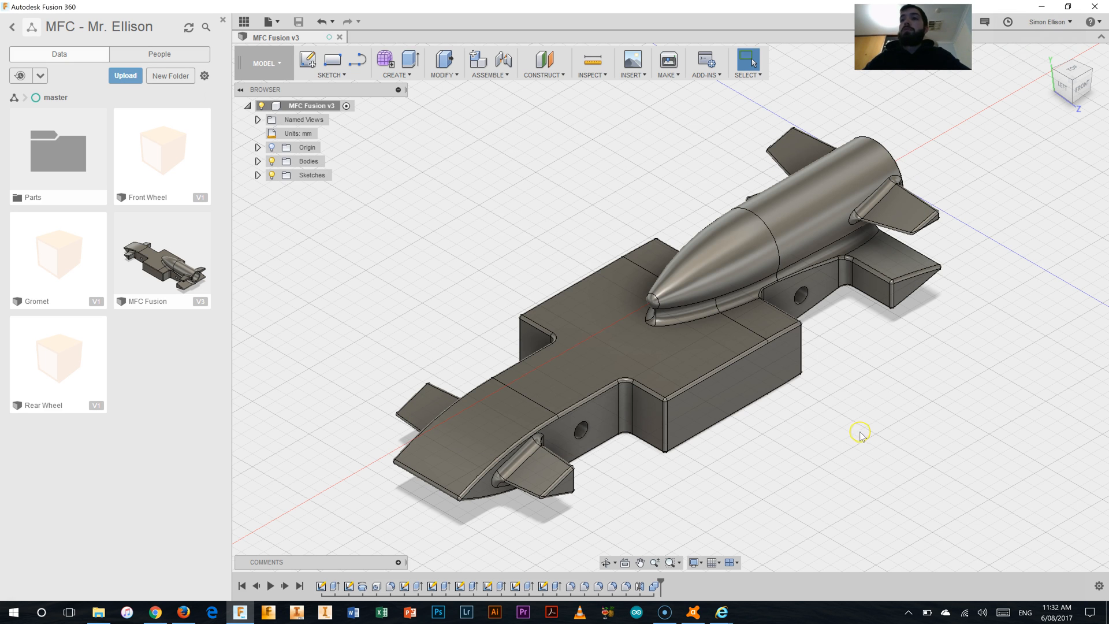
pyautogui.moveTo(87, 405)
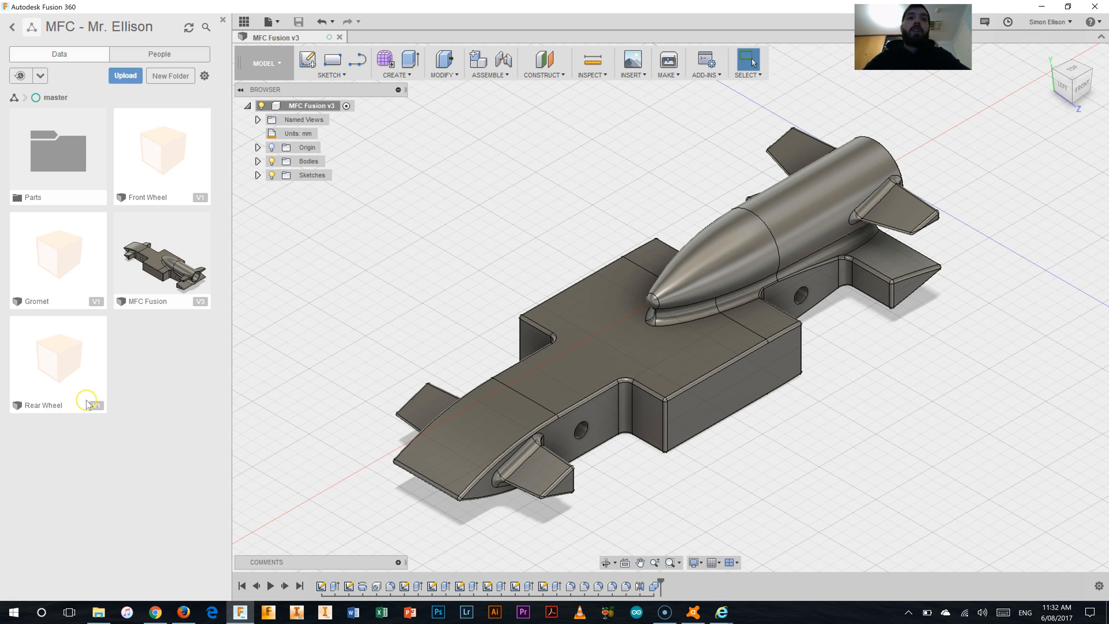
pyautogui.moveTo(153, 184)
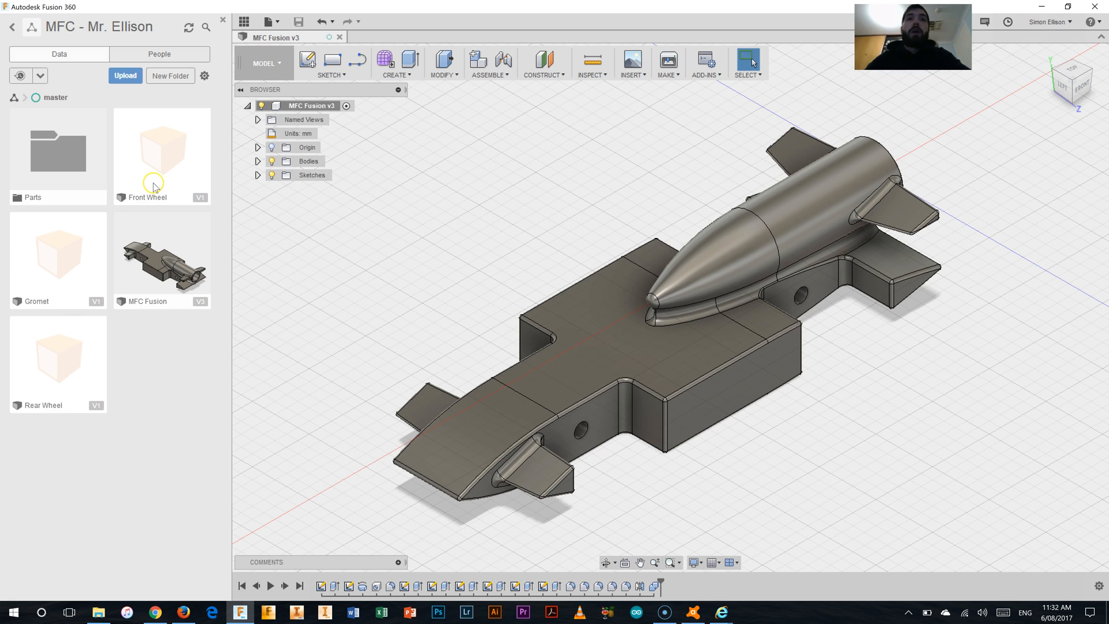
pyautogui.moveTo(120, 243)
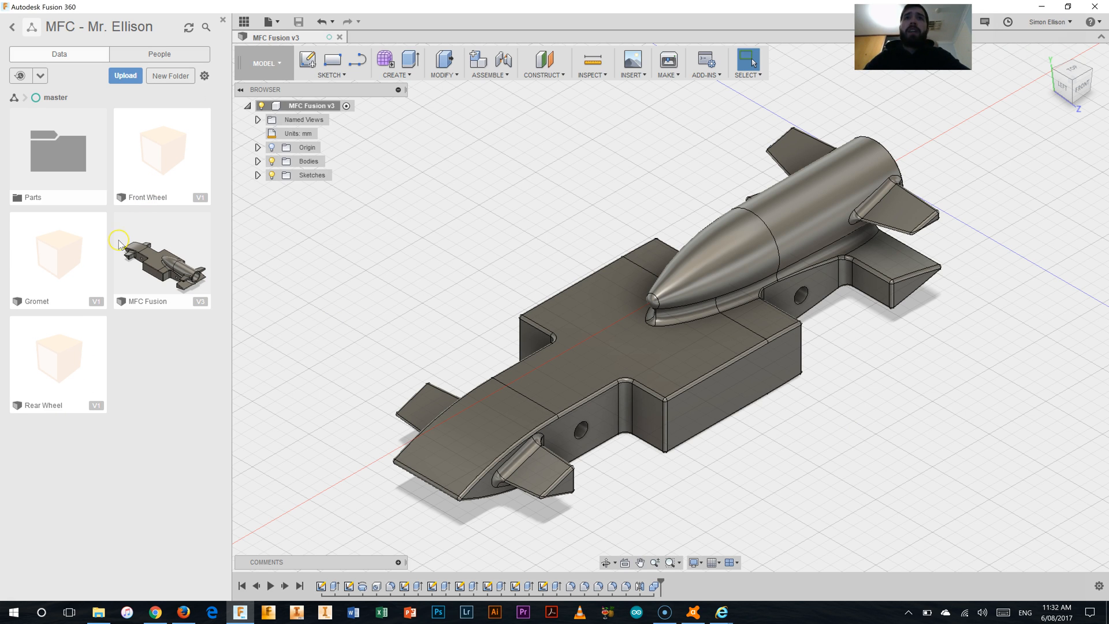
pyautogui.moveTo(306, 410)
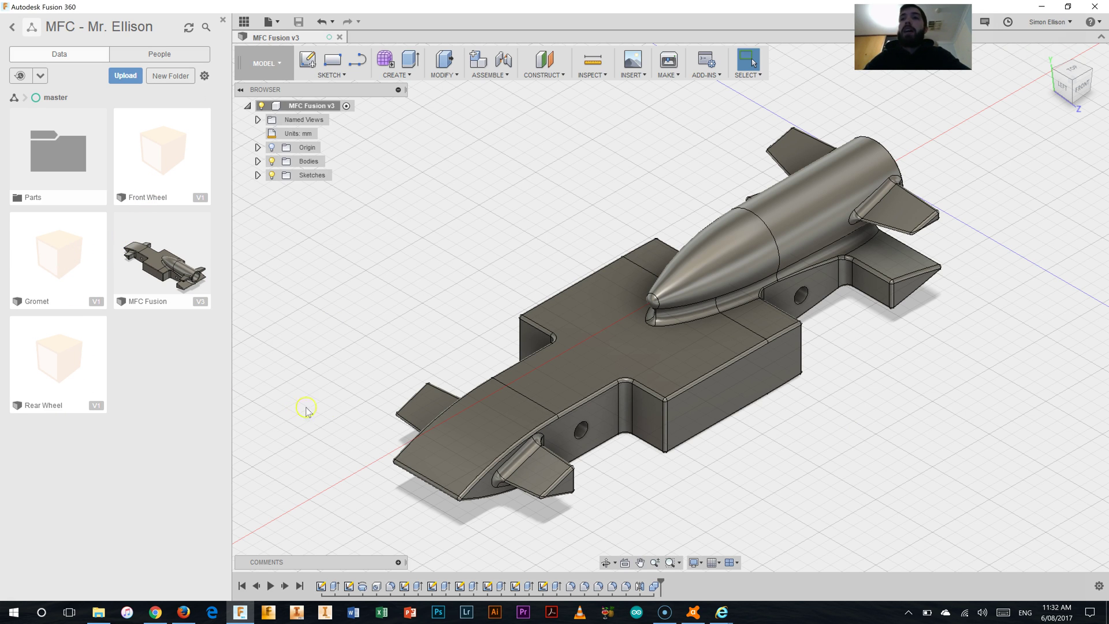
pyautogui.moveTo(88, 267)
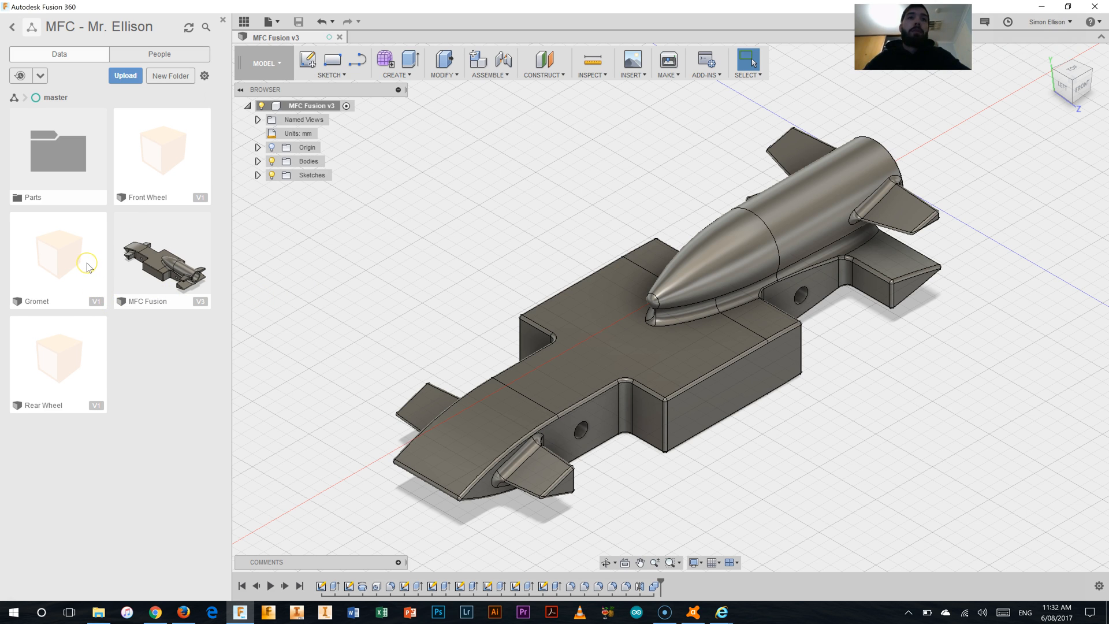
# Bring up the Gromet design's actions to insert it into the car design
pyautogui.rightClick(58, 254)
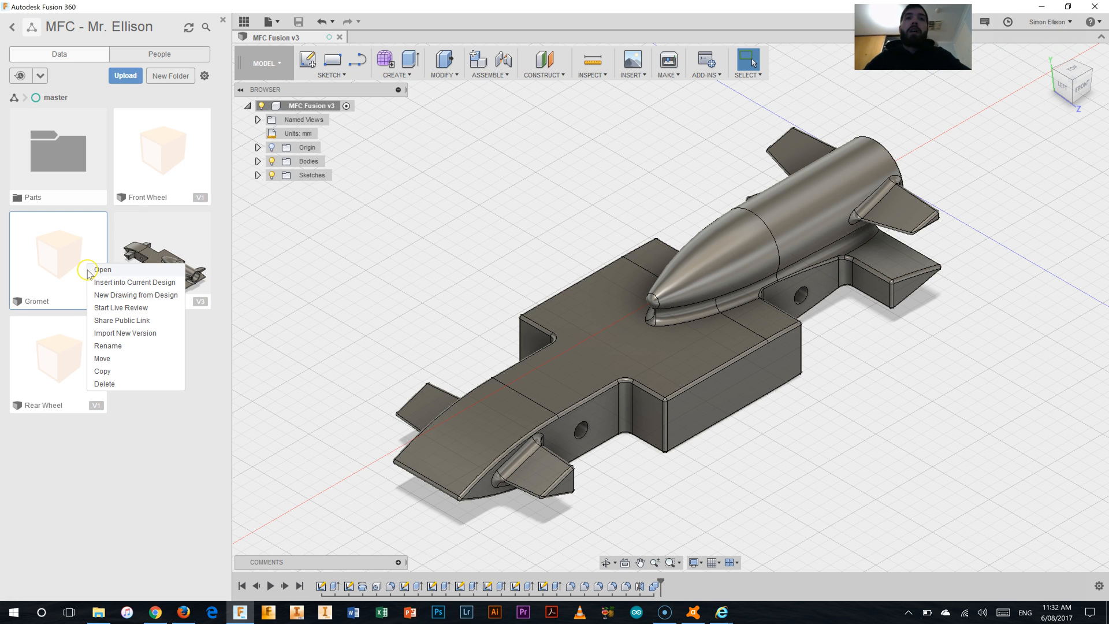
pyautogui.moveTo(129, 299)
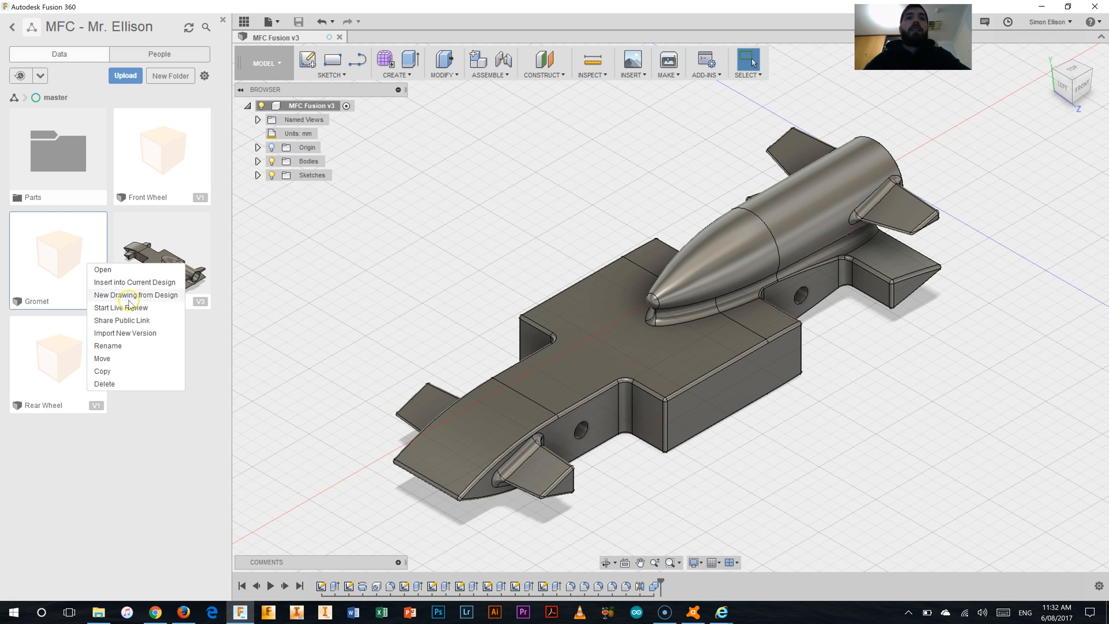
pyautogui.moveTo(133, 282)
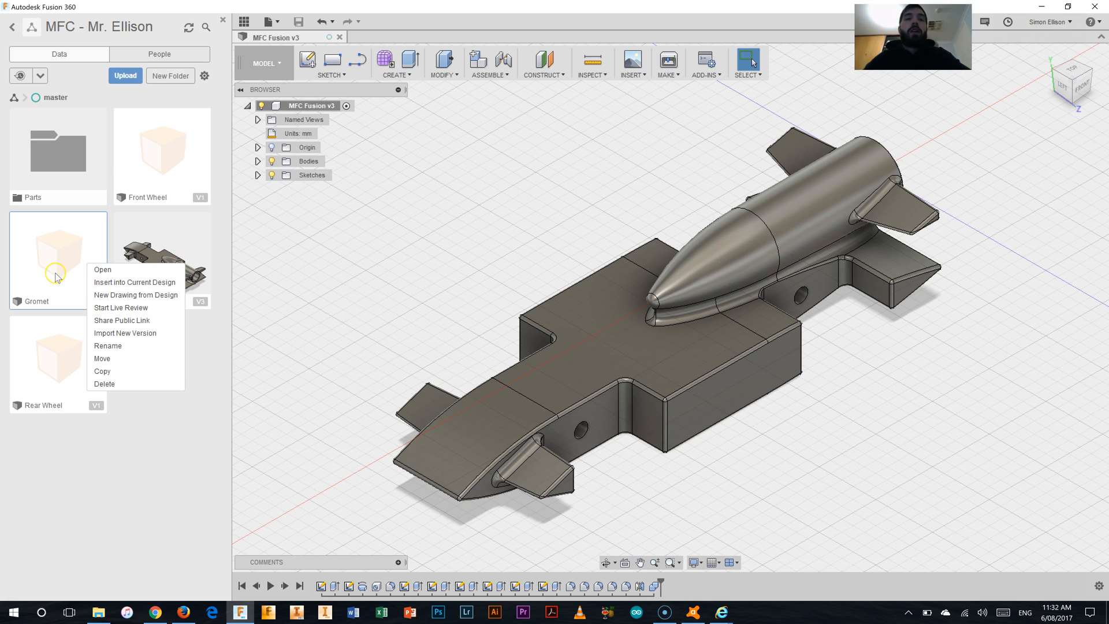
pyautogui.moveTo(160, 287)
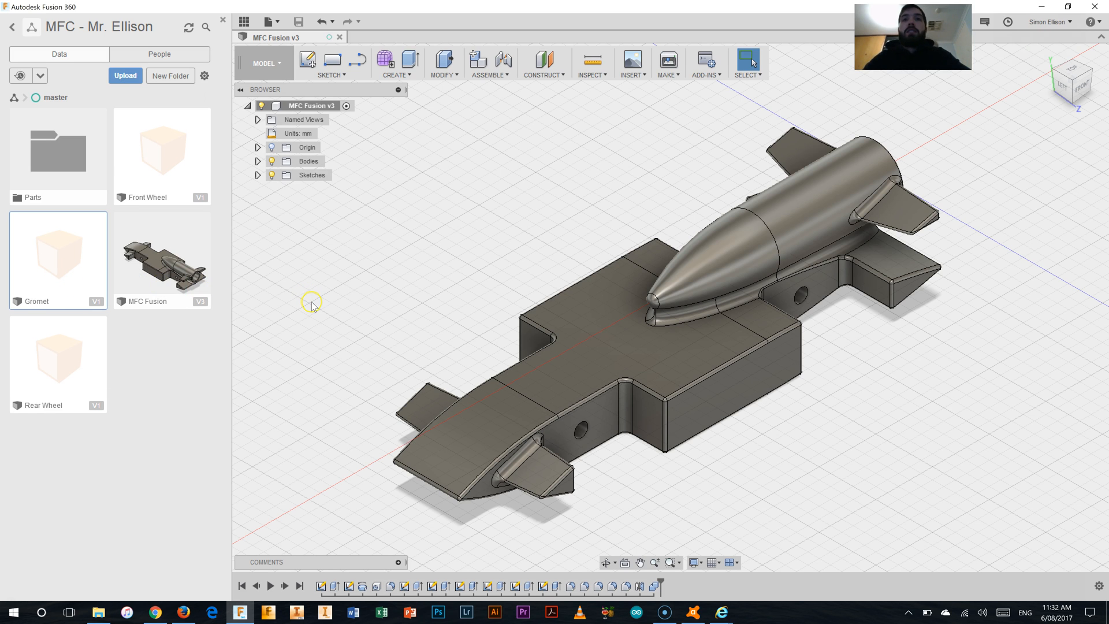
pyautogui.moveTo(326, 304)
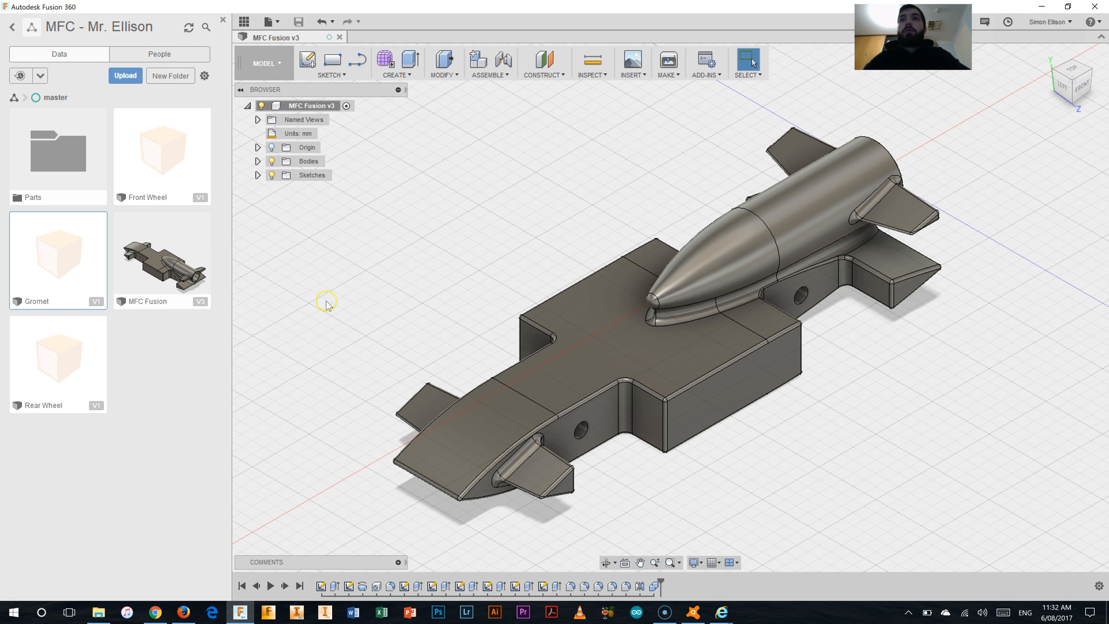
pyautogui.moveTo(590, 203)
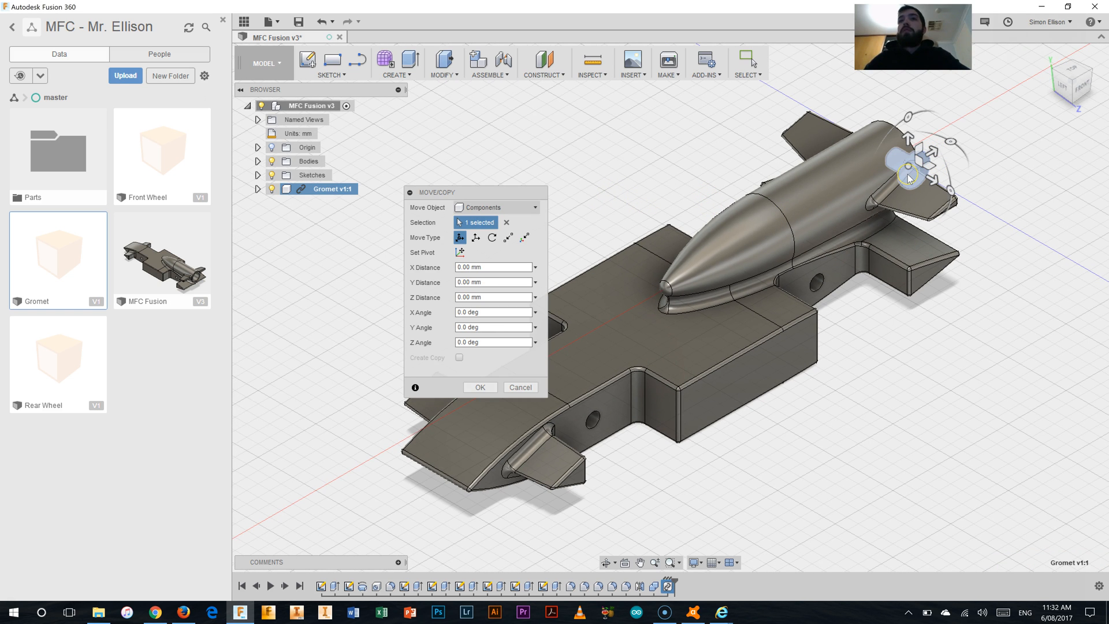
pyautogui.moveTo(776, 237)
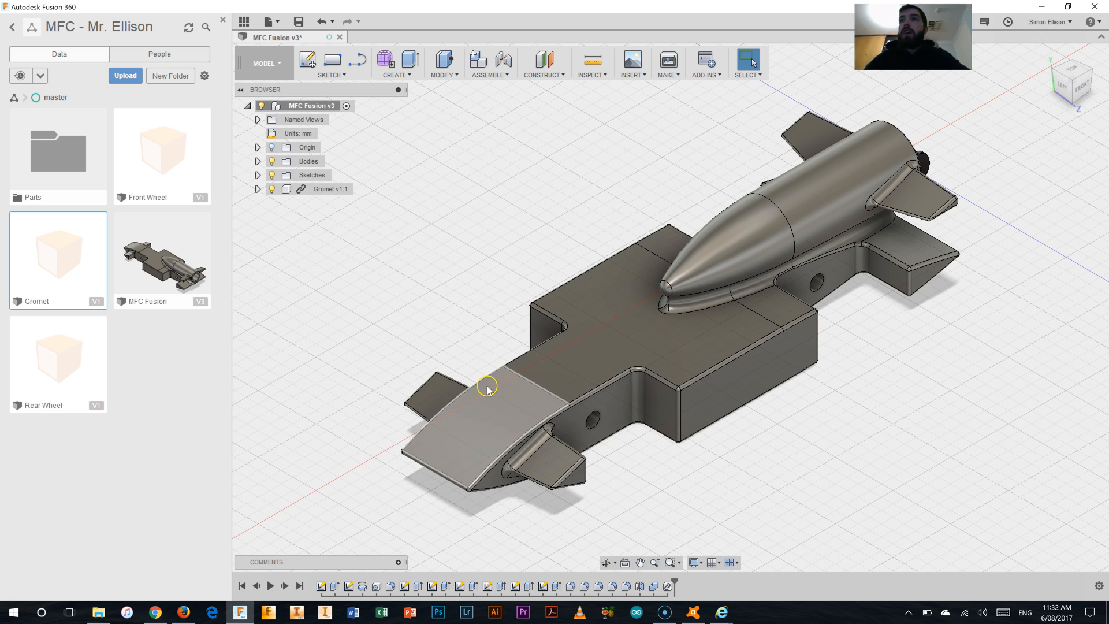
pyautogui.moveTo(478, 60)
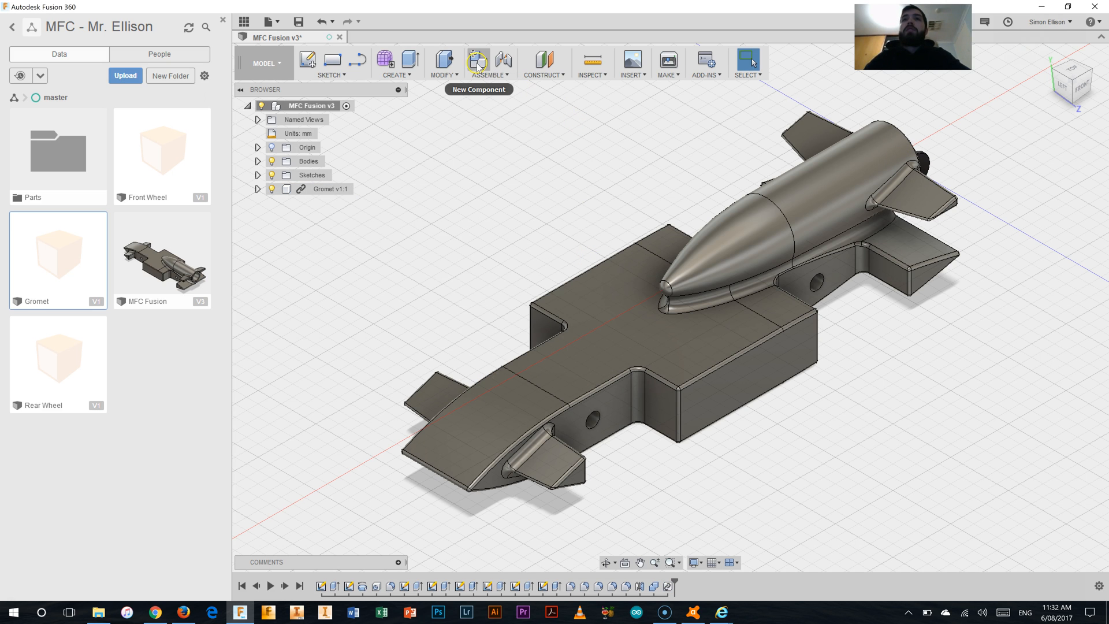
pyautogui.moveTo(502, 62)
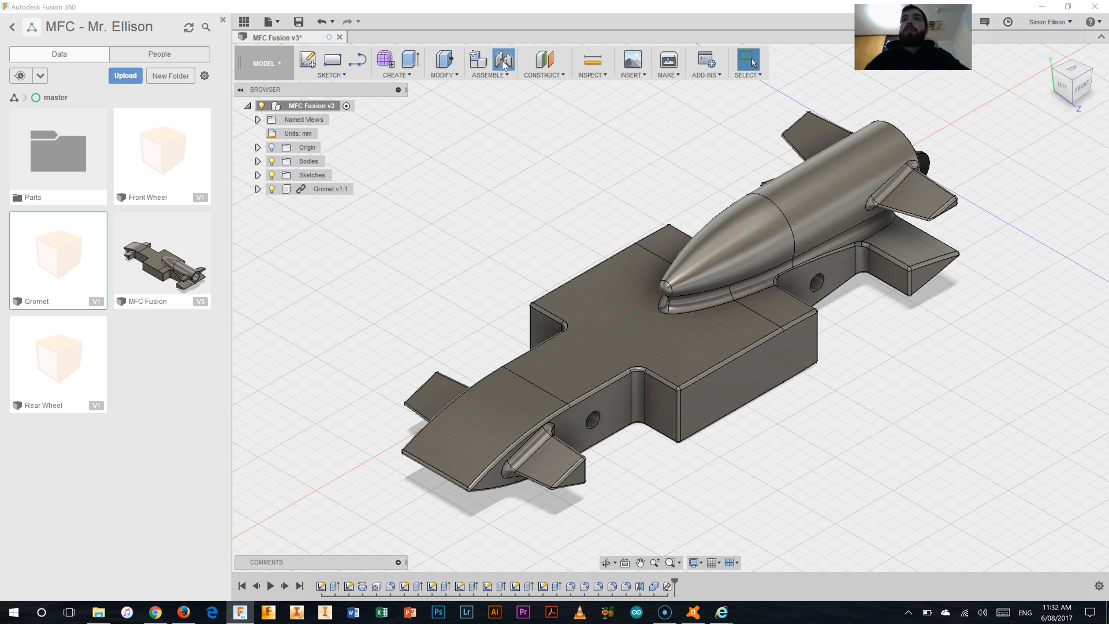
# Create a rigid joint between the gromet face and a hole in the car body side
pyautogui.click(503, 61)
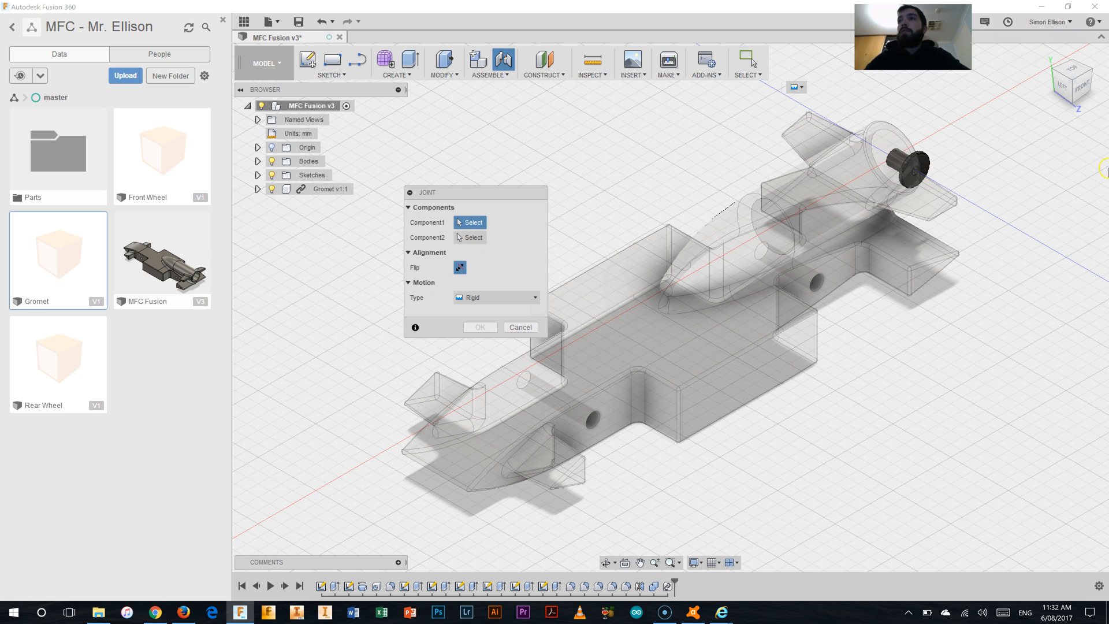
pyautogui.moveTo(1037, 96)
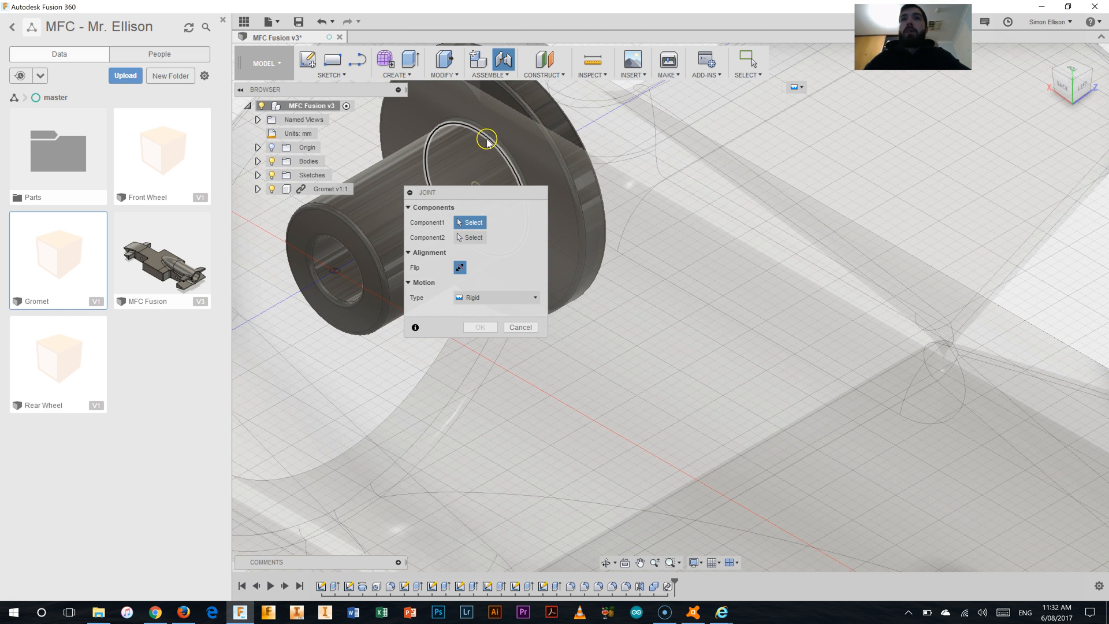
pyautogui.moveTo(488, 140)
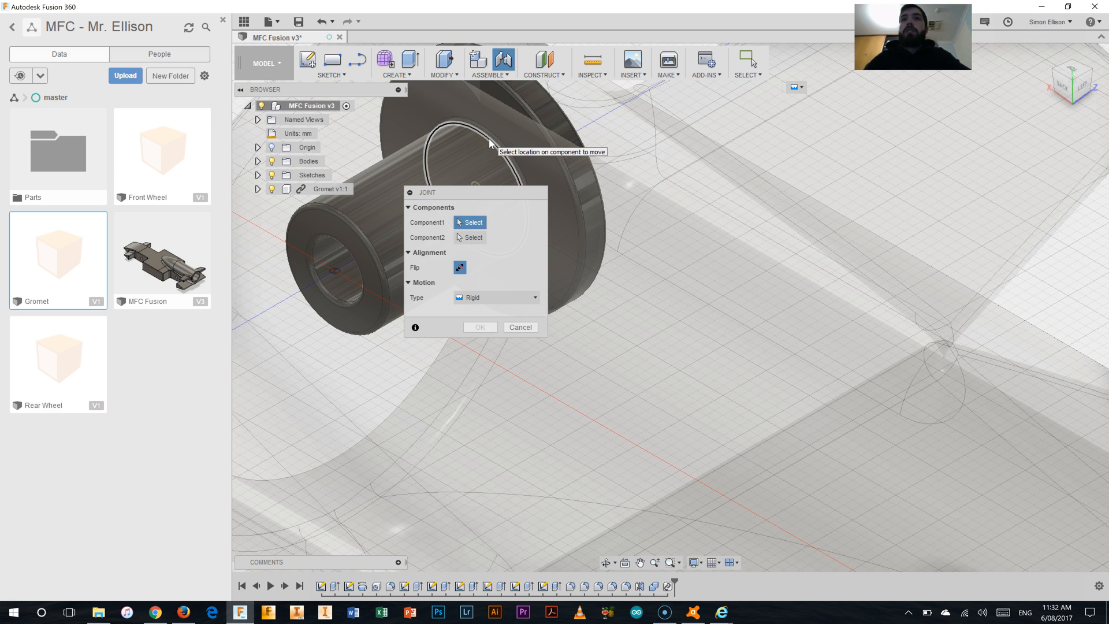
pyautogui.click(473, 141)
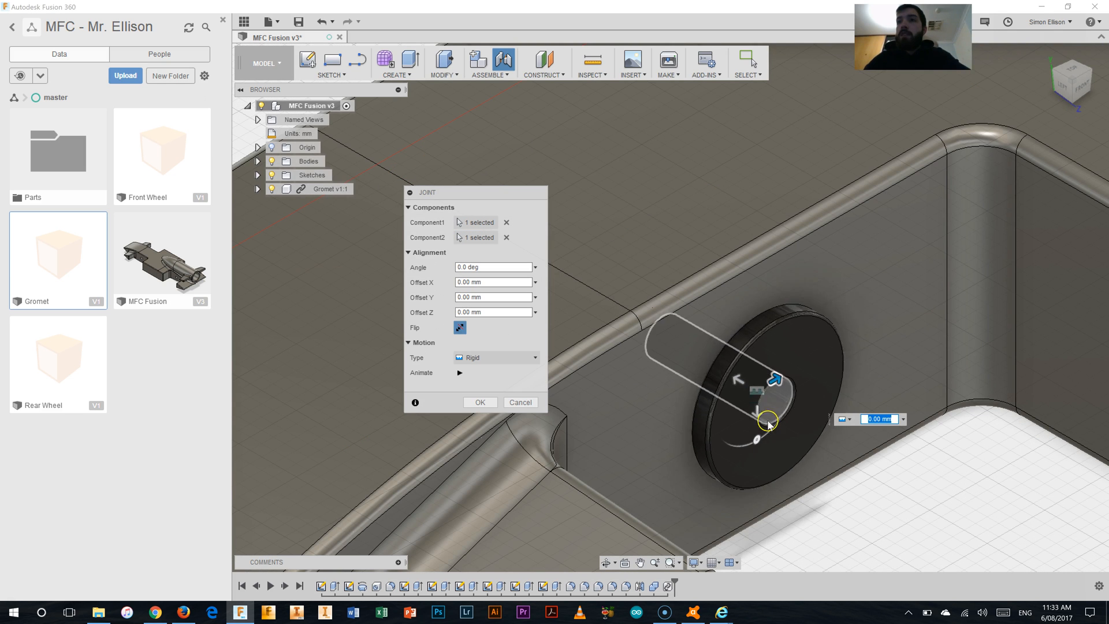
pyautogui.moveTo(807, 473)
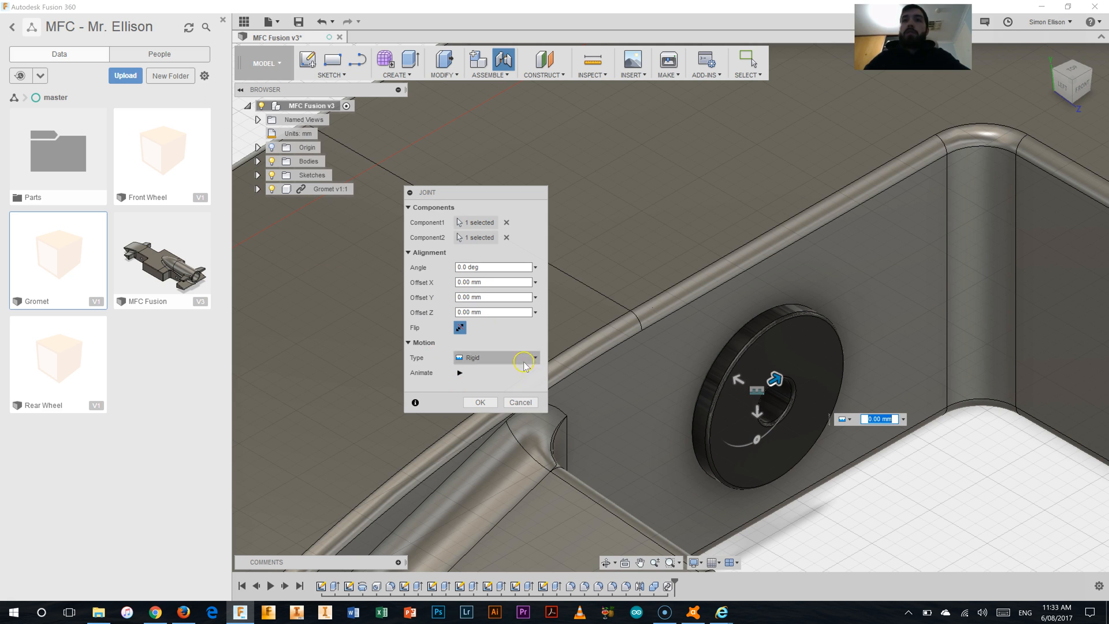
pyautogui.moveTo(436, 351)
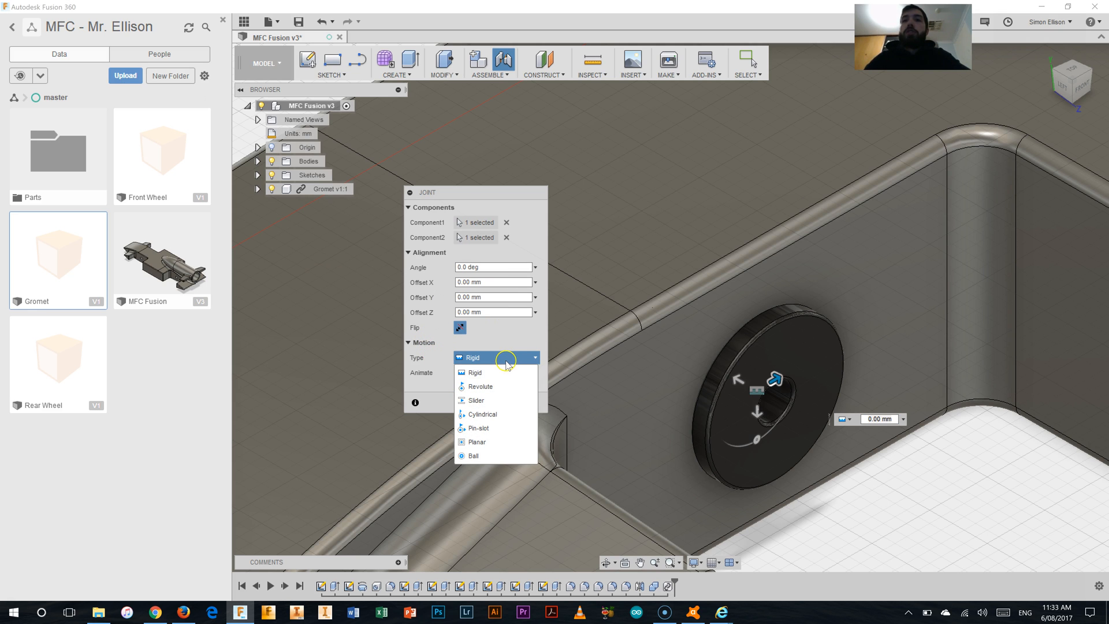
pyautogui.moveTo(499, 390)
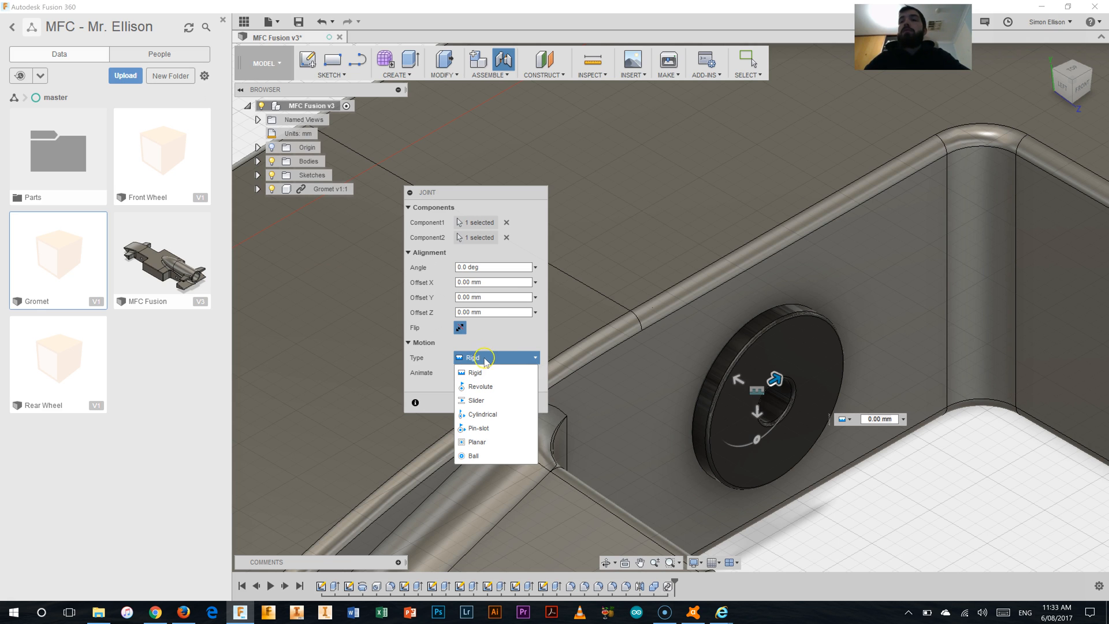
pyautogui.moveTo(490, 334)
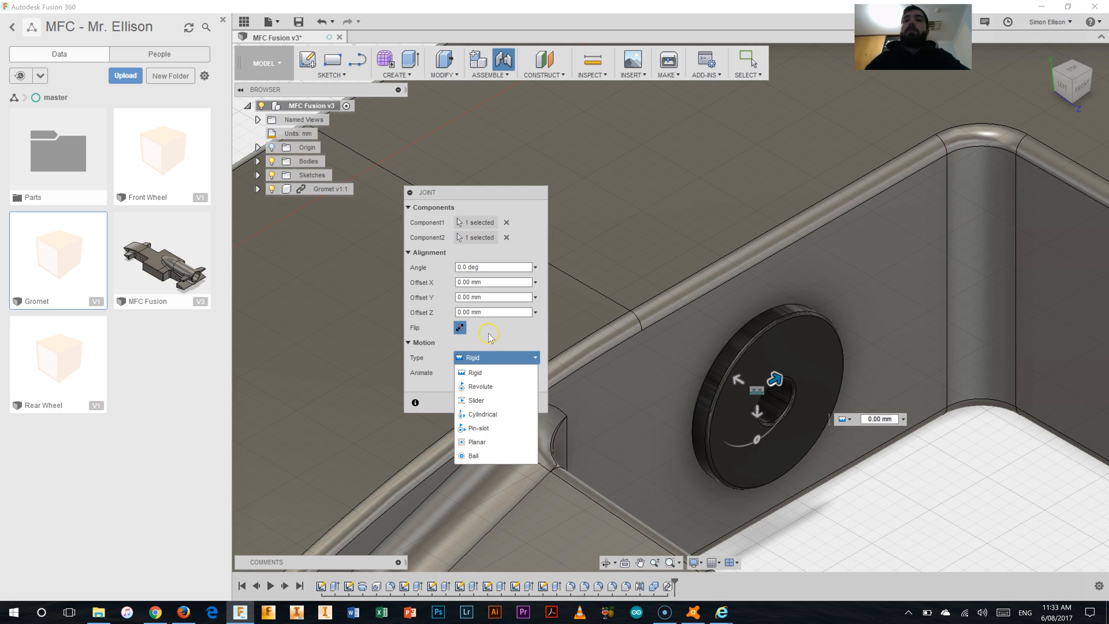
pyautogui.click(474, 372)
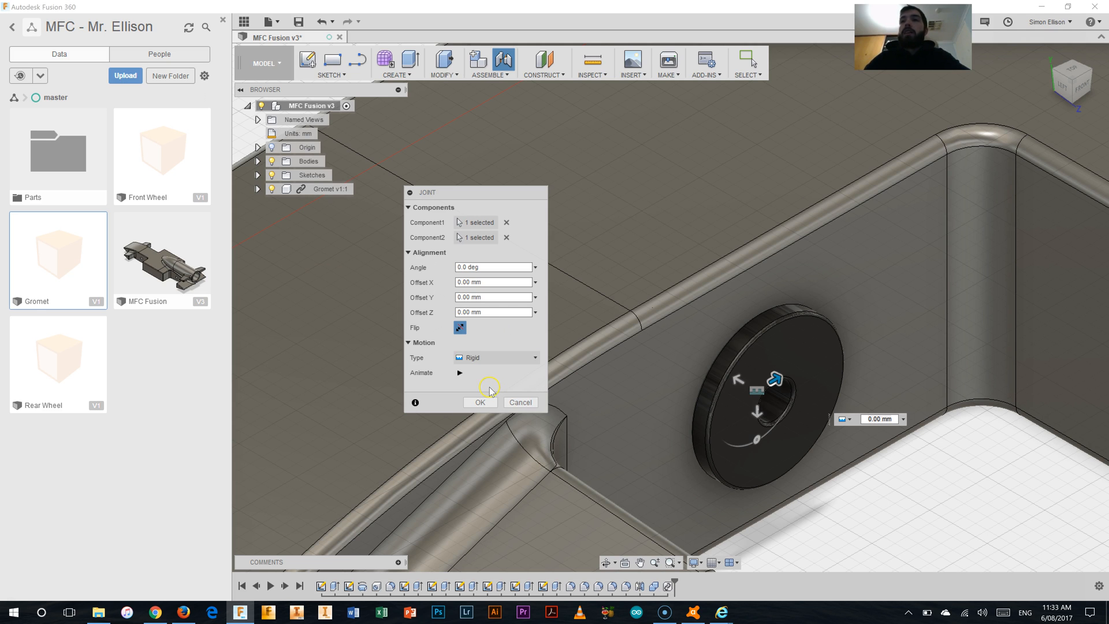
pyautogui.moveTo(486, 360)
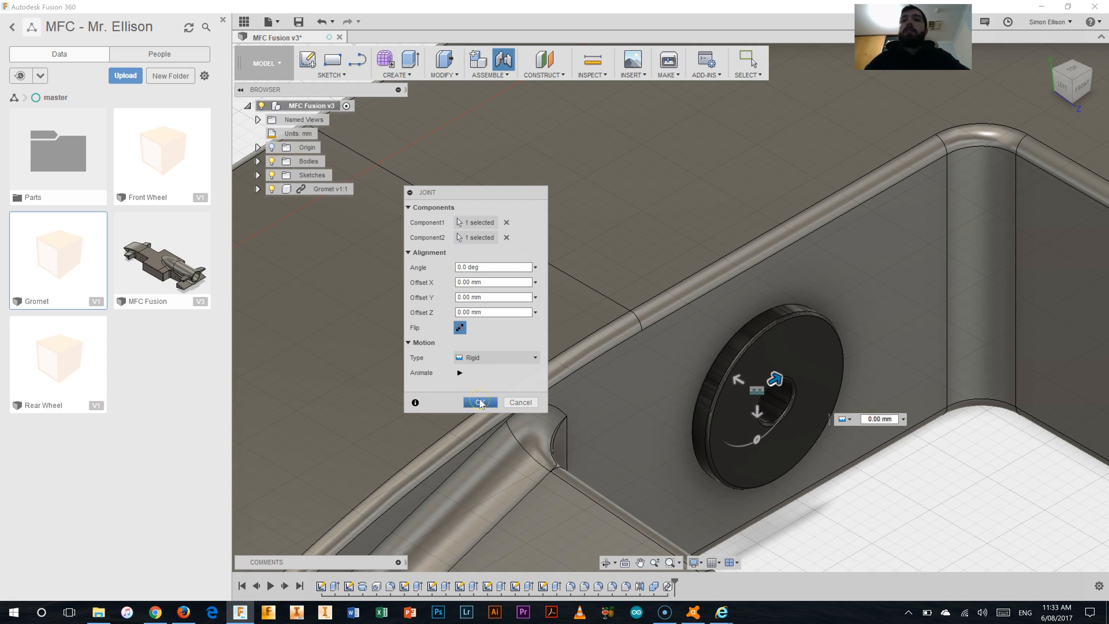
pyautogui.click(480, 402)
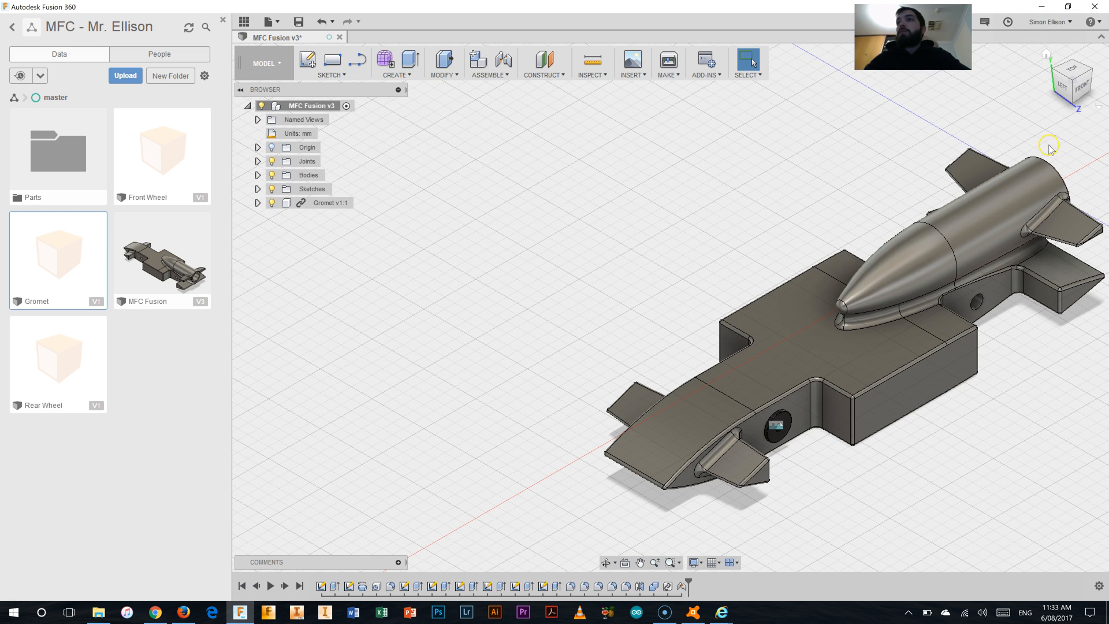
# Insert another Gromet copy, begin a joint on a body hole, then cancel it
pyautogui.rightClick(58, 254)
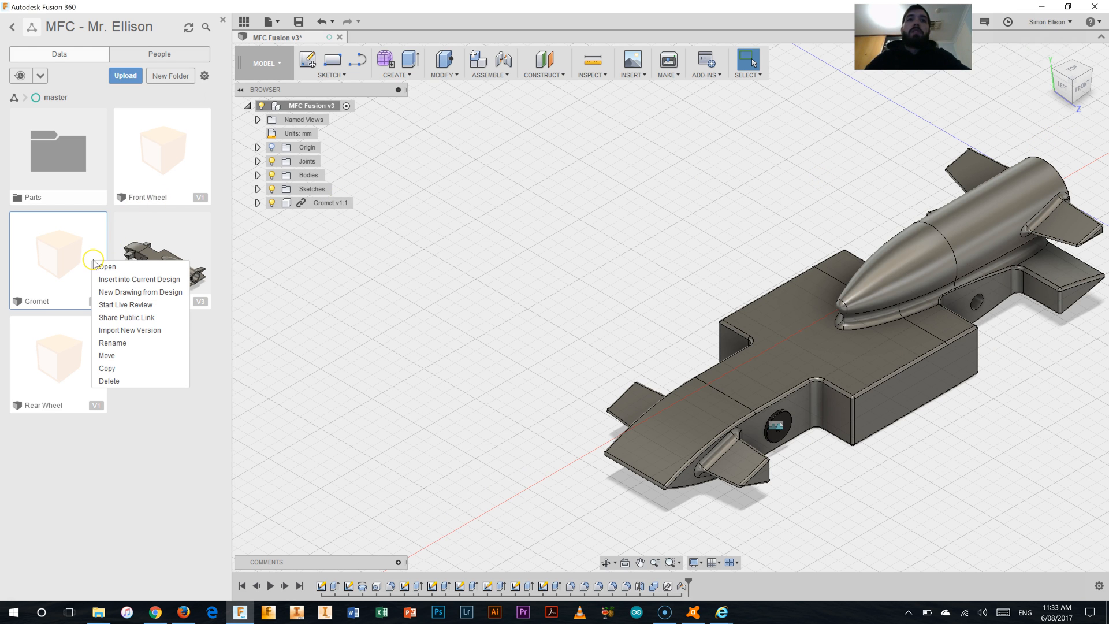
pyautogui.moveTo(111, 287)
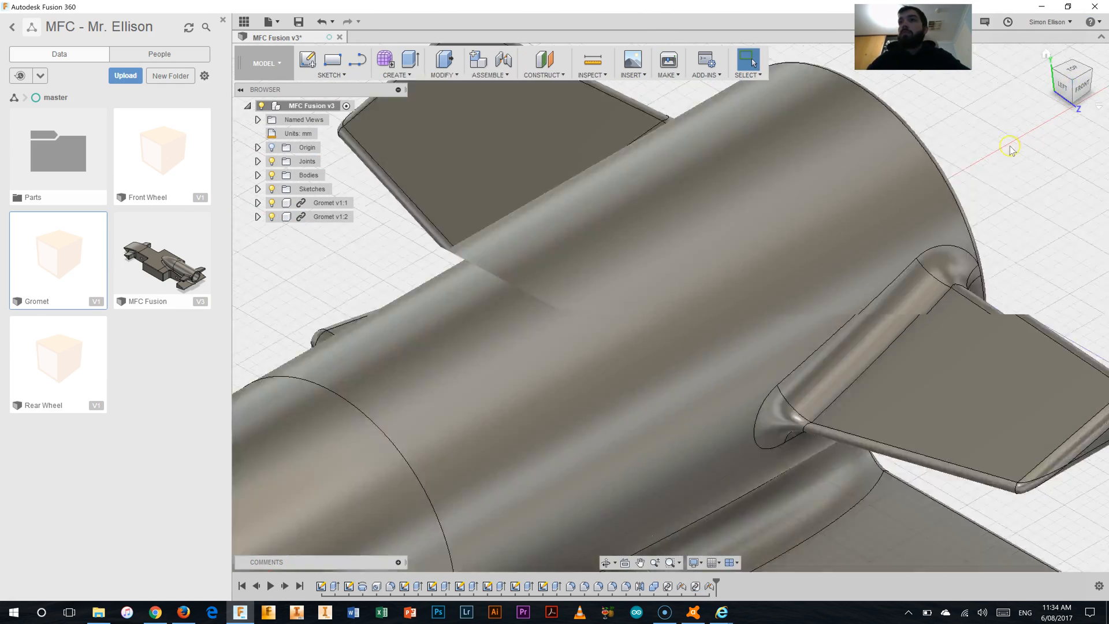
pyautogui.click(477, 61)
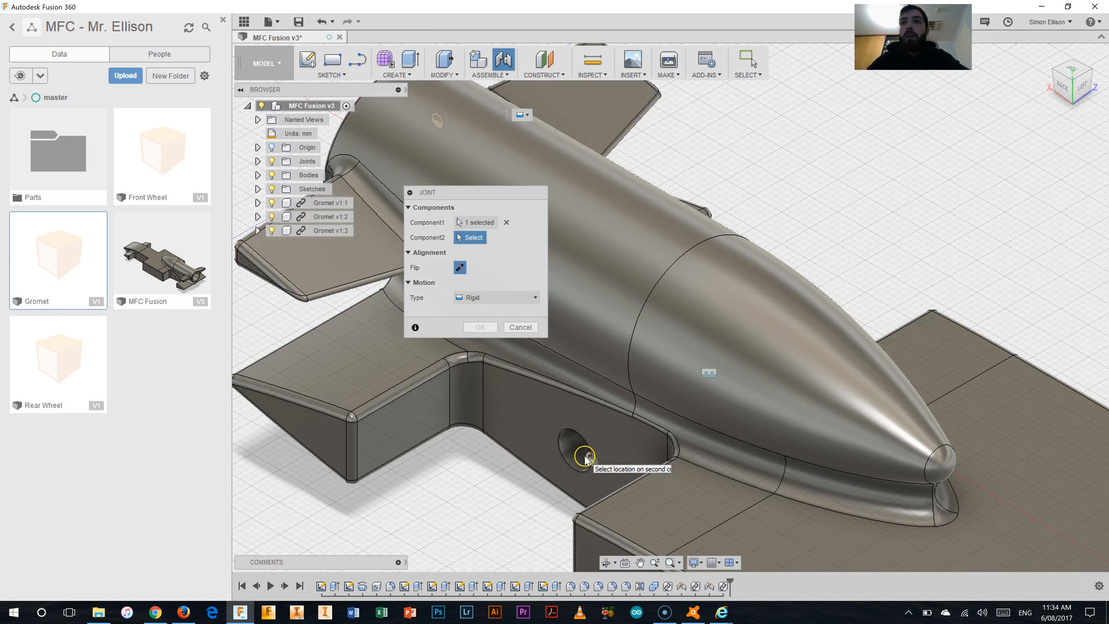
pyautogui.click(582, 455)
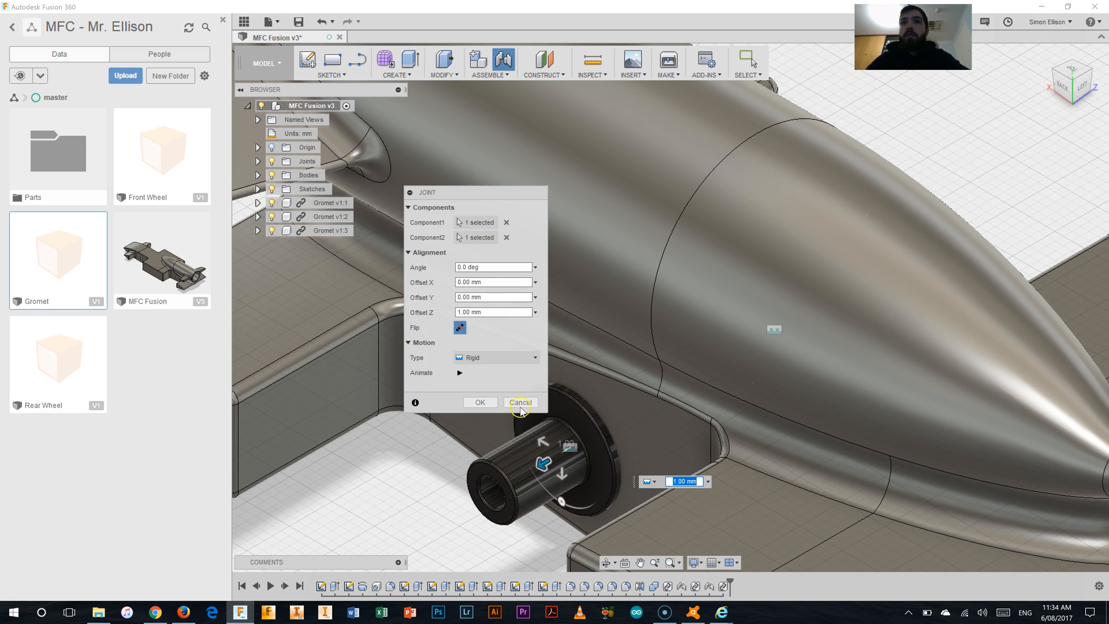
pyautogui.moveTo(559, 470)
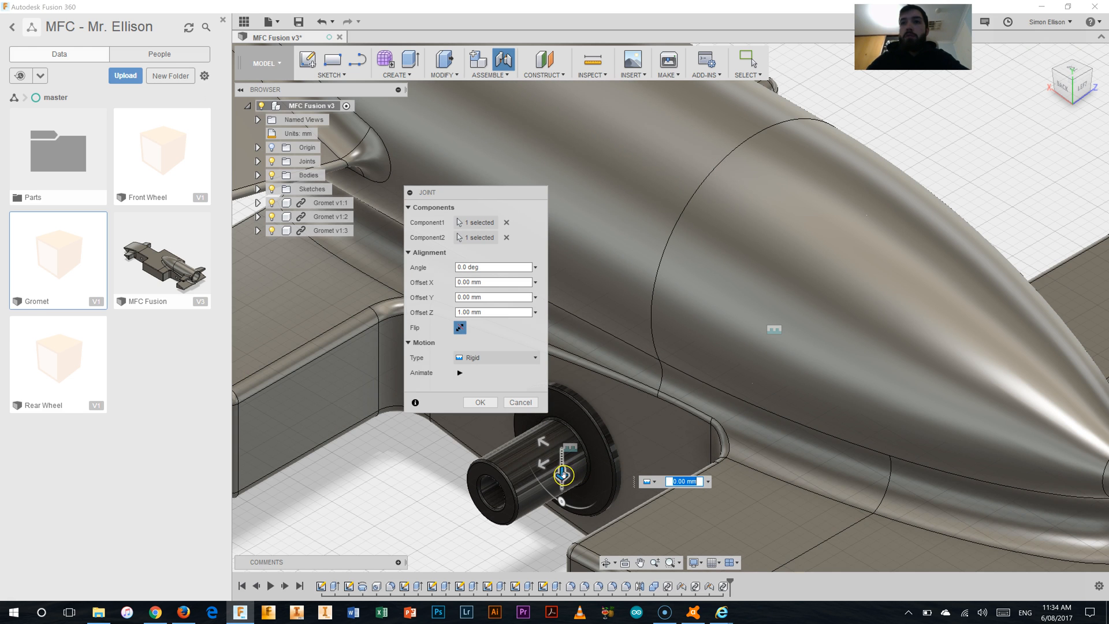
pyautogui.click(479, 402)
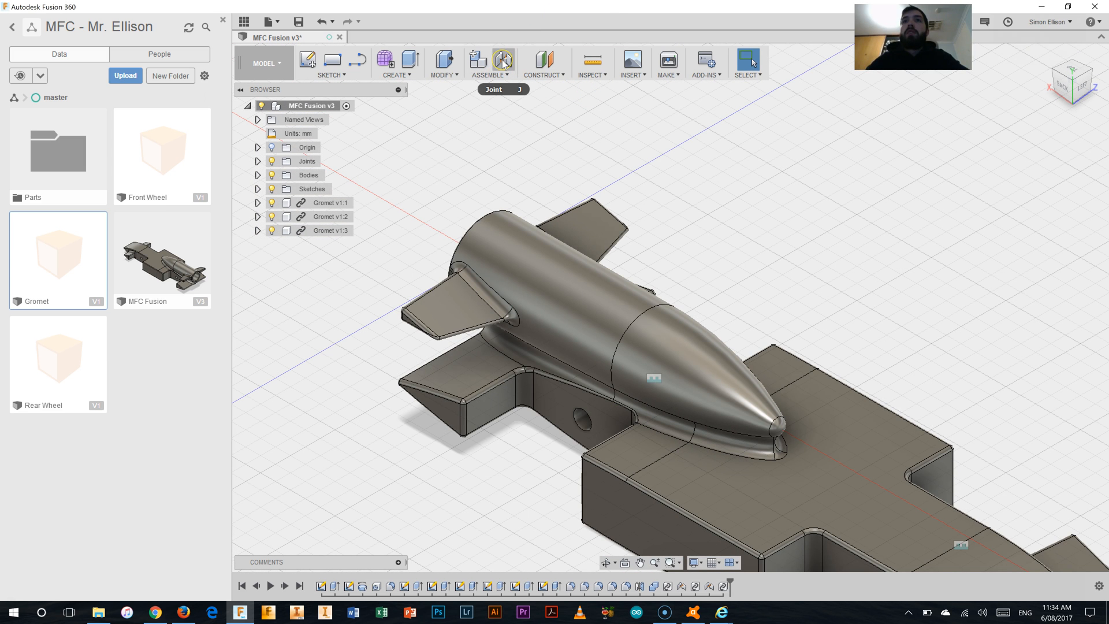
# Rigidly joint another gromet into a body hole, flipped so it sits flush
pyautogui.click(503, 61)
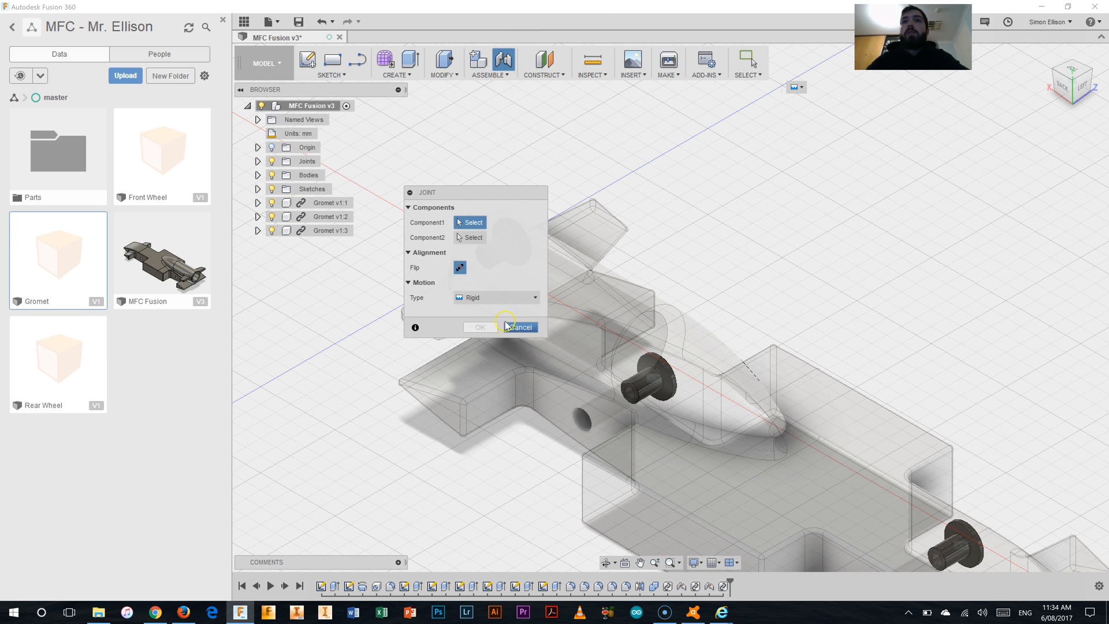
pyautogui.moveTo(501, 196)
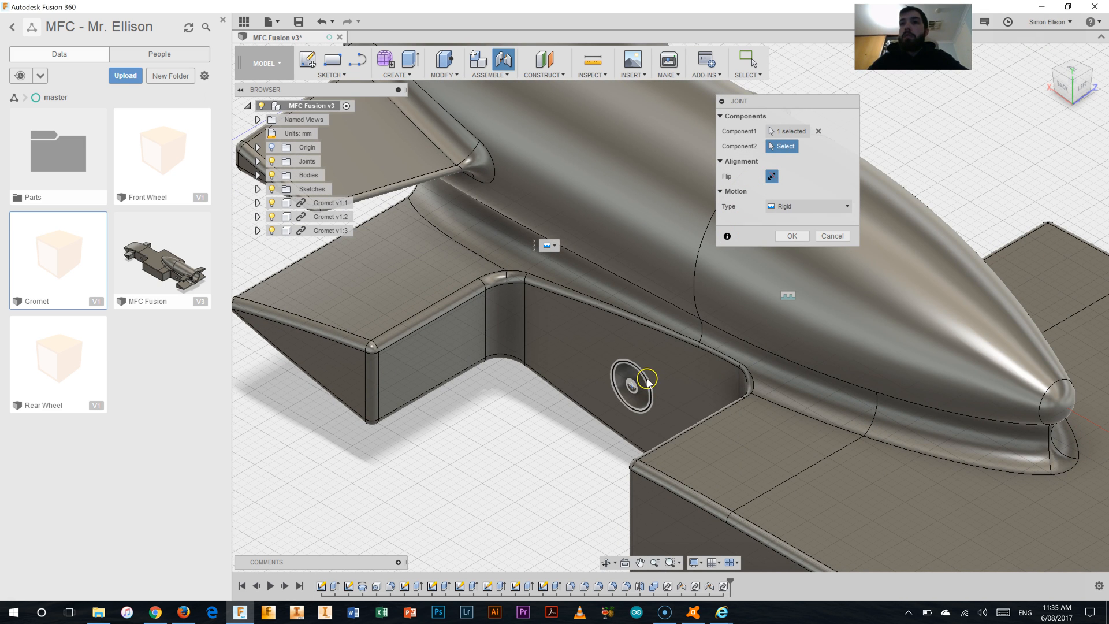
pyautogui.click(644, 379)
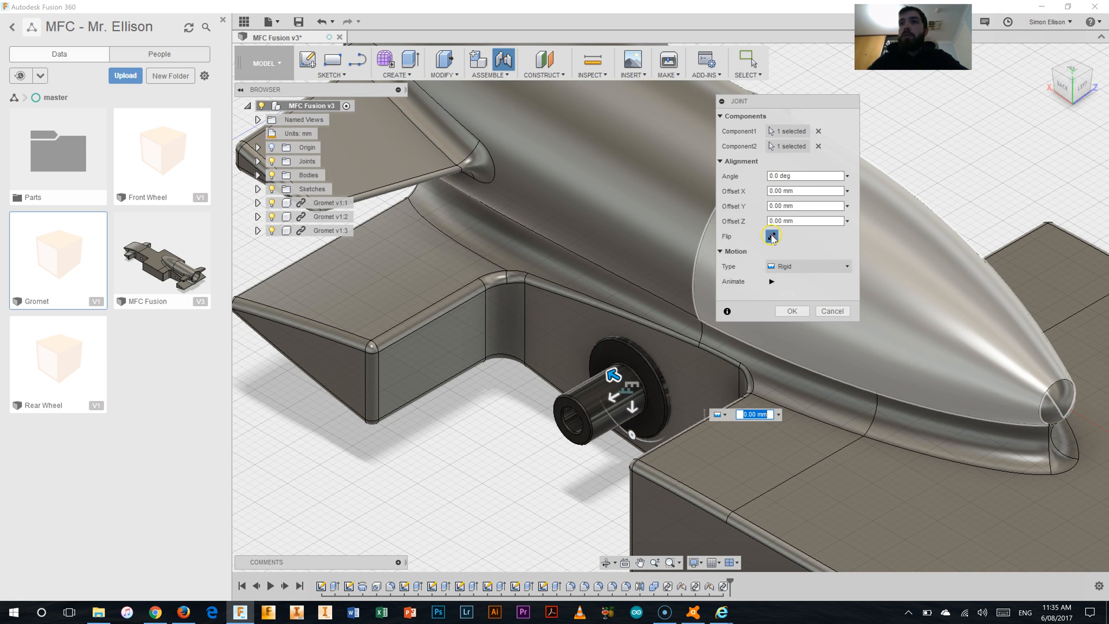
pyautogui.click(772, 236)
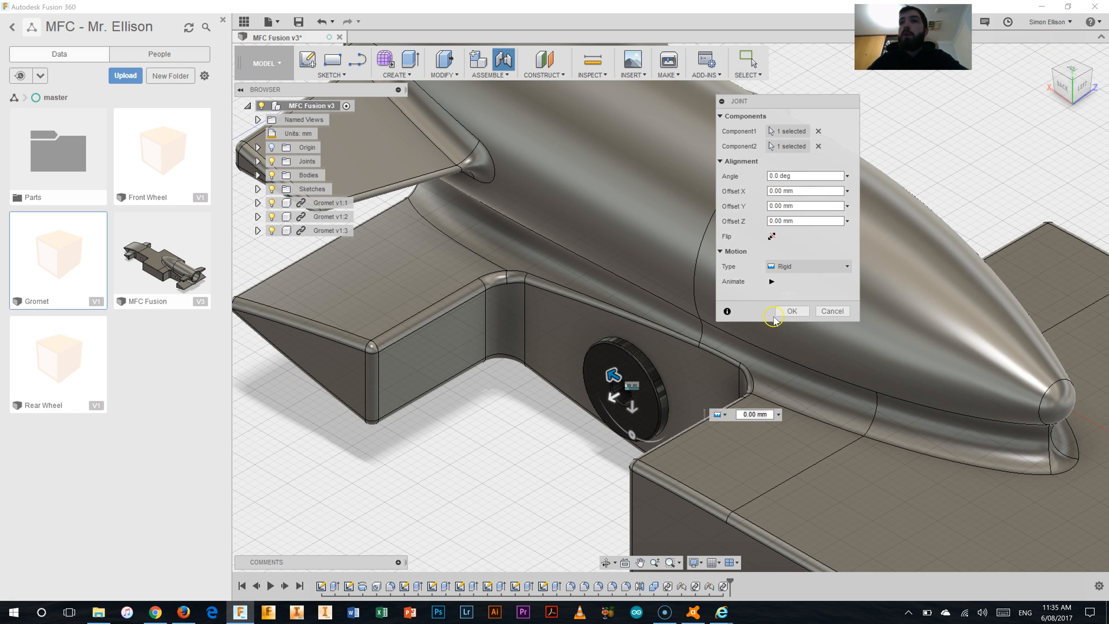
pyautogui.click(791, 311)
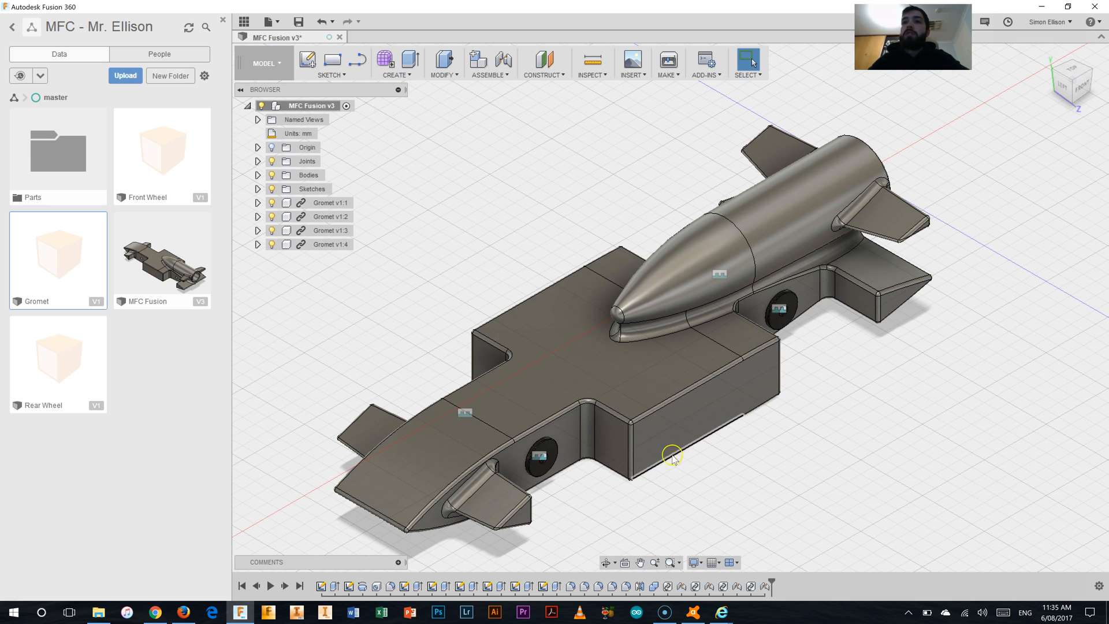
pyautogui.moveTo(538, 453)
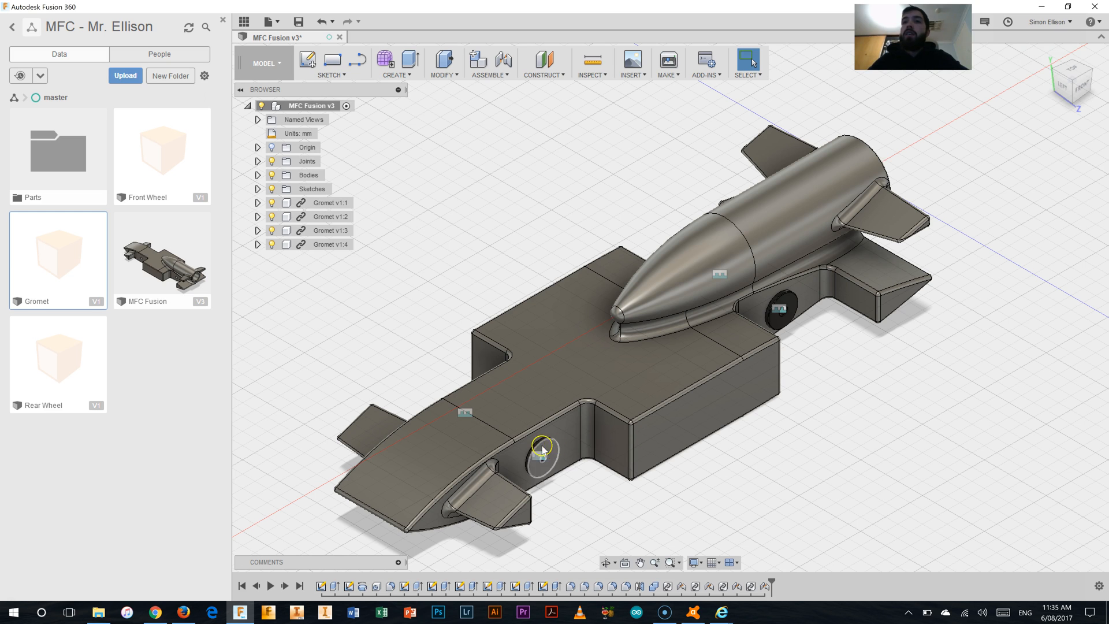
pyautogui.moveTo(823, 375)
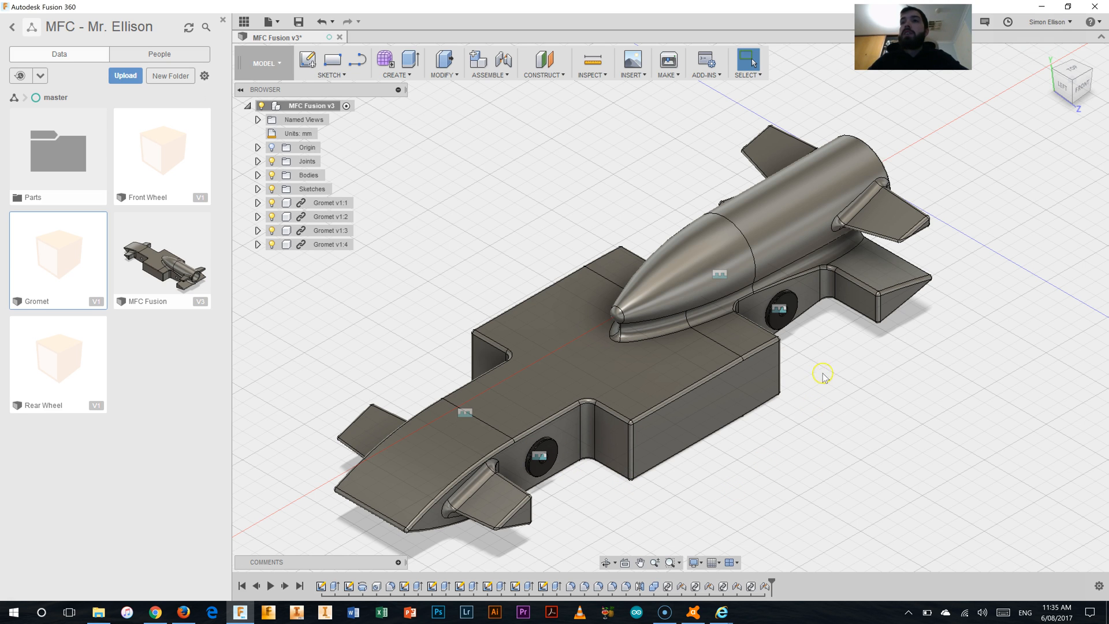
pyautogui.moveTo(388, 313)
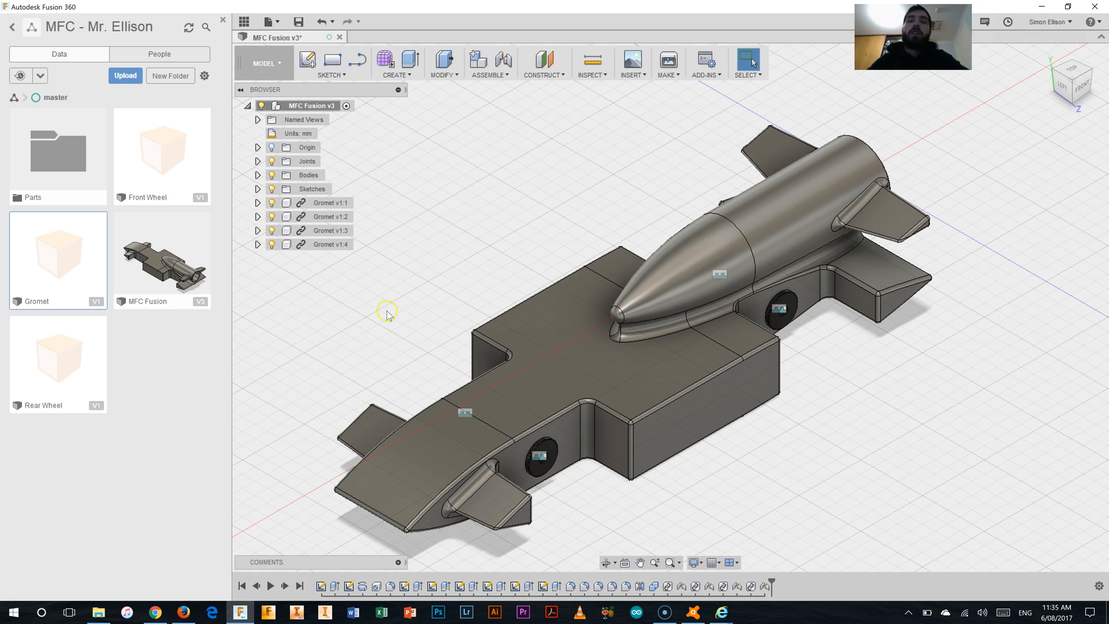
pyautogui.moveTo(346, 276)
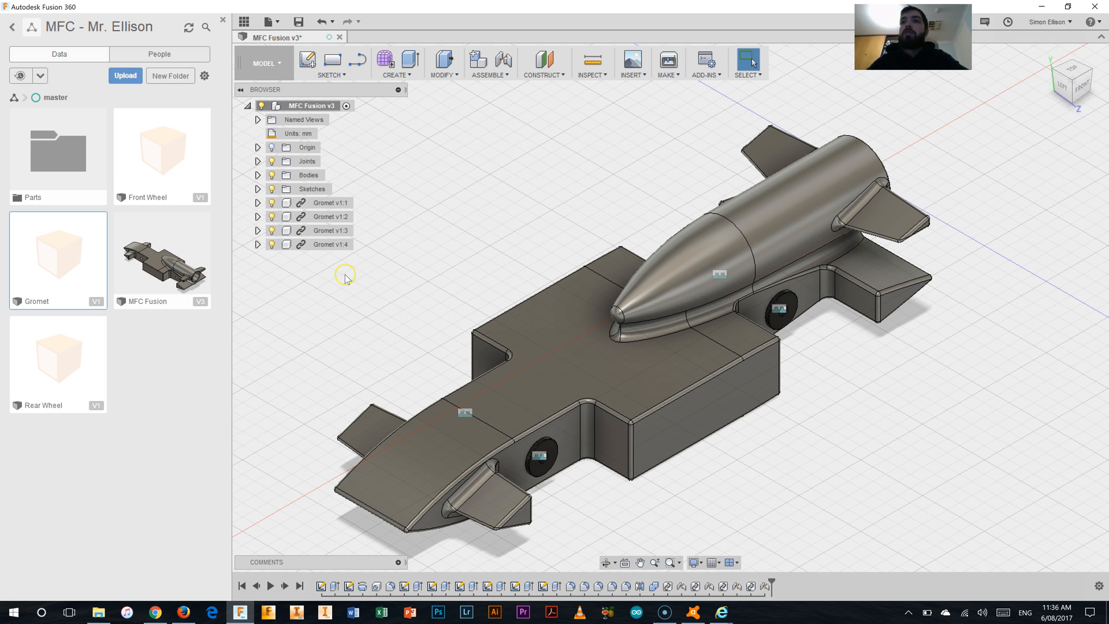
pyautogui.moveTo(292, 276)
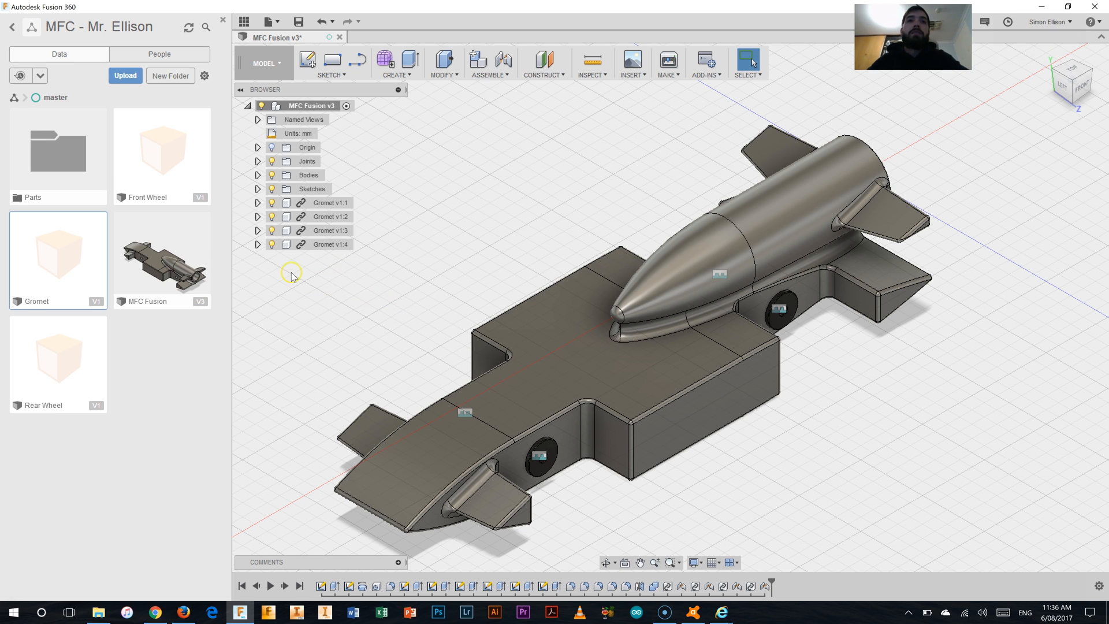
pyautogui.moveTo(228, 193)
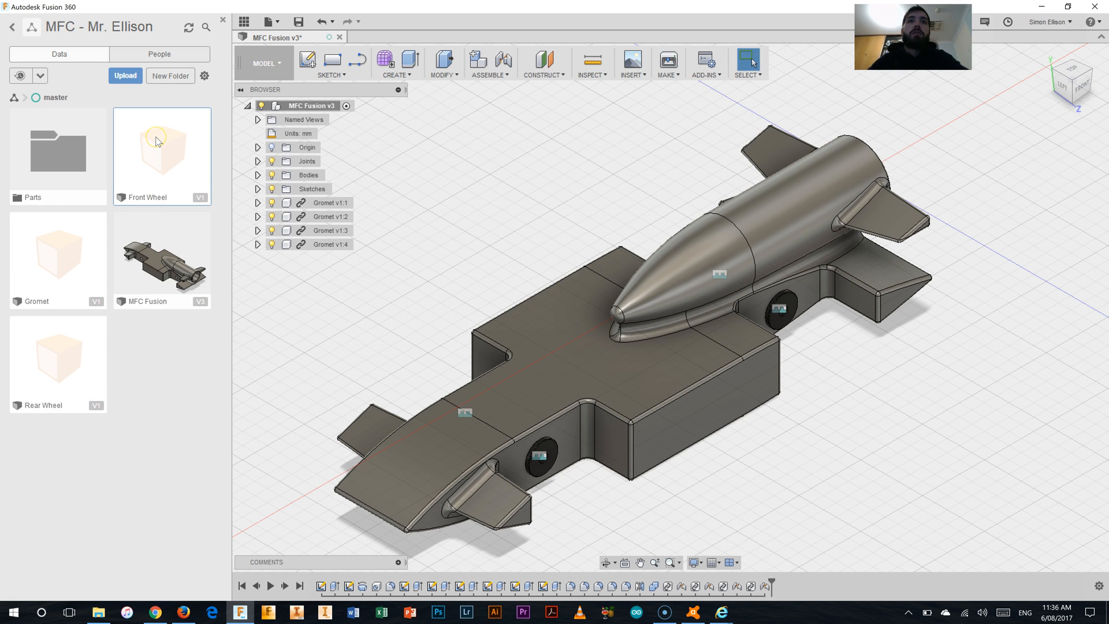
# Insert Front Wheel into the car design and accept its Move/Copy position
pyautogui.rightClick(162, 153)
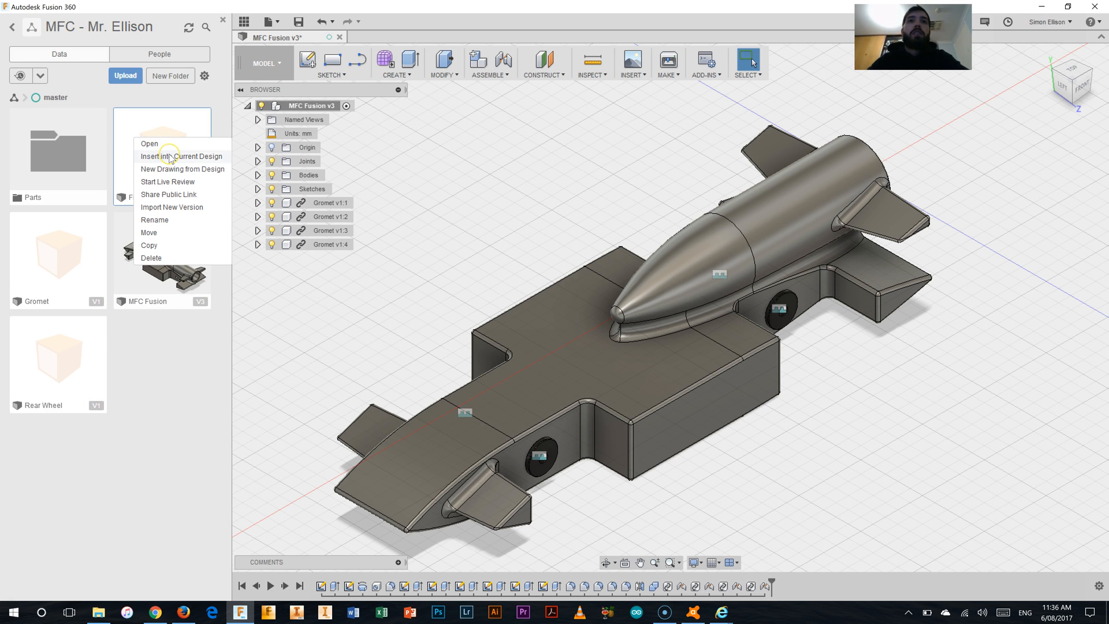
pyautogui.click(586, 190)
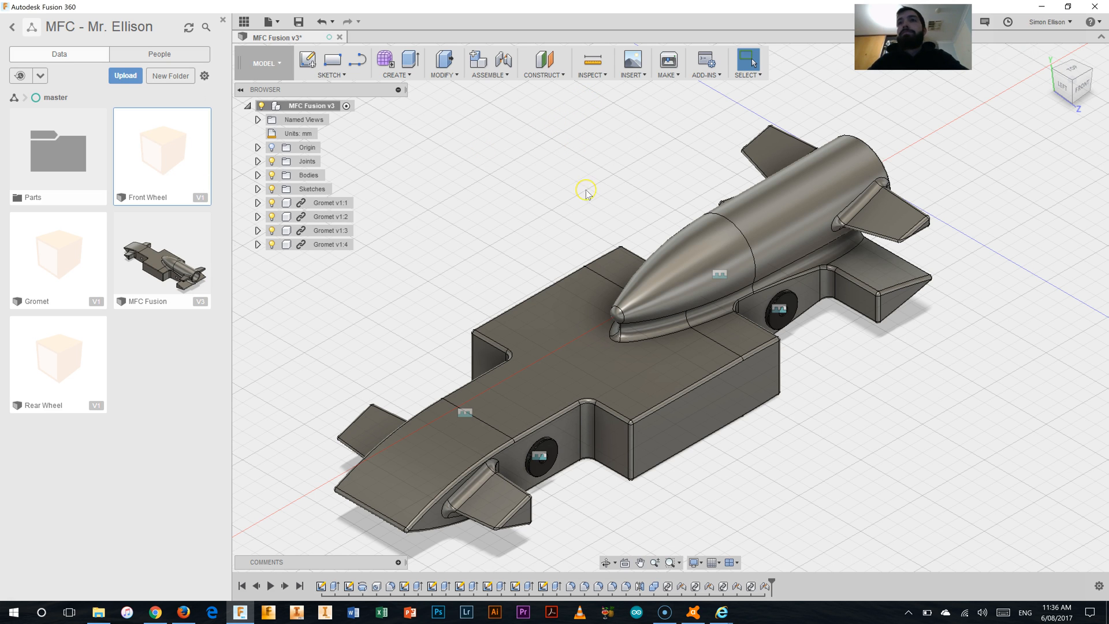
pyautogui.moveTo(604, 203)
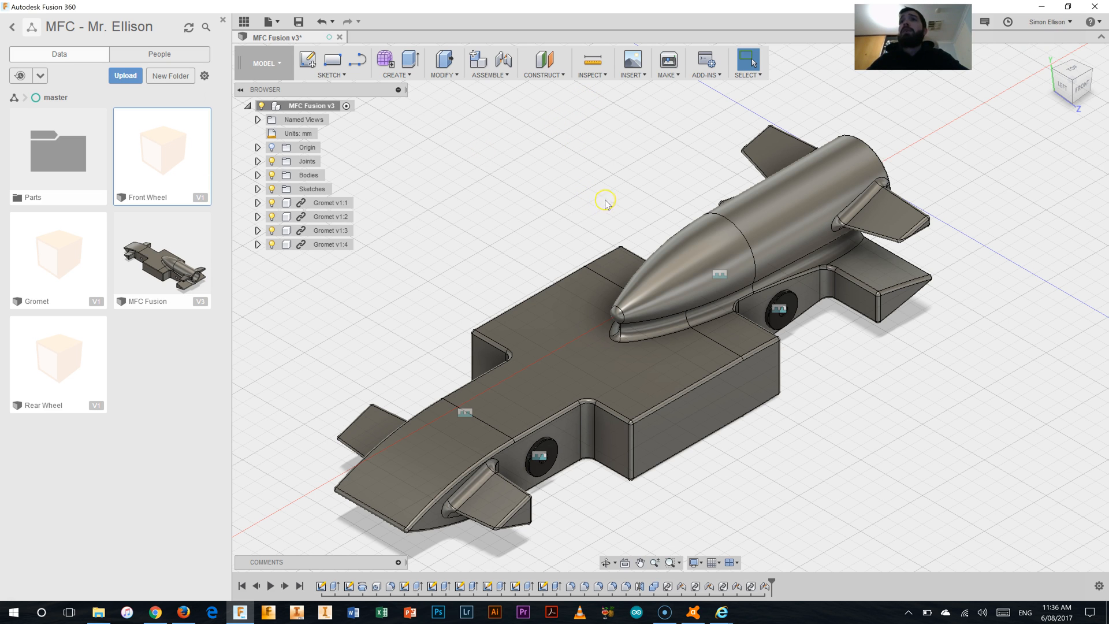
pyautogui.moveTo(586, 129)
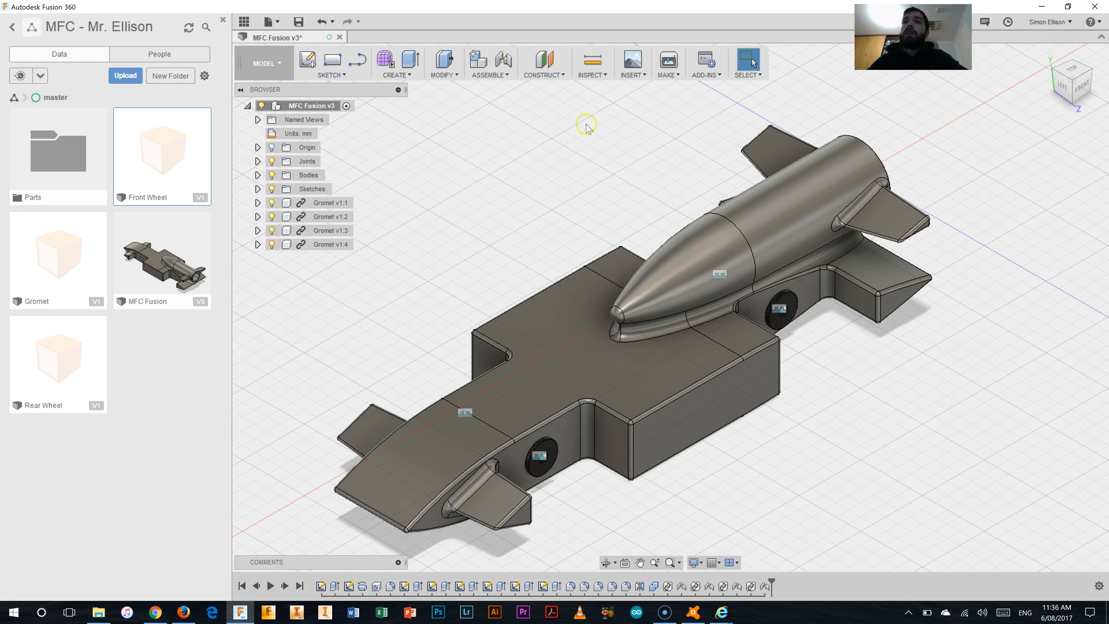
pyautogui.moveTo(626, 173)
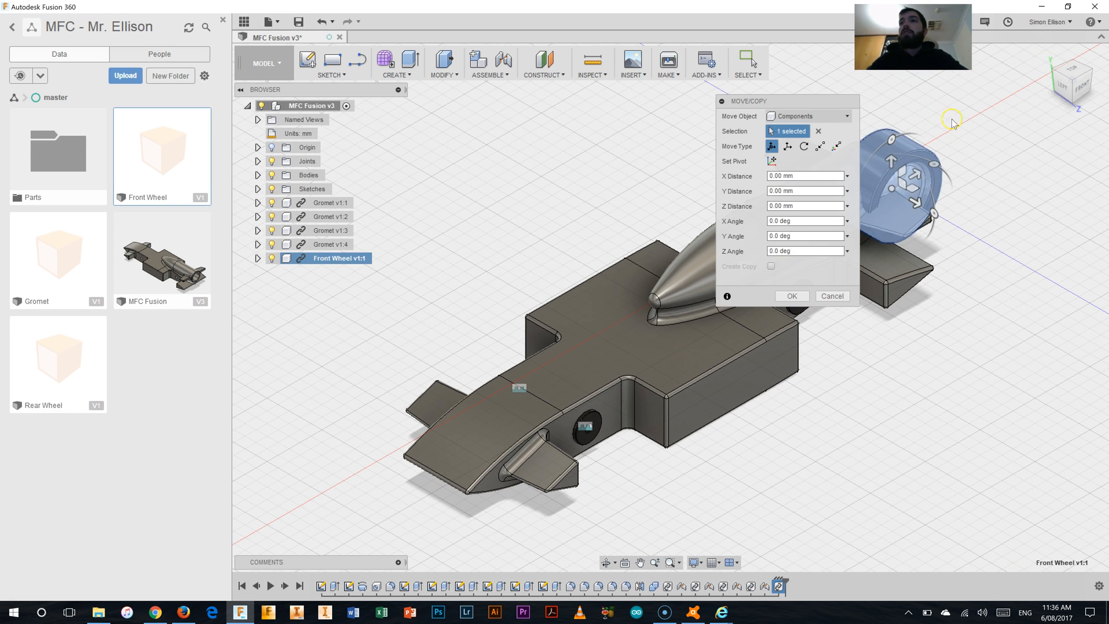
pyautogui.click(791, 296)
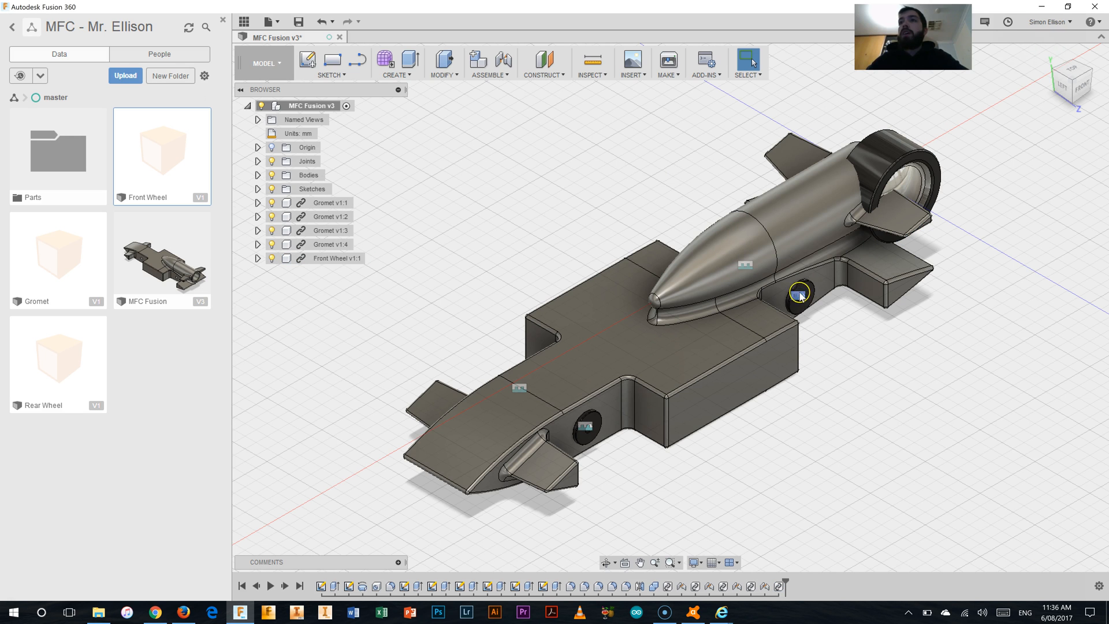
pyautogui.click(505, 59)
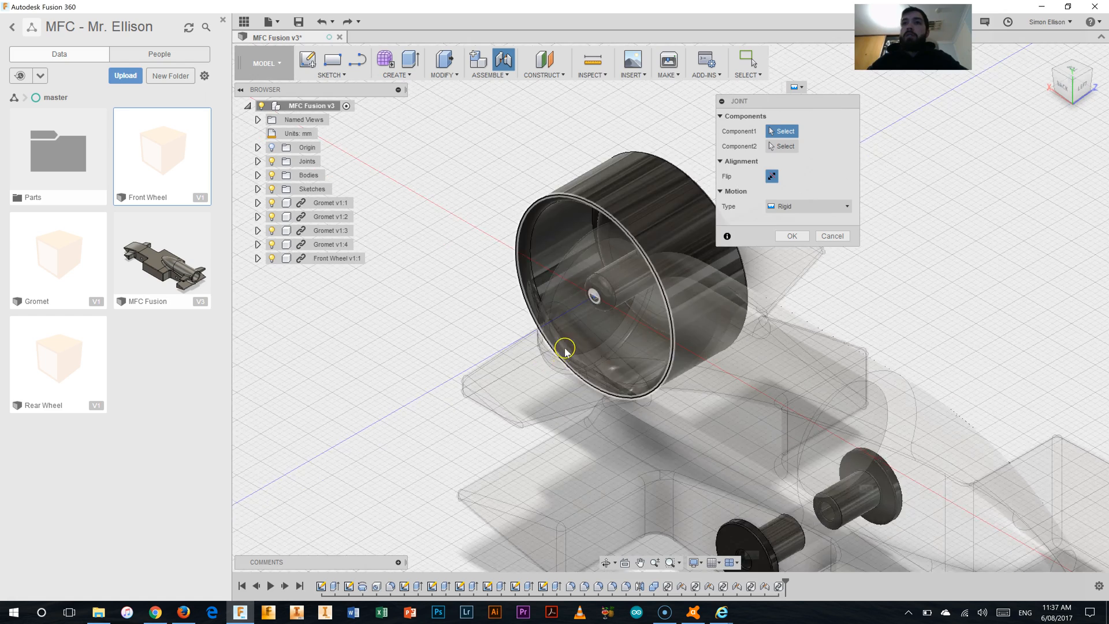
# Rigid-joint the front wheel's axle end centre to the front grommet hole centre
pyautogui.scroll(3)
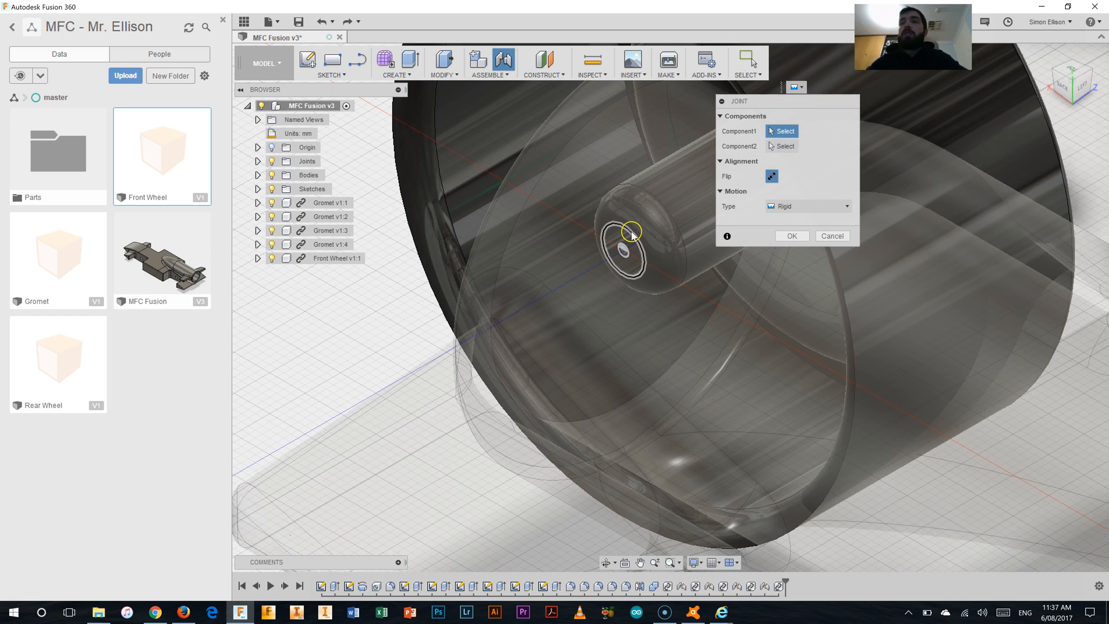
pyautogui.click(630, 232)
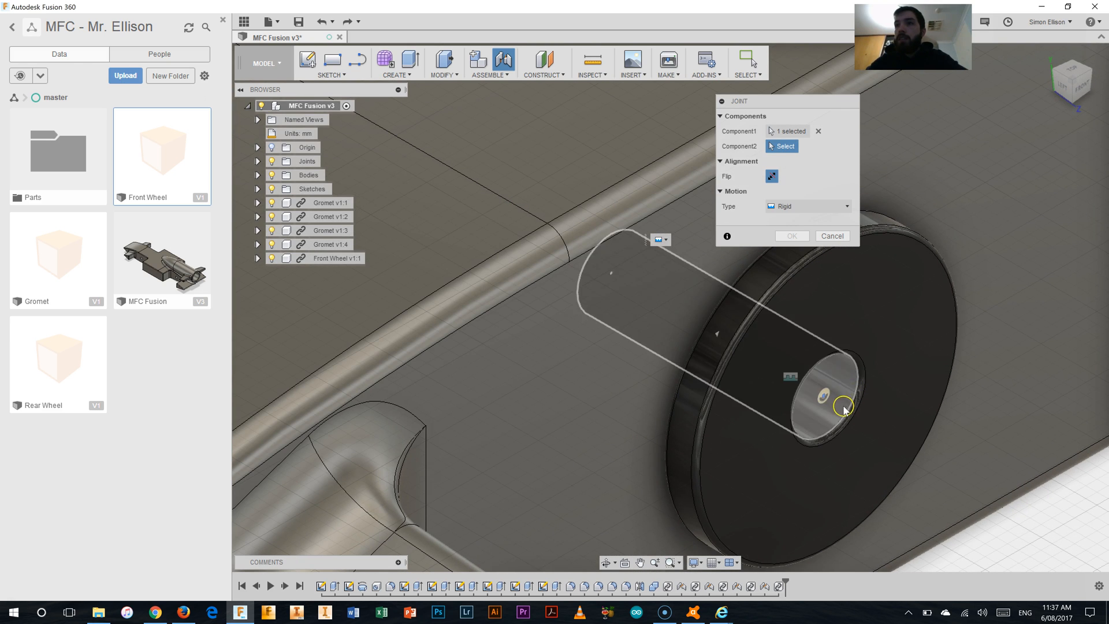
pyautogui.moveTo(842, 424)
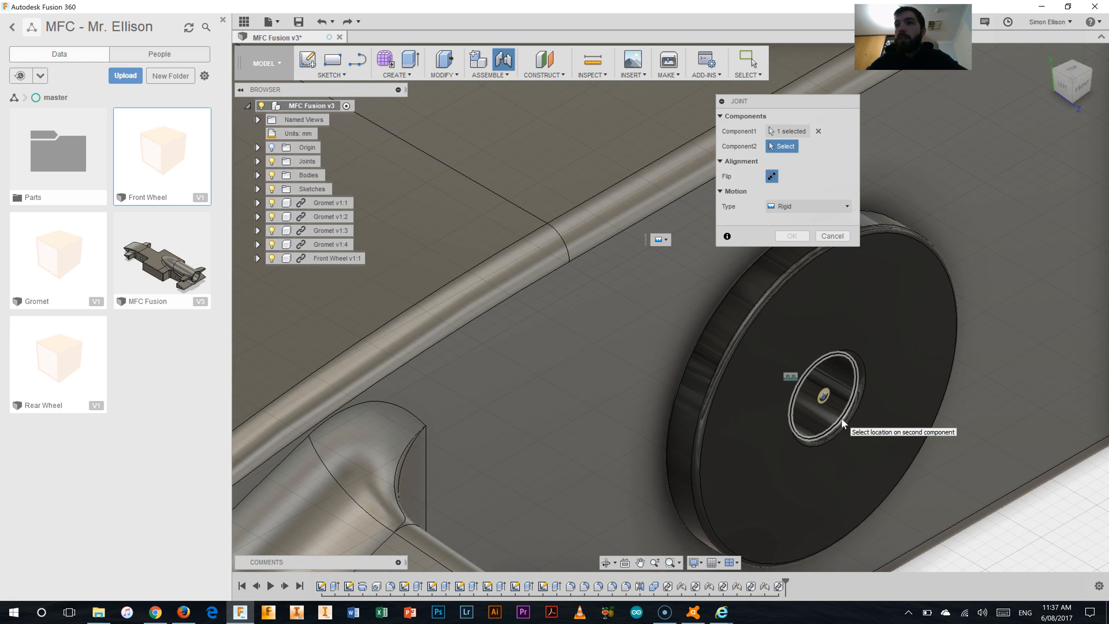
pyautogui.click(823, 397)
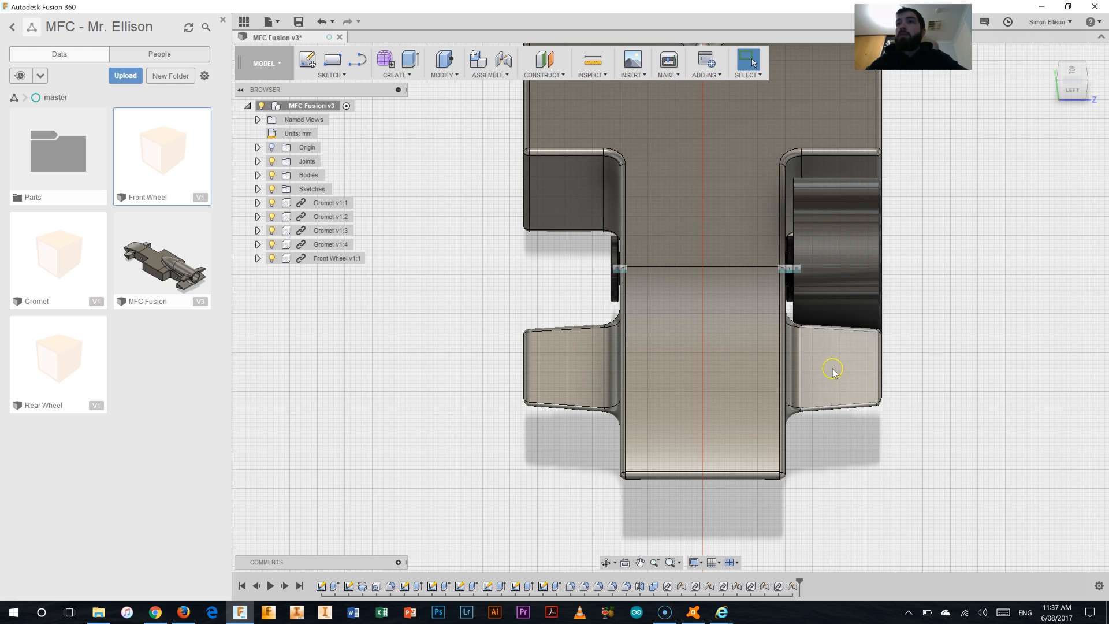
pyautogui.moveTo(901, 337)
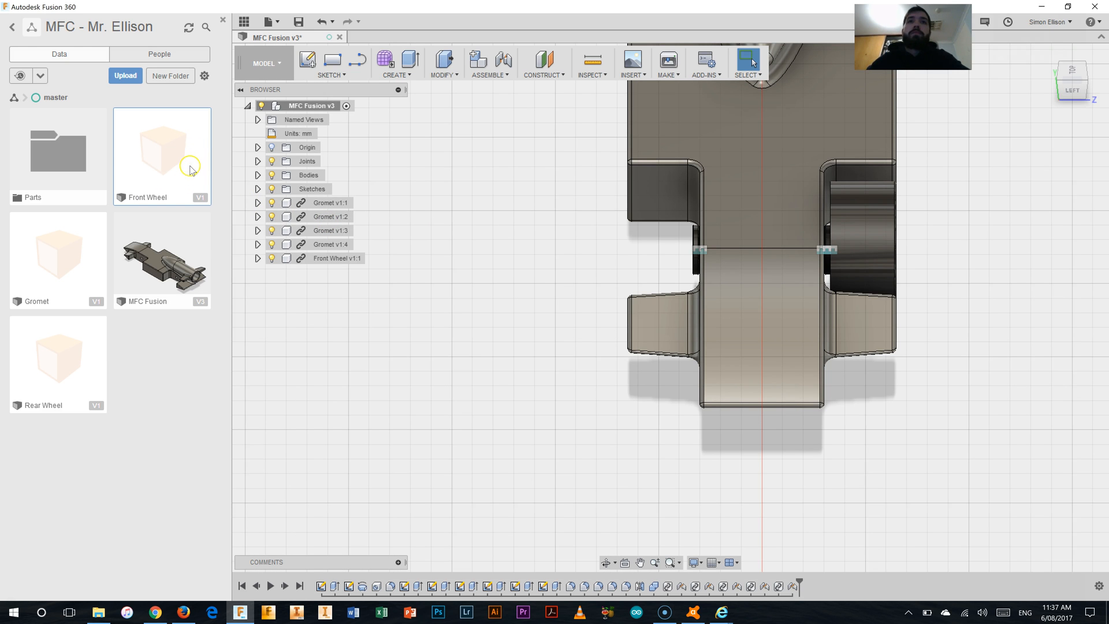
pyautogui.moveTo(1054, 77)
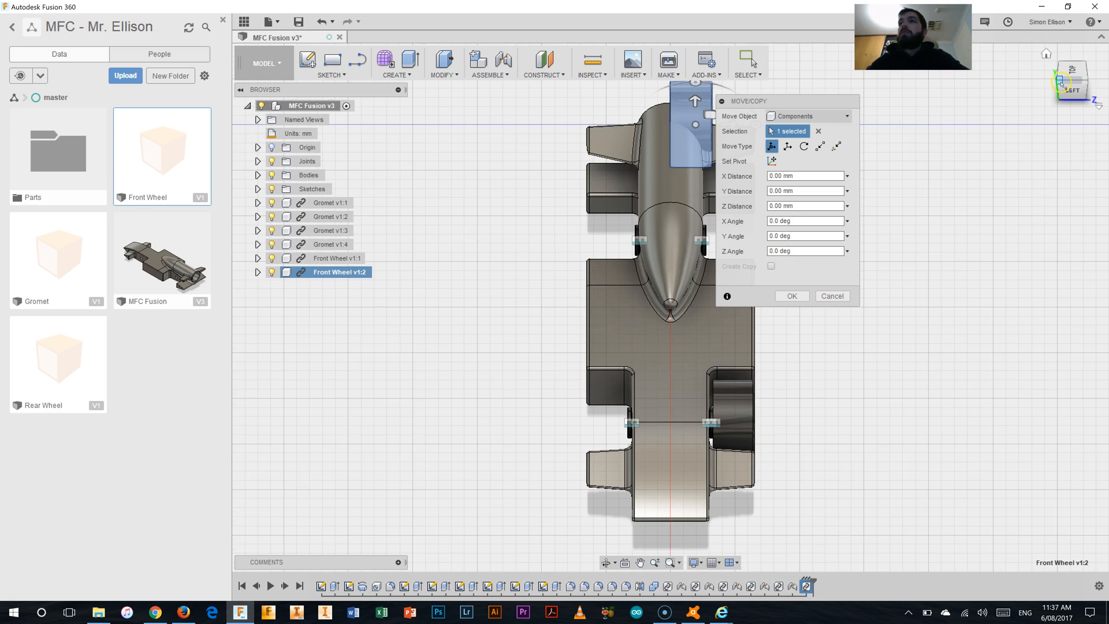
# Accept the second wheel's position, then rigid-joint its axle to the opposite grommet, flipped outward
pyautogui.click(790, 295)
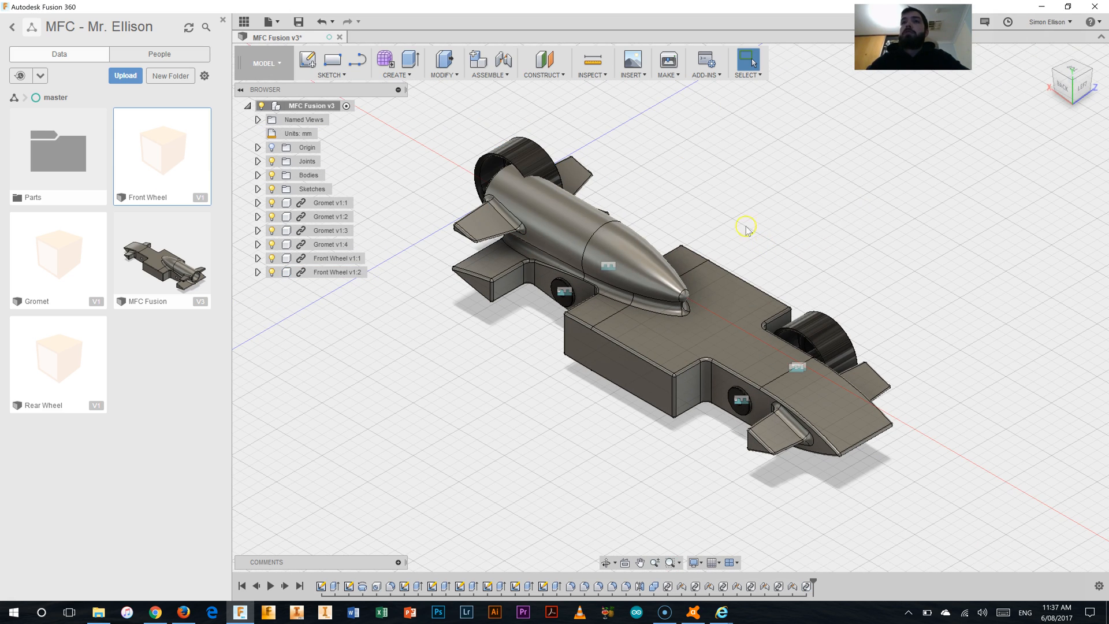
pyautogui.click(489, 63)
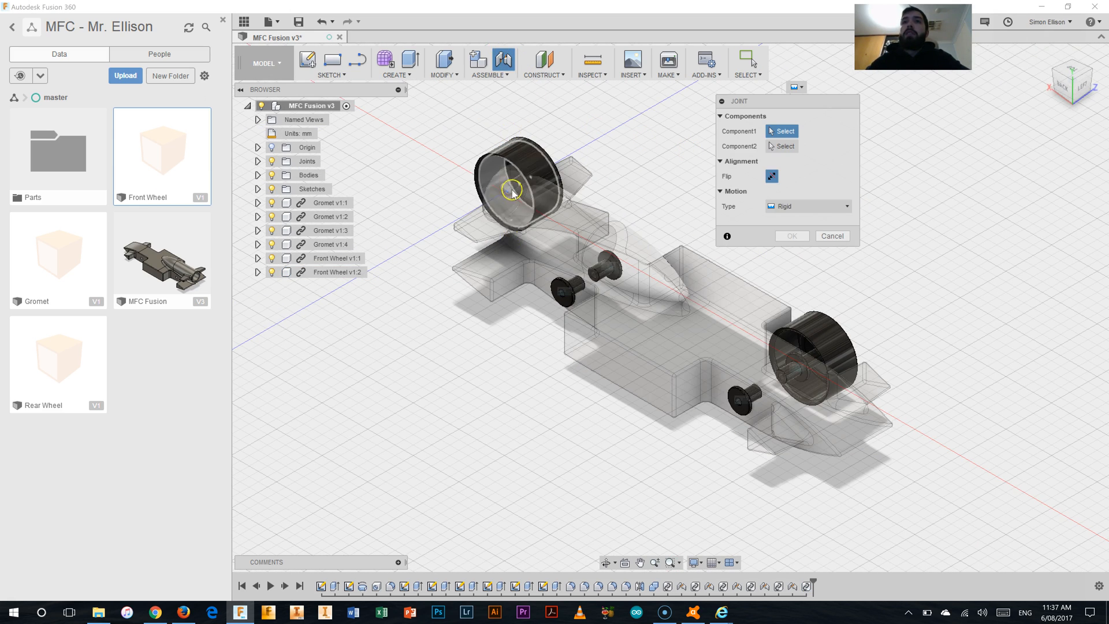
pyautogui.scroll(3)
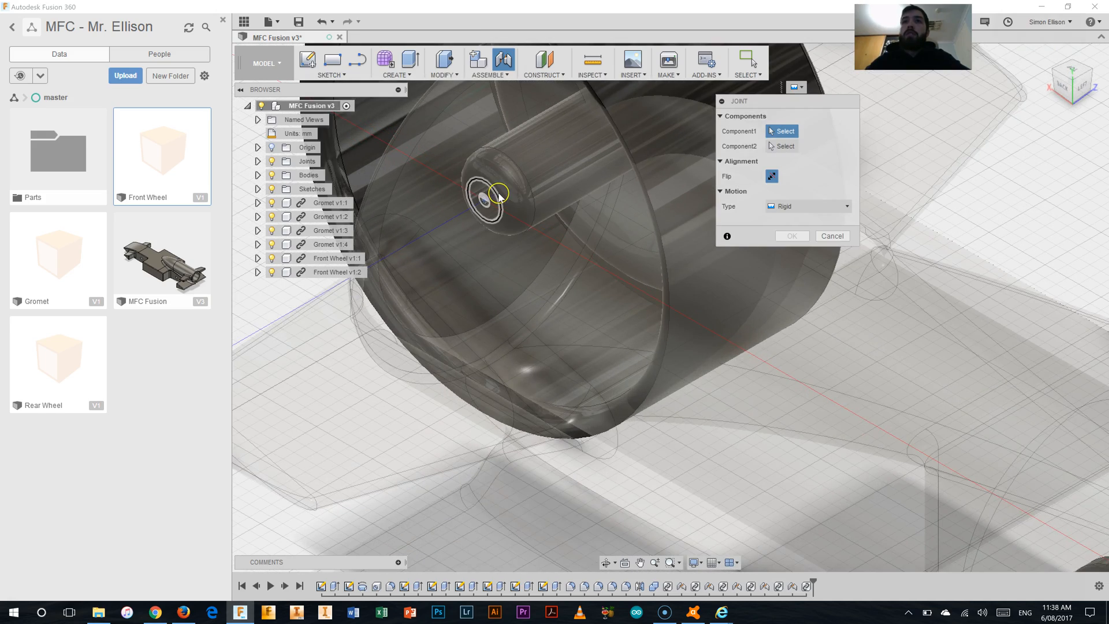
pyautogui.click(496, 194)
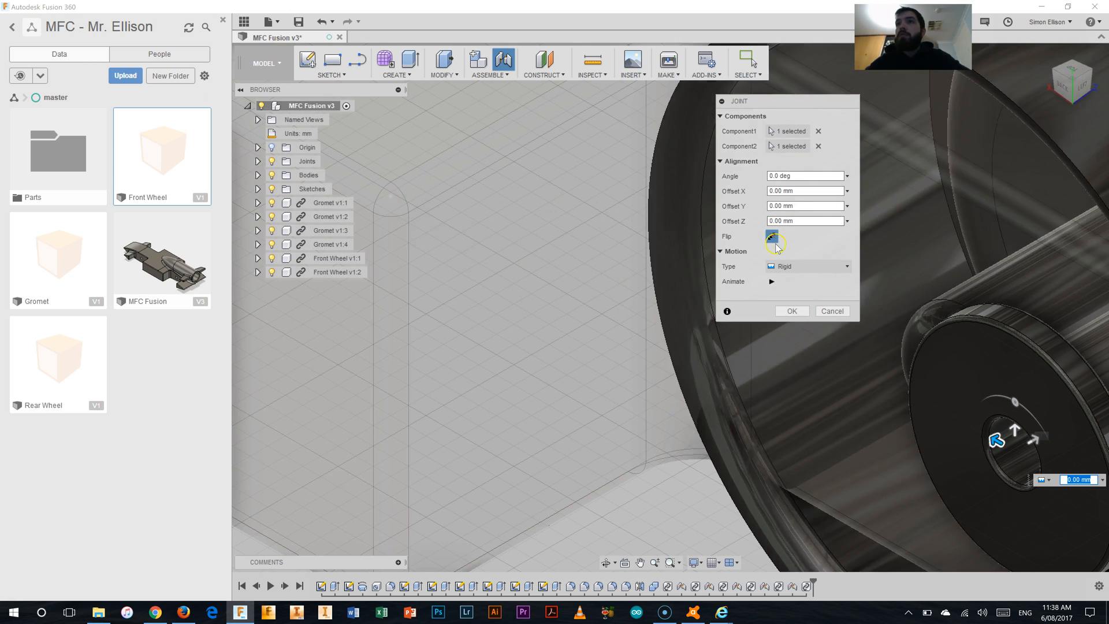
pyautogui.click(774, 237)
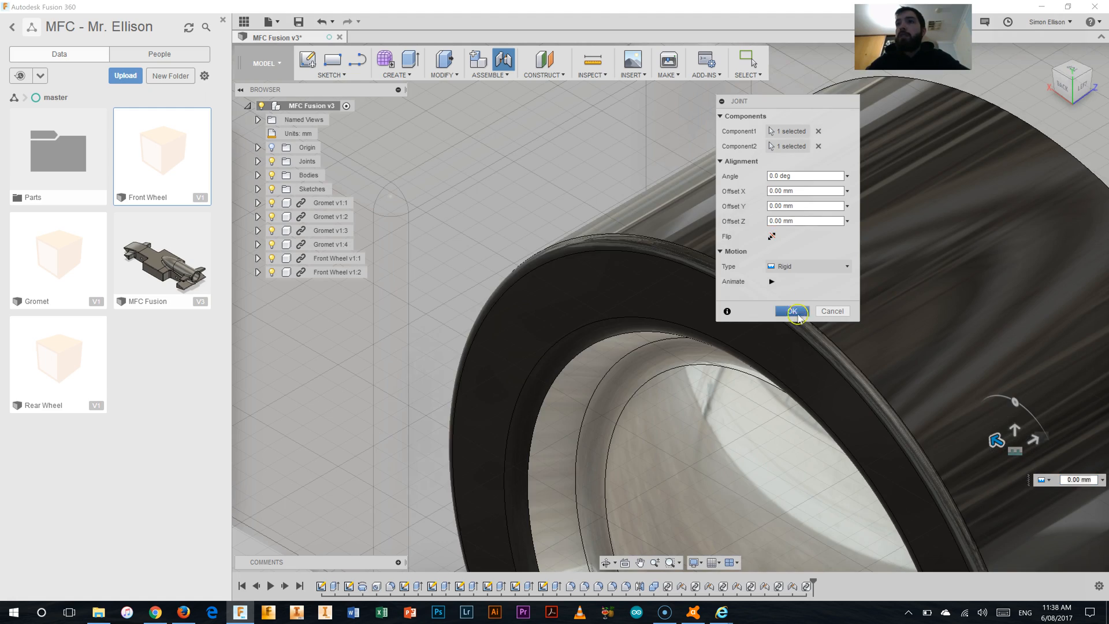
pyautogui.click(792, 311)
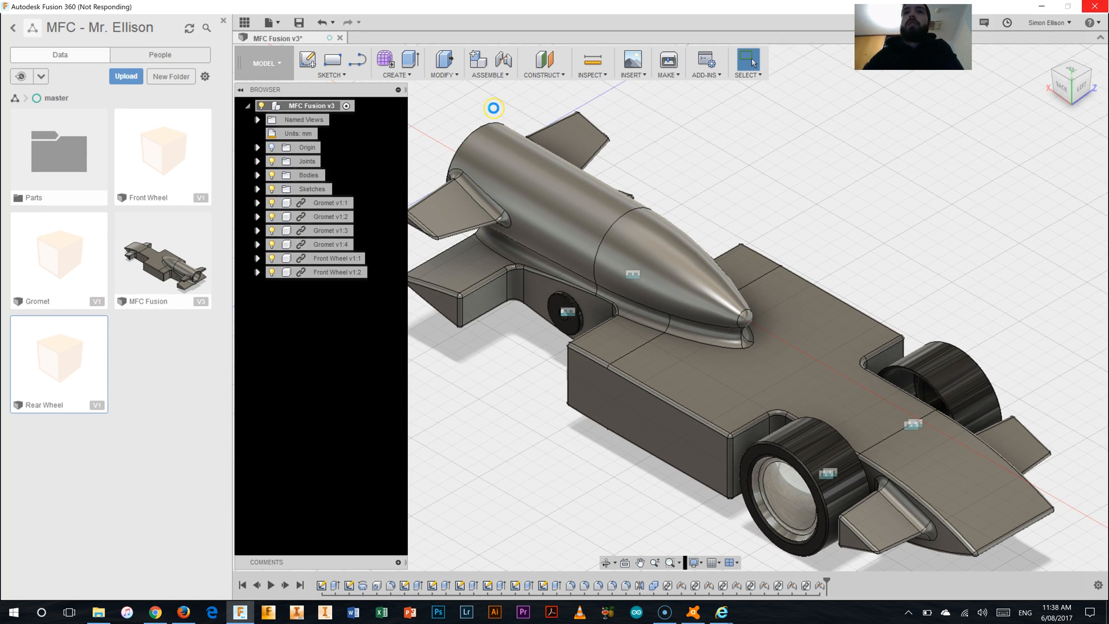
# Insert the Rear Wheel design and flip it outward on a rear grommet
pyautogui.click(490, 62)
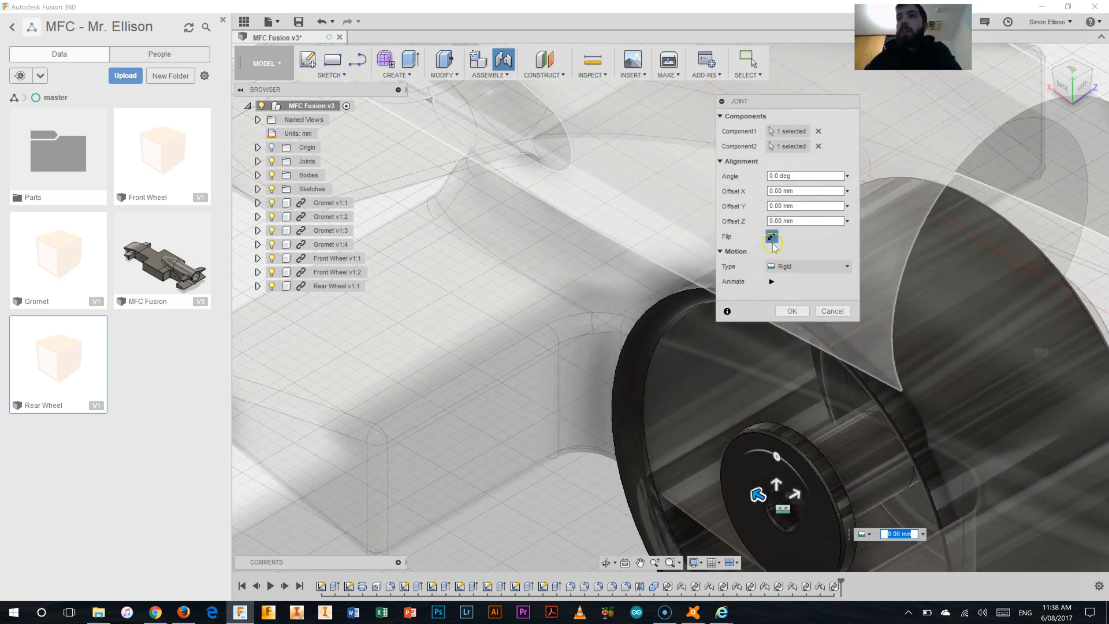
pyautogui.click(793, 311)
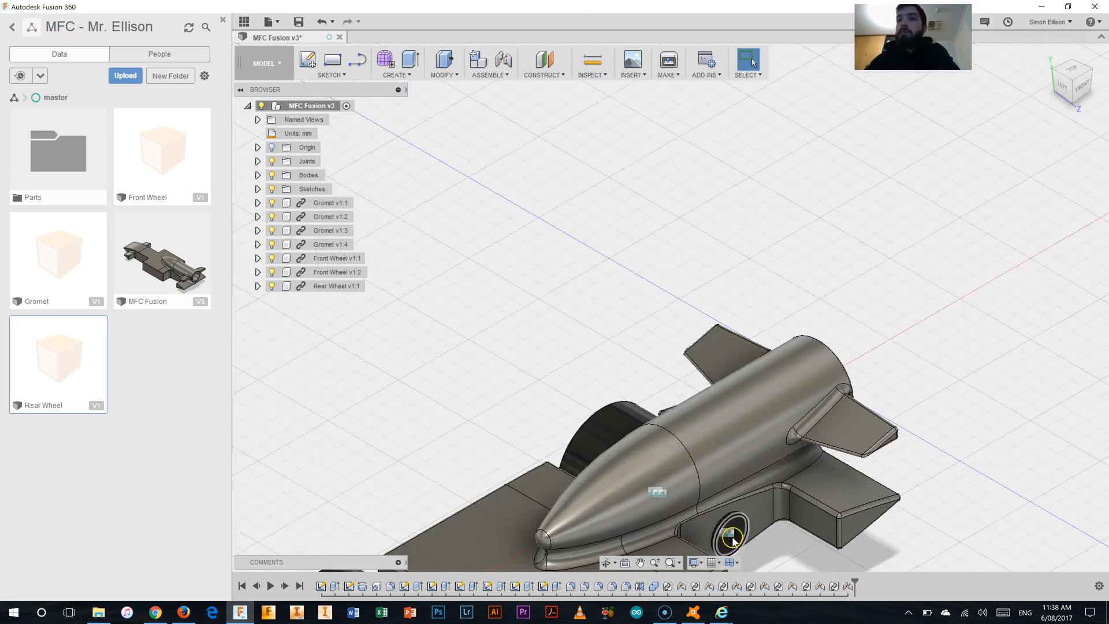
# Insert a second Rear Wheel from the Data Panel for the last grommet
pyautogui.rightClick(57, 354)
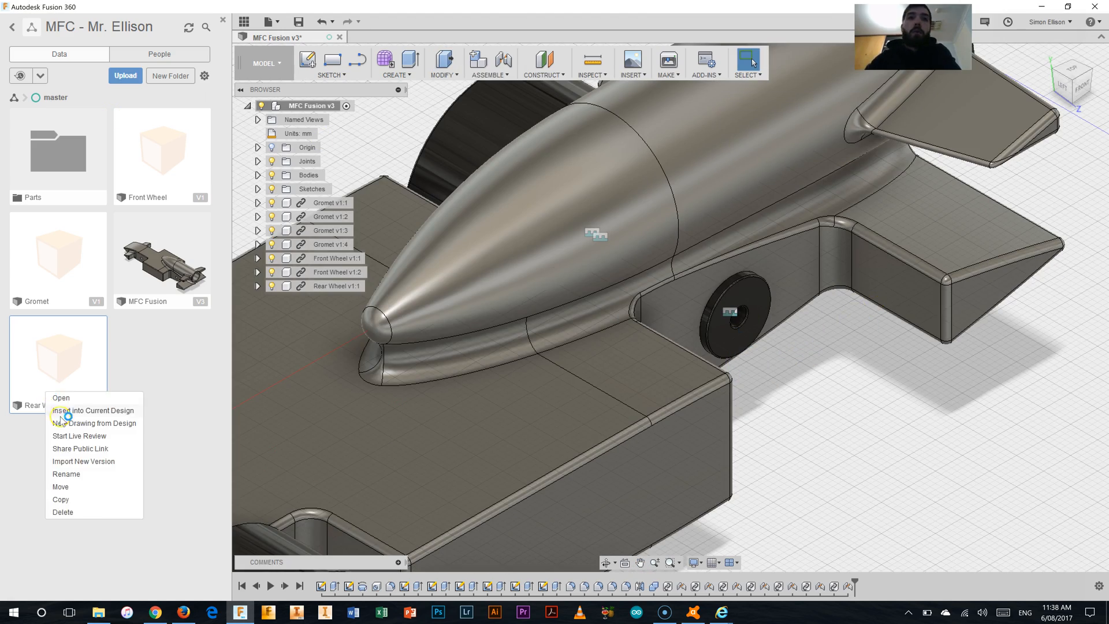
pyautogui.click(93, 410)
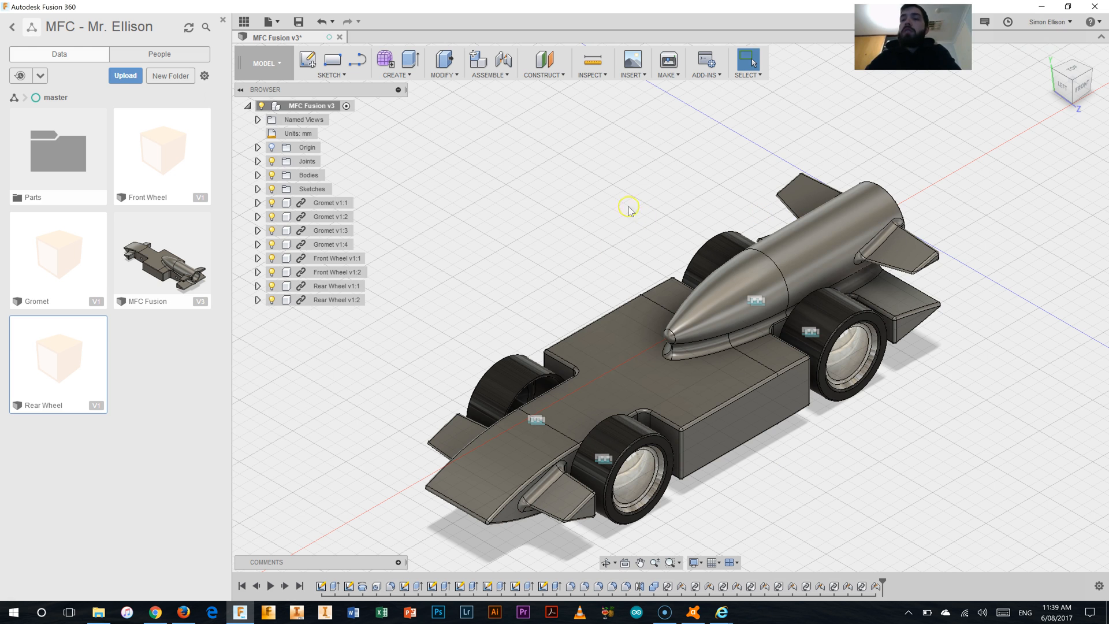
pyautogui.moveTo(1024, 80)
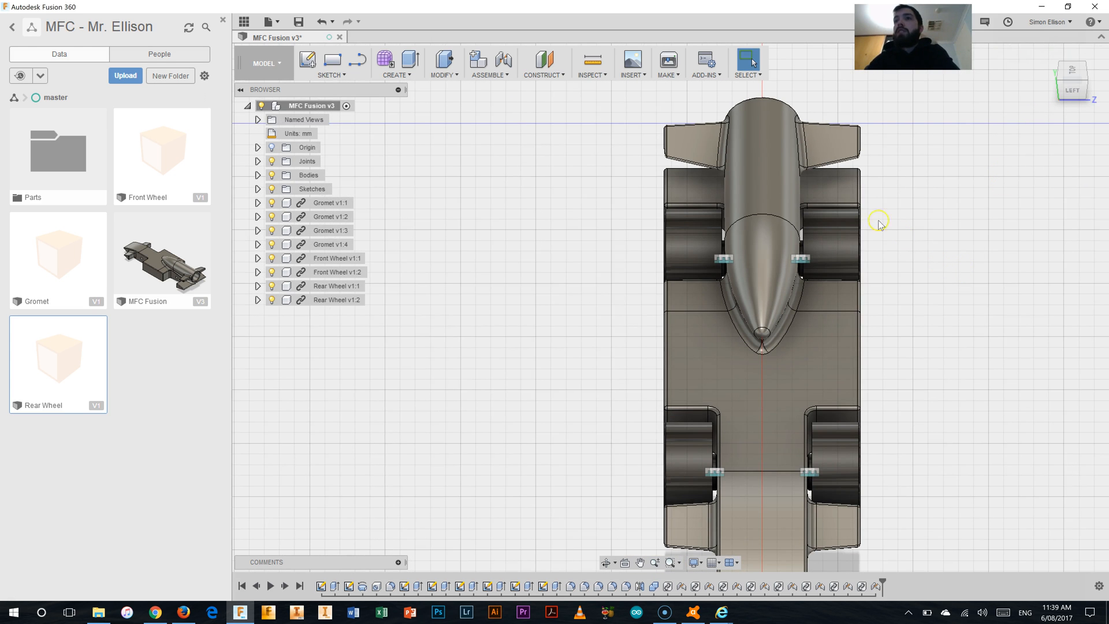
pyautogui.moveTo(736, 229)
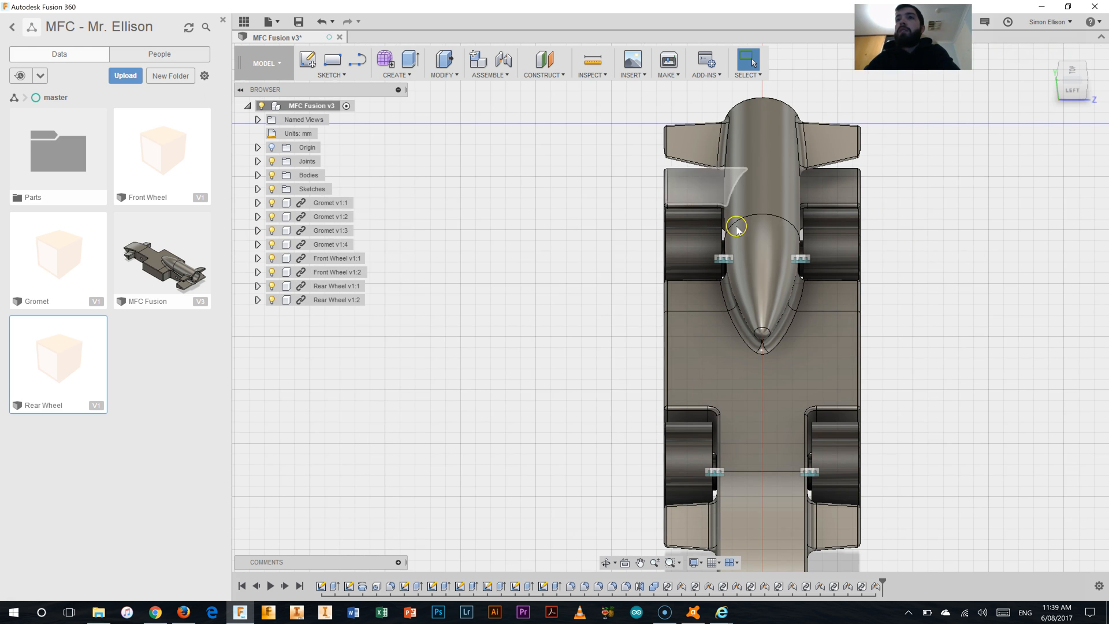